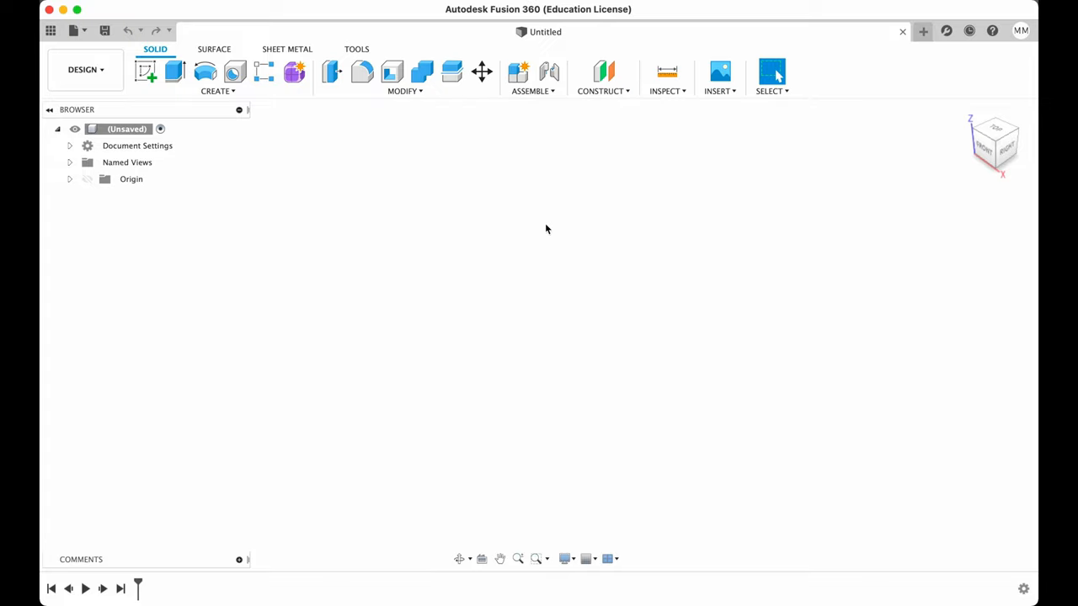
pyautogui.moveTo(579, 226)
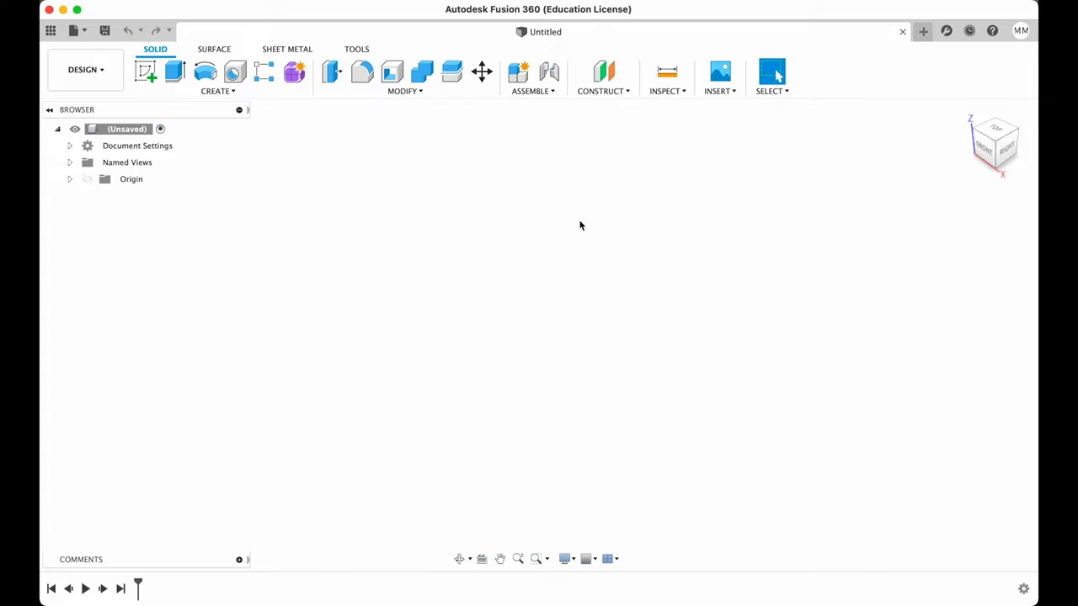
pyautogui.moveTo(582, 232)
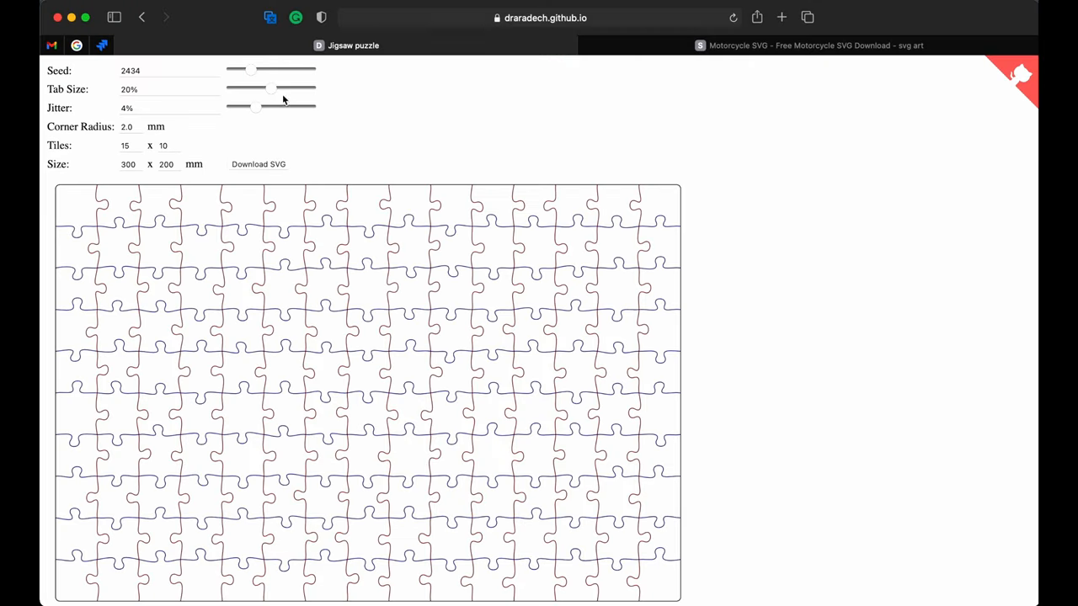
pyautogui.moveTo(351, 167)
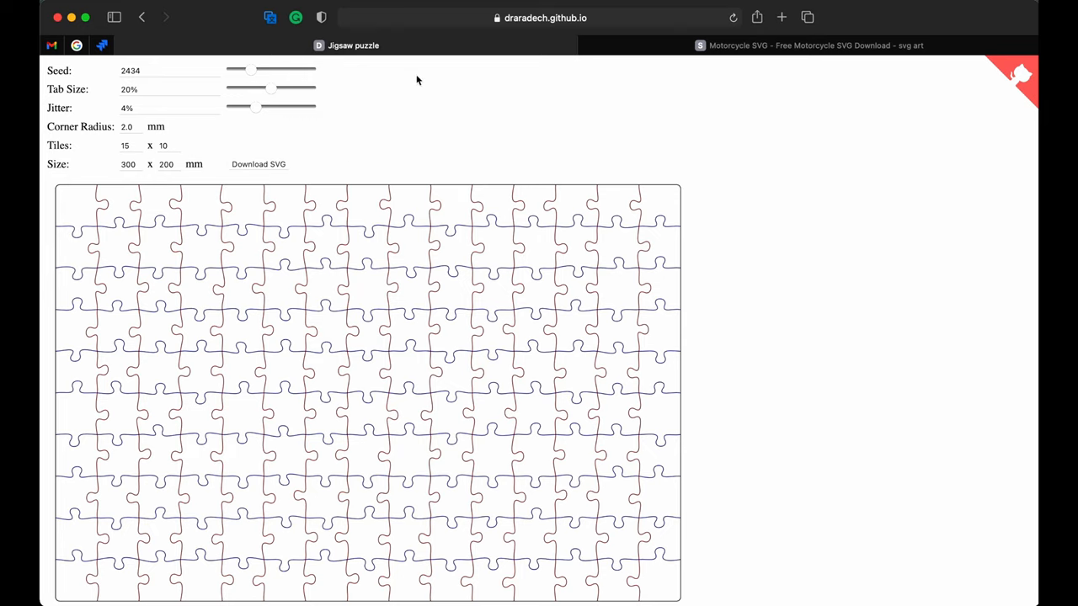
pyautogui.moveTo(138, 142)
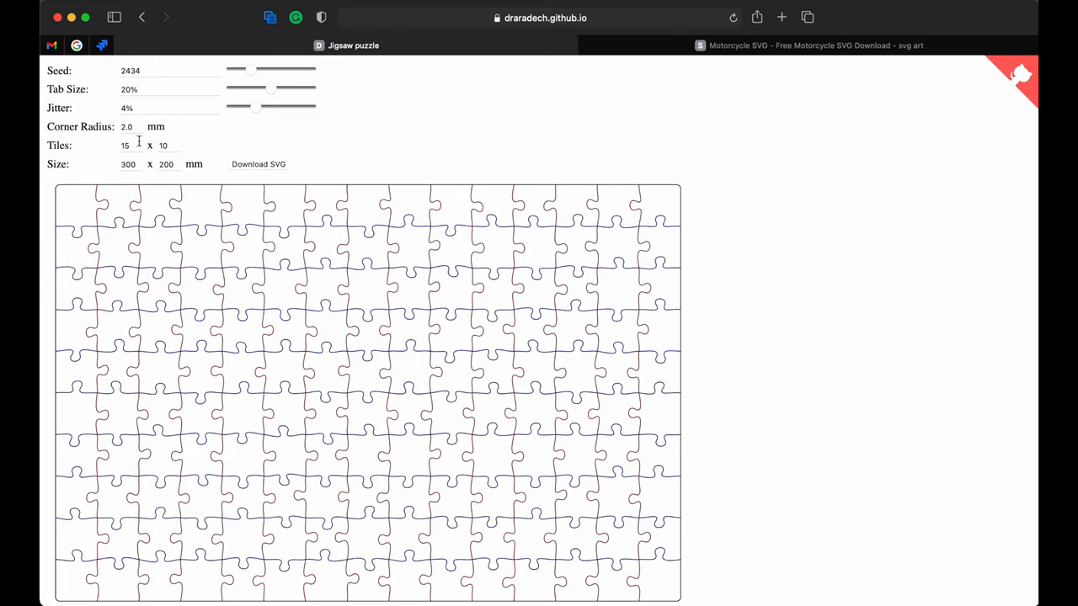
# Step: Set the tile count to 4 across for a 4 × 4 puzzle grid
pyautogui.click(132, 145)
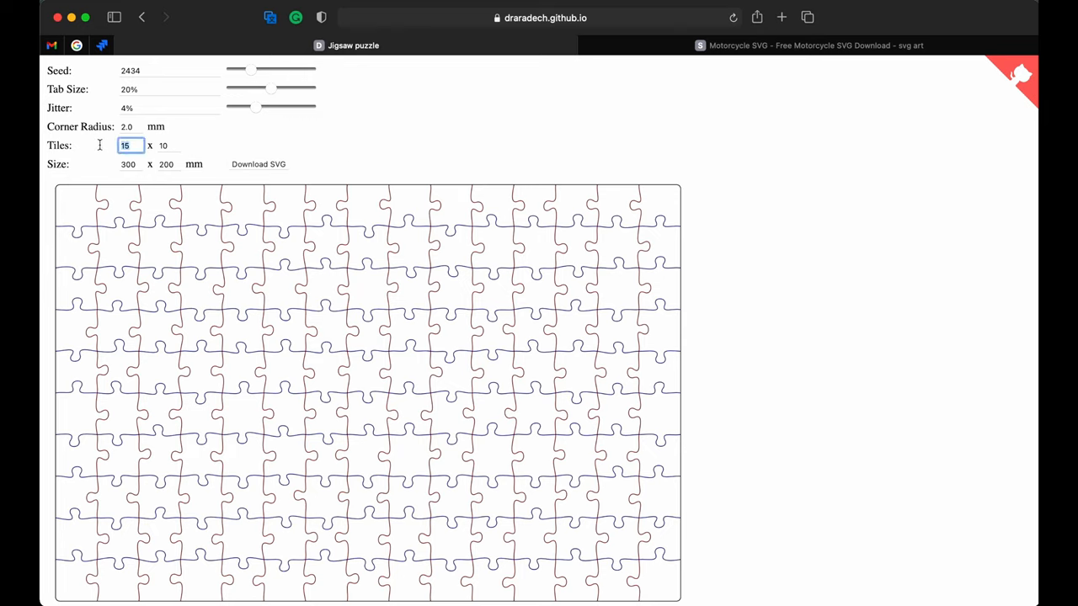
pyautogui.write('4')
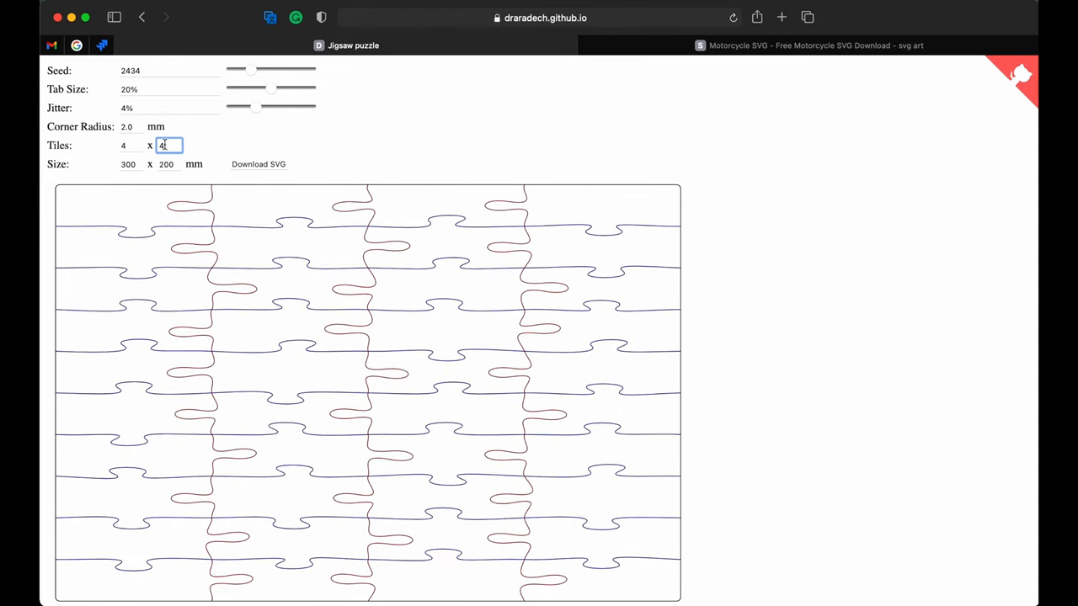
pyautogui.scroll(-3)
pyautogui.write('200')
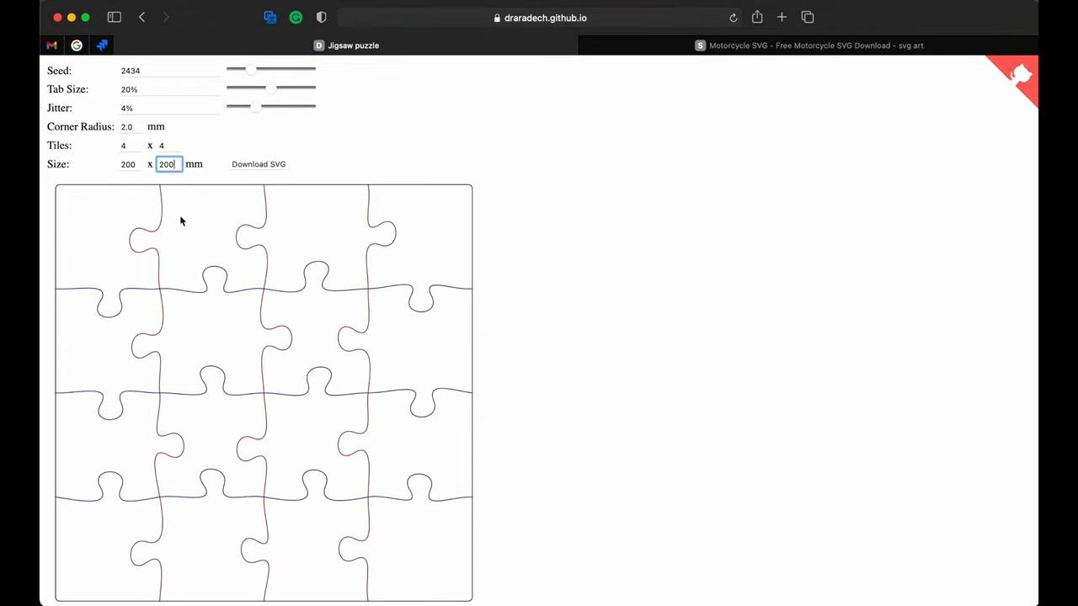
pyautogui.moveTo(110, 185)
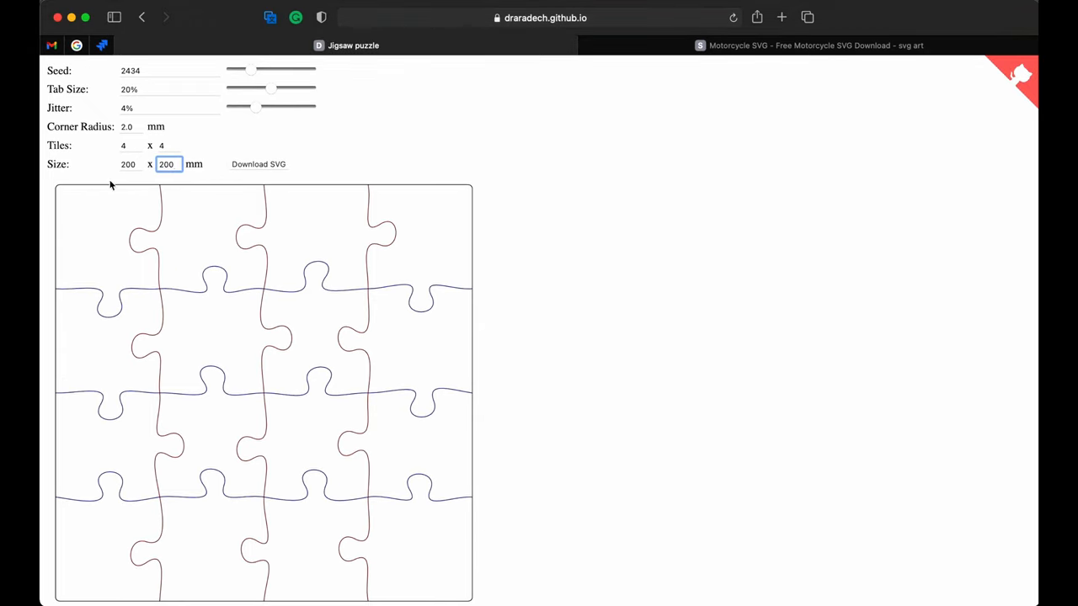
pyautogui.moveTo(47, 192)
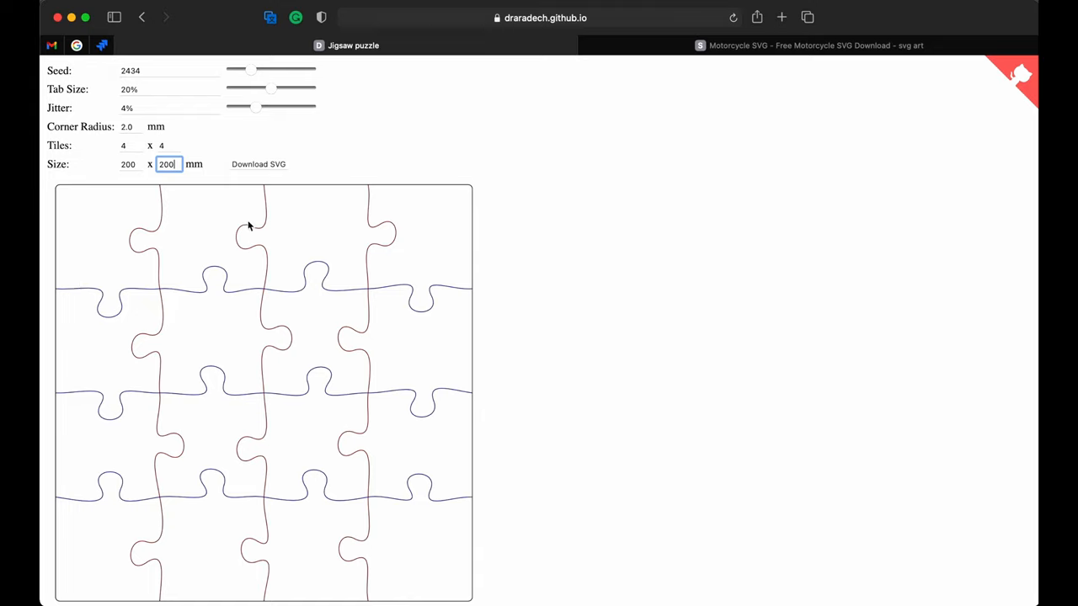
pyautogui.moveTo(336, 183)
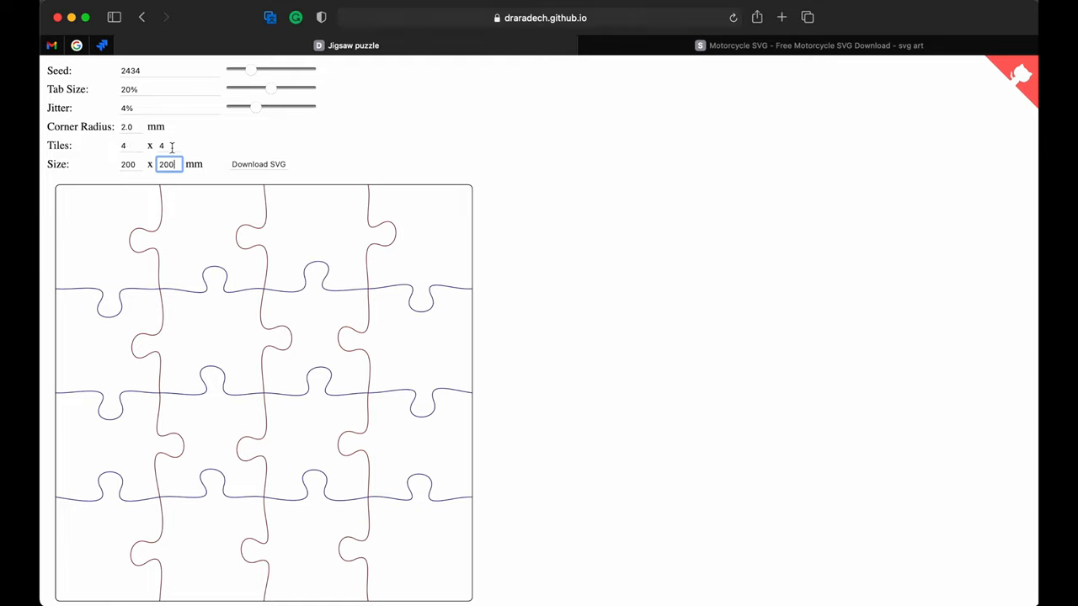
pyautogui.moveTo(273, 94)
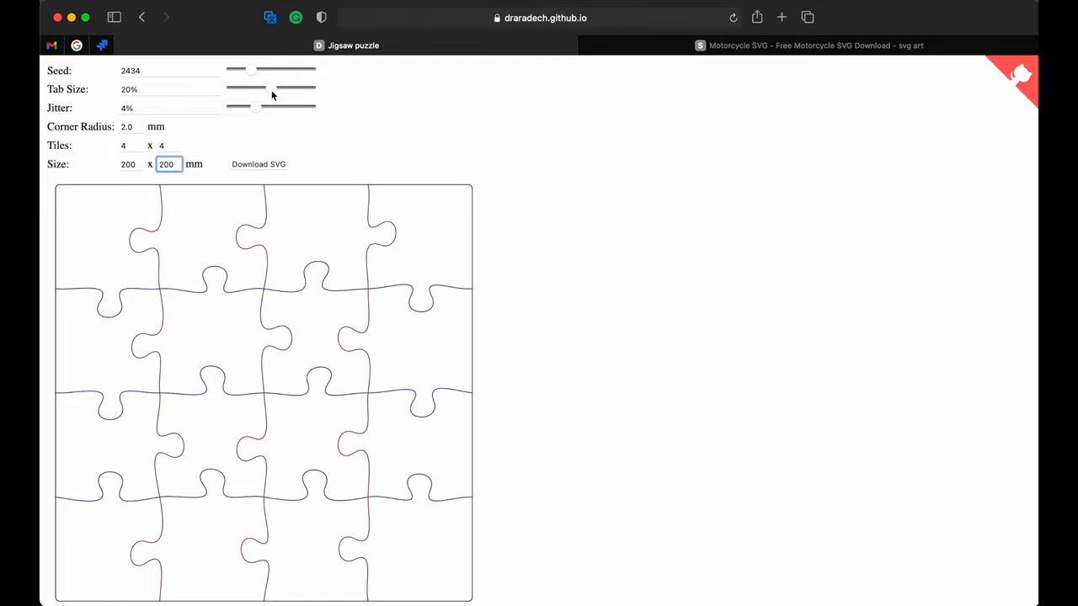
# Step: Set tab size to 25.3%, seed to 9999 and settle jitter at 2.7%
pyautogui.moveTo(251, 87); pyautogui.dragTo(286, 88)
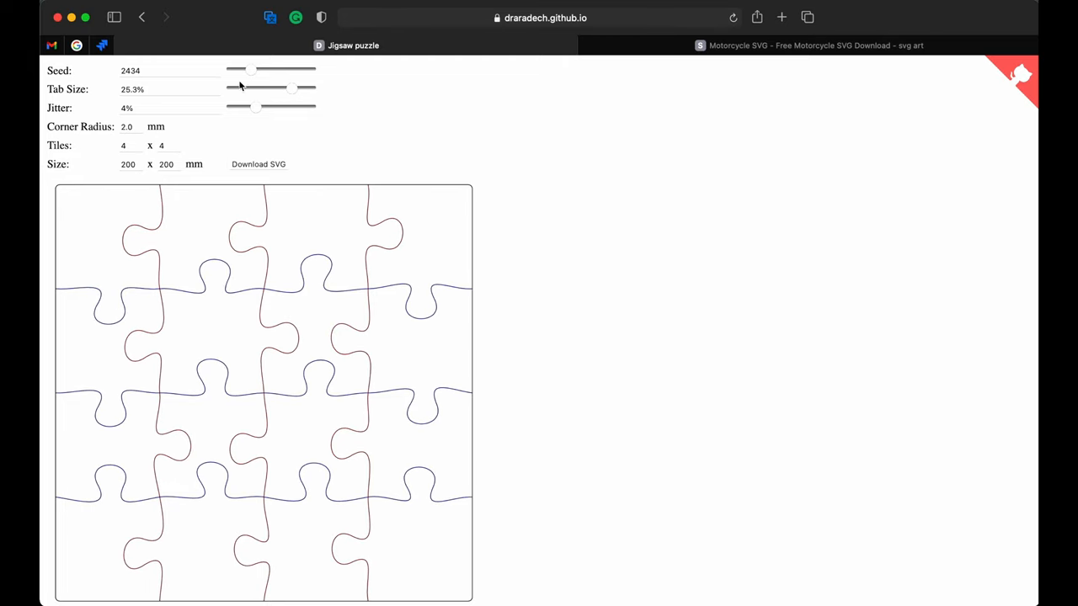
pyautogui.moveTo(252, 71); pyautogui.dragTo(312, 71)
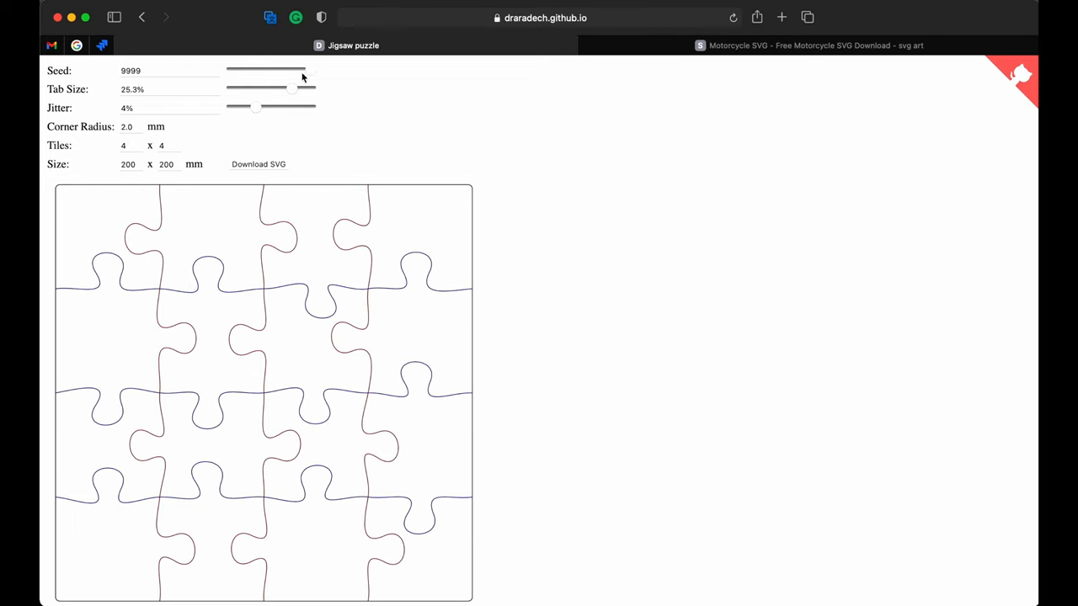
pyautogui.moveTo(256, 107); pyautogui.dragTo(229, 107)
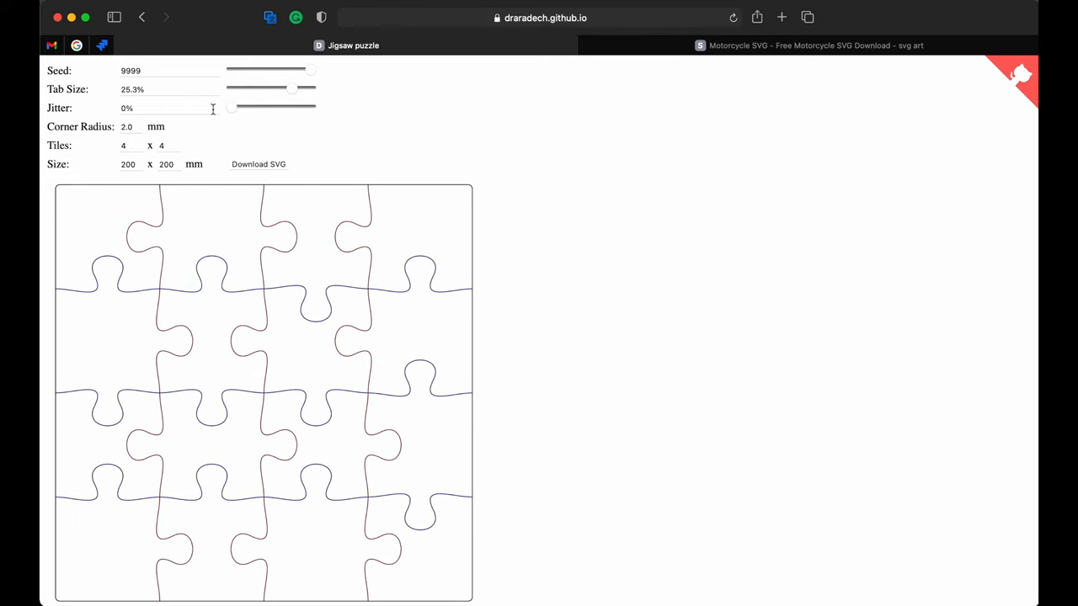
pyautogui.moveTo(232, 108); pyautogui.dragTo(313, 107)
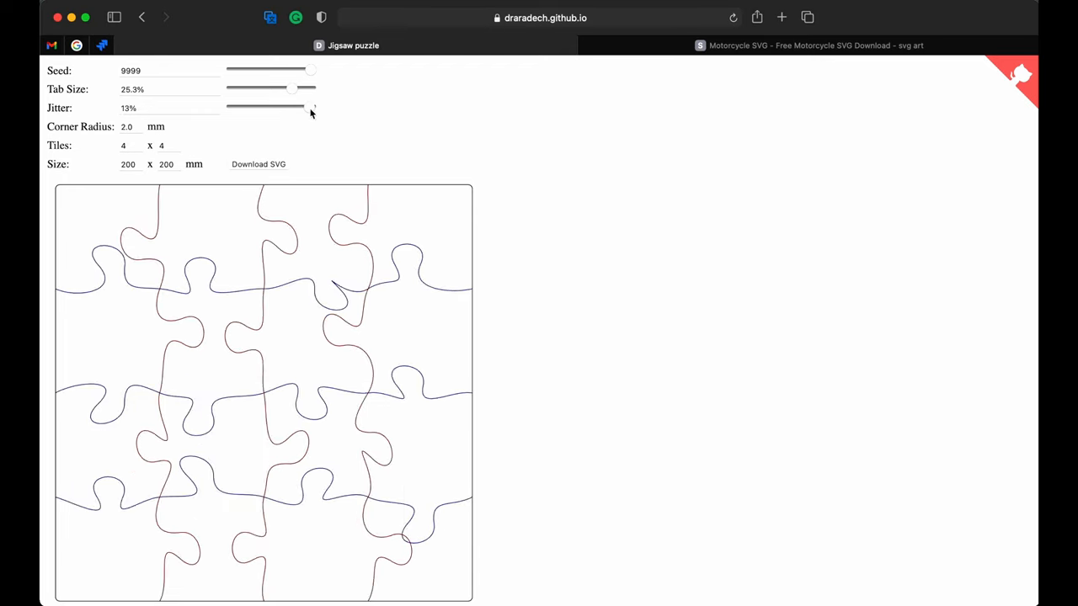
pyautogui.moveTo(313, 108); pyautogui.dragTo(259, 108)
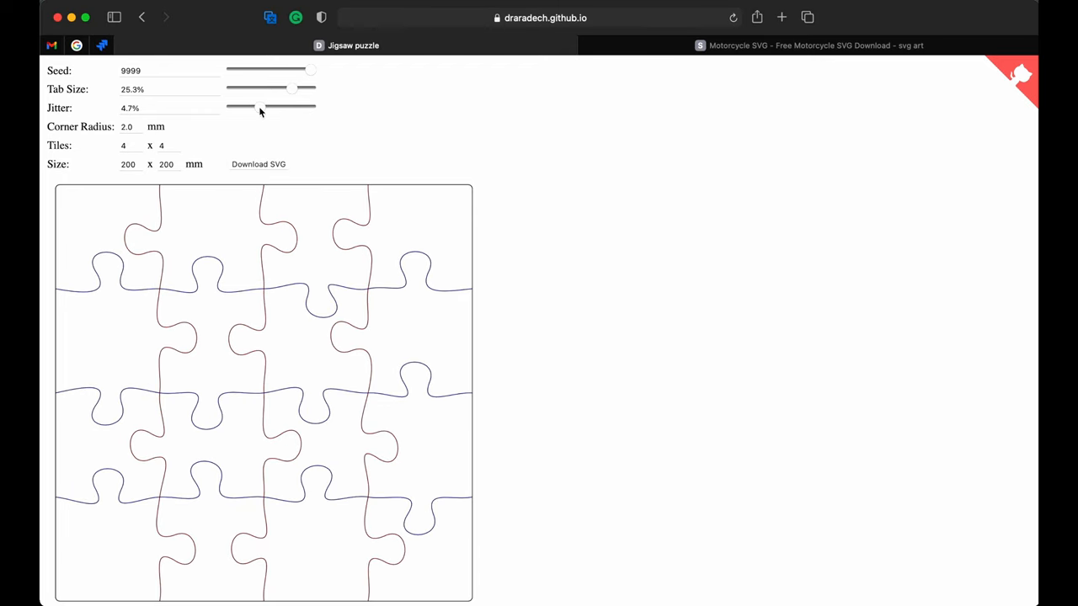
pyautogui.scroll(-3)
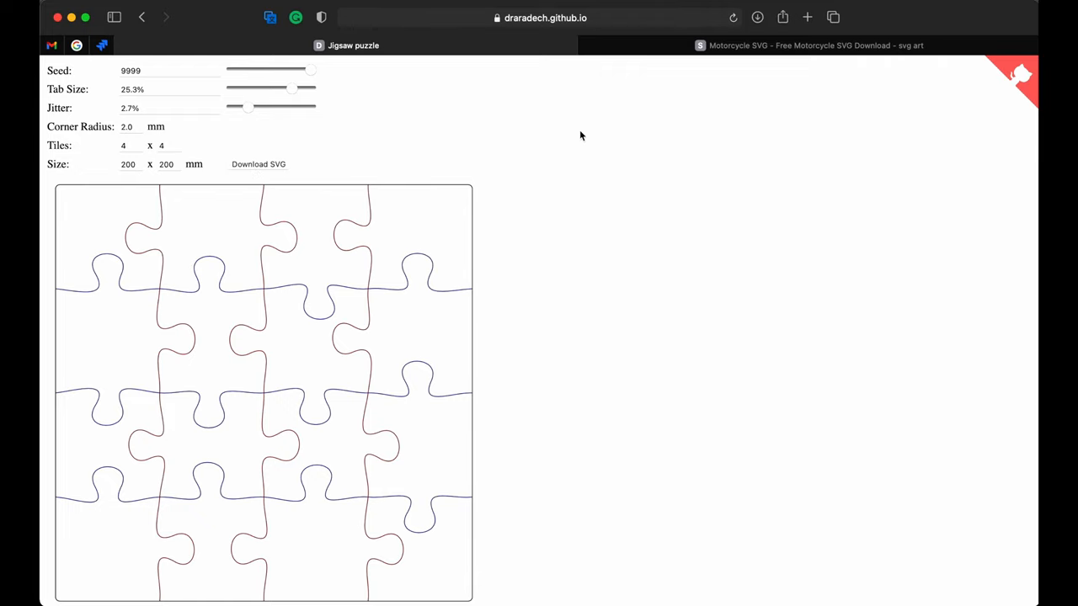
# Step: Switch to the svgart.org Motorcycle page and scroll to the free SVG download button
pyautogui.click(812, 44)
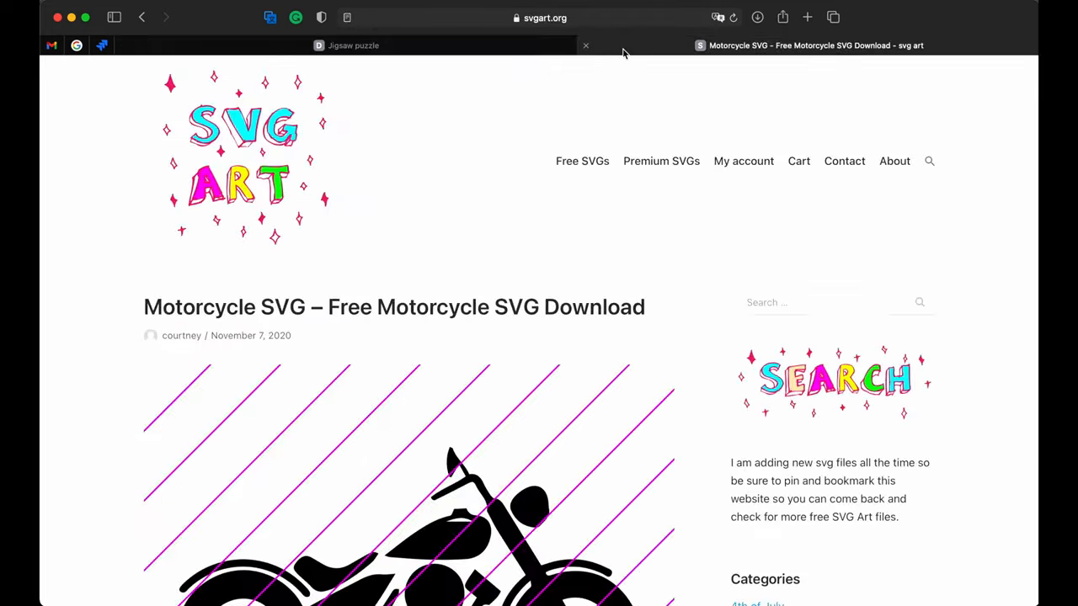
pyautogui.scroll(-3)
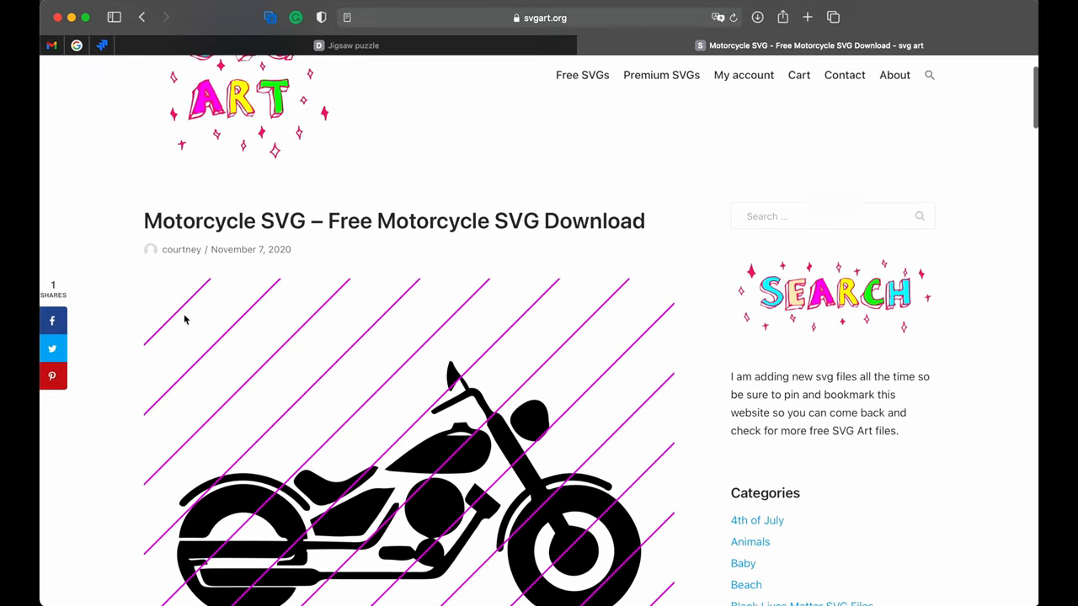
pyautogui.scroll(3)
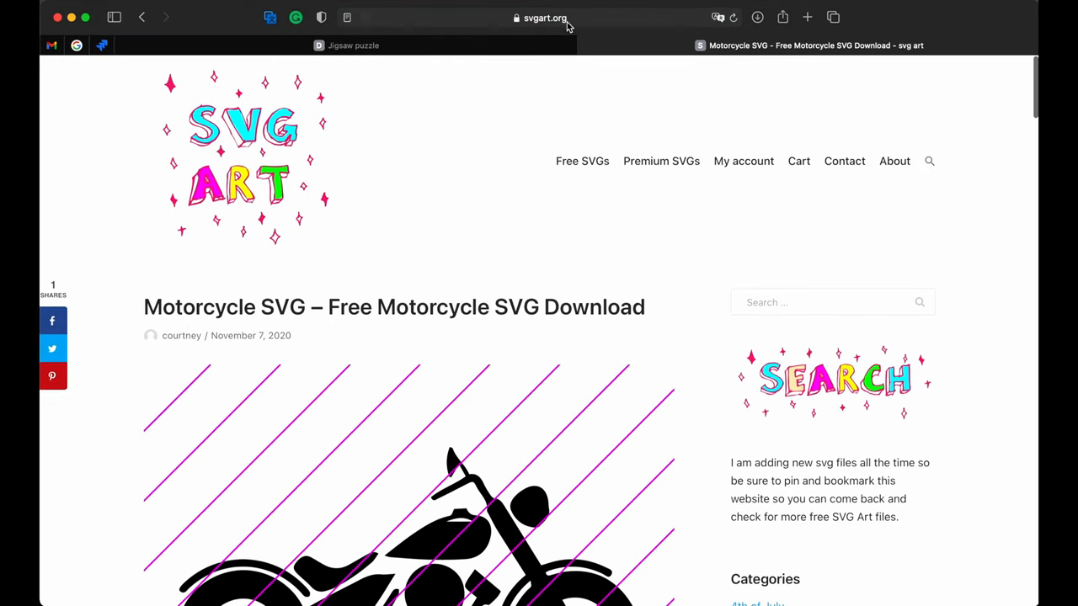
pyautogui.scroll(-3)
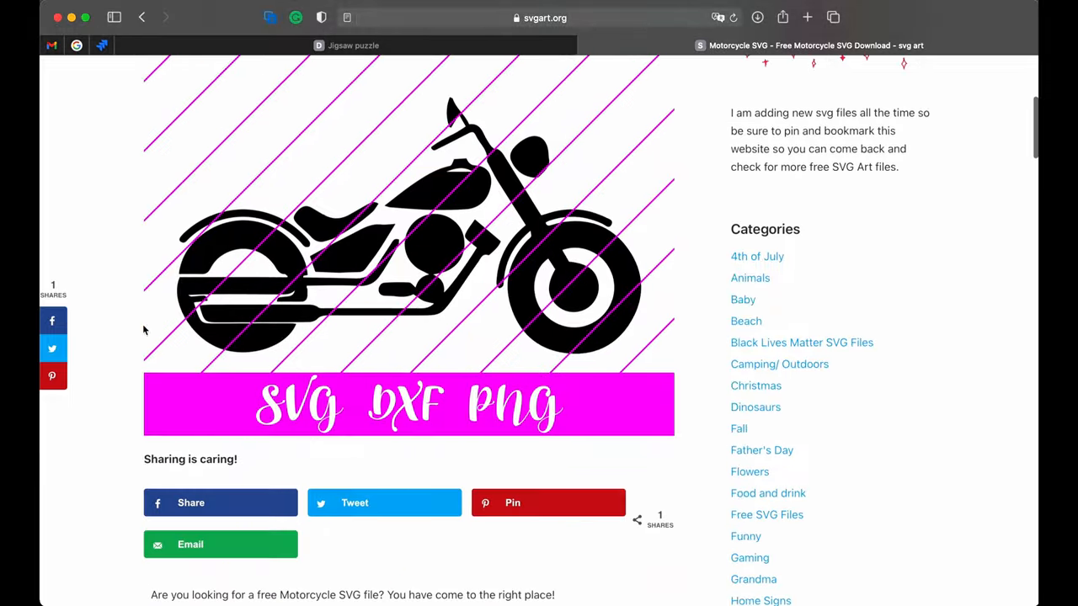
pyautogui.scroll(-3)
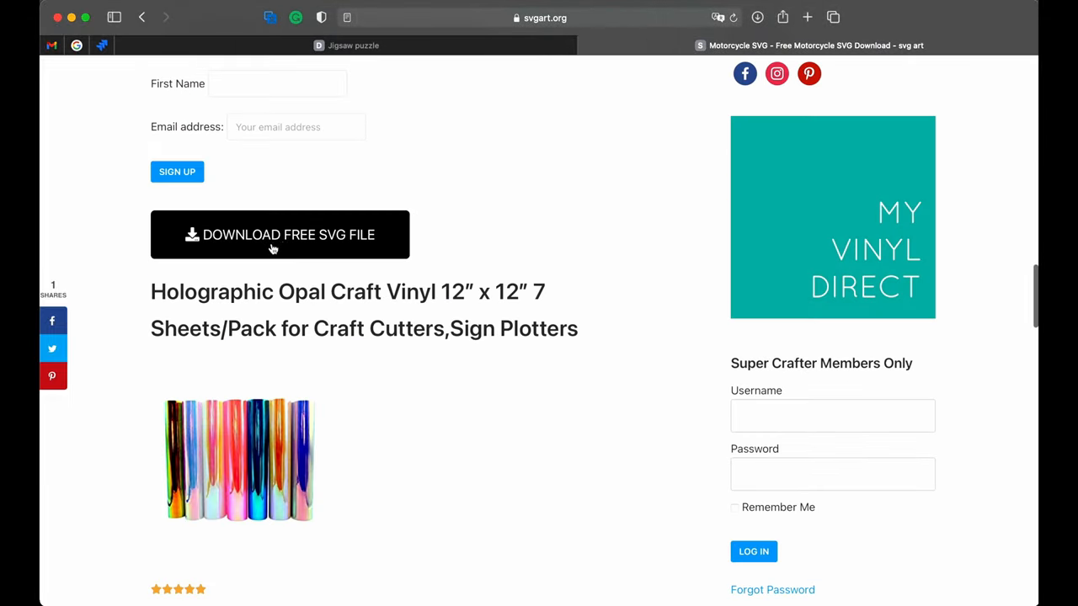
pyautogui.moveTo(306, 242)
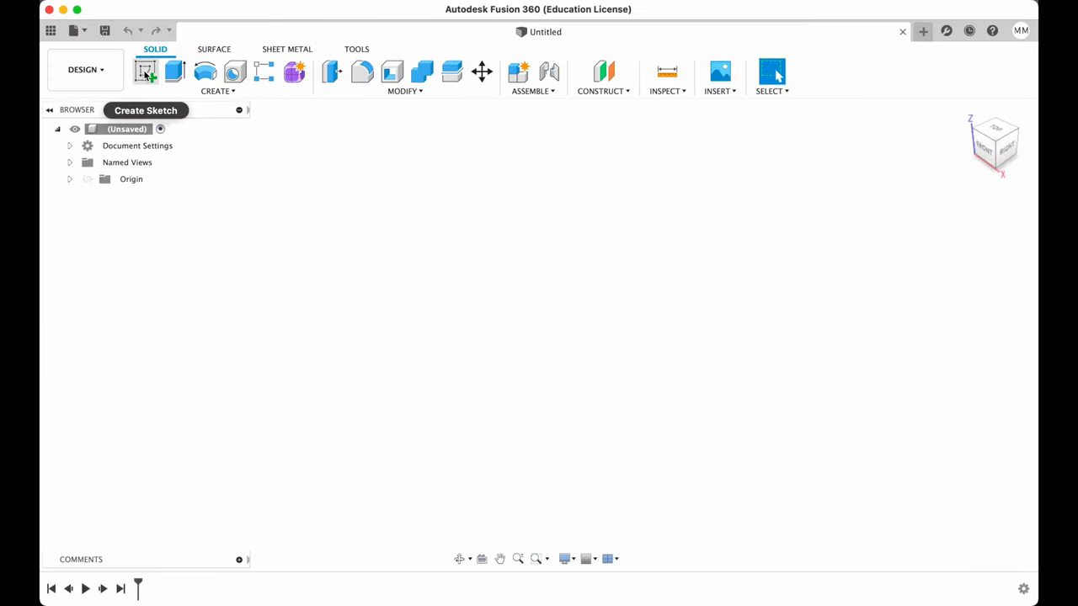
# Step: Sketch a 200 × 200 mm centre rectangle on the XY plane
pyautogui.click(145, 71)
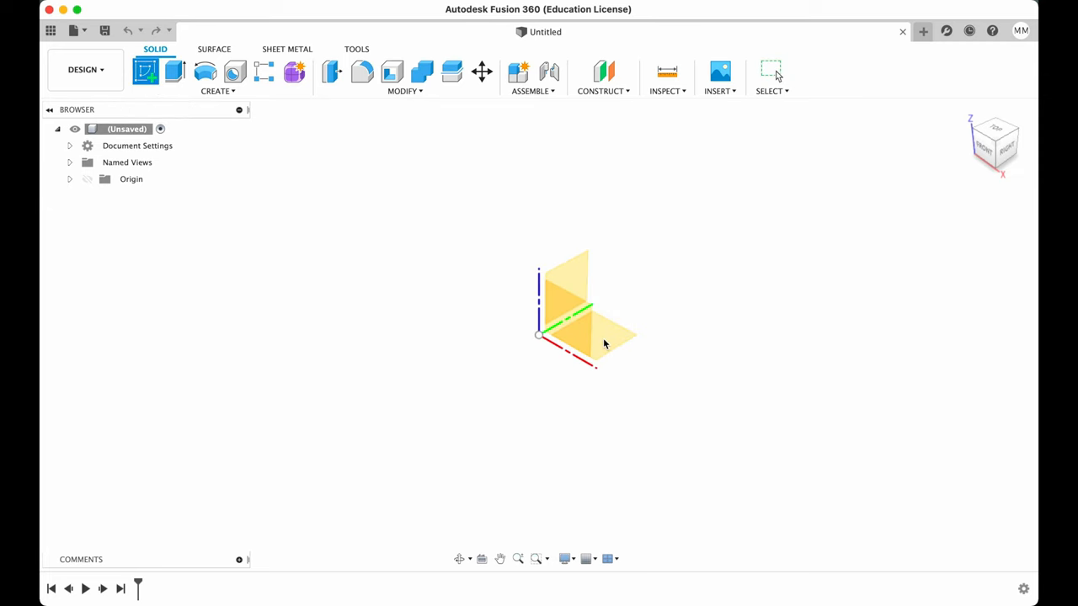
pyautogui.click(217, 90)
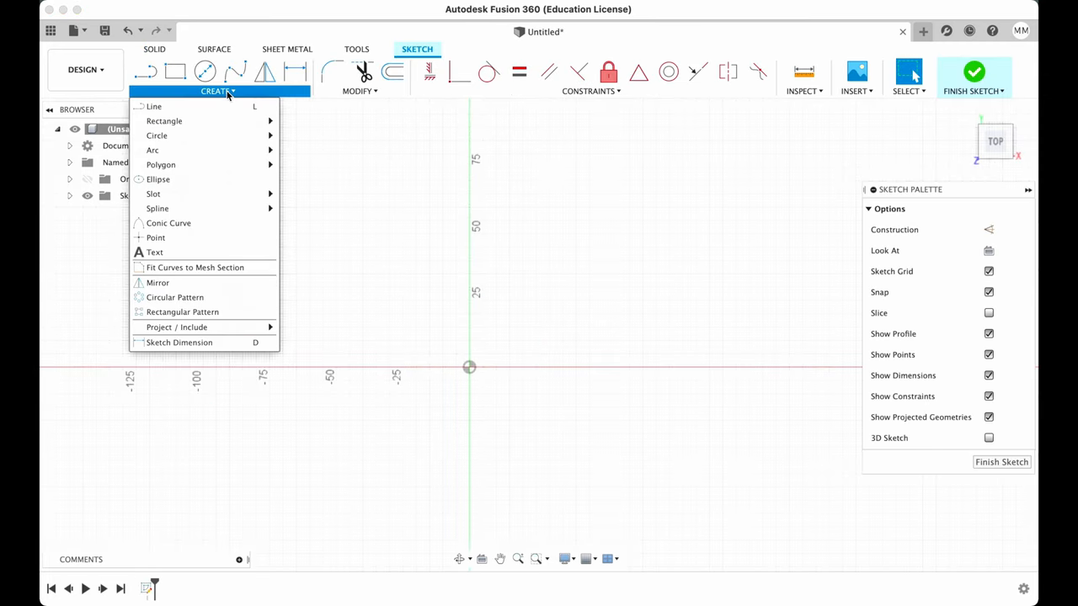
pyautogui.click(163, 121)
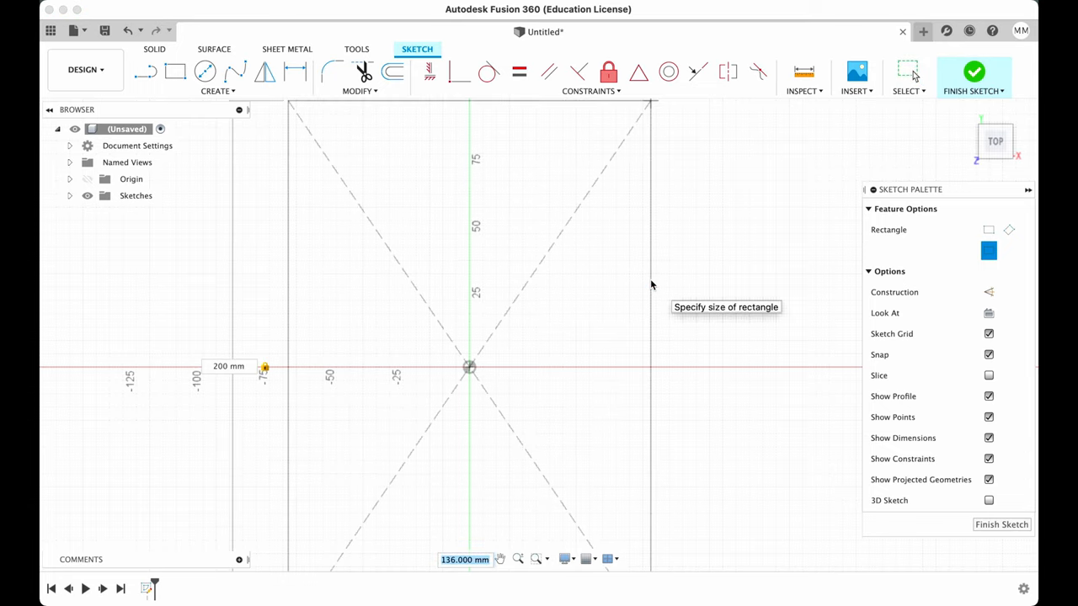
pyautogui.write('200')
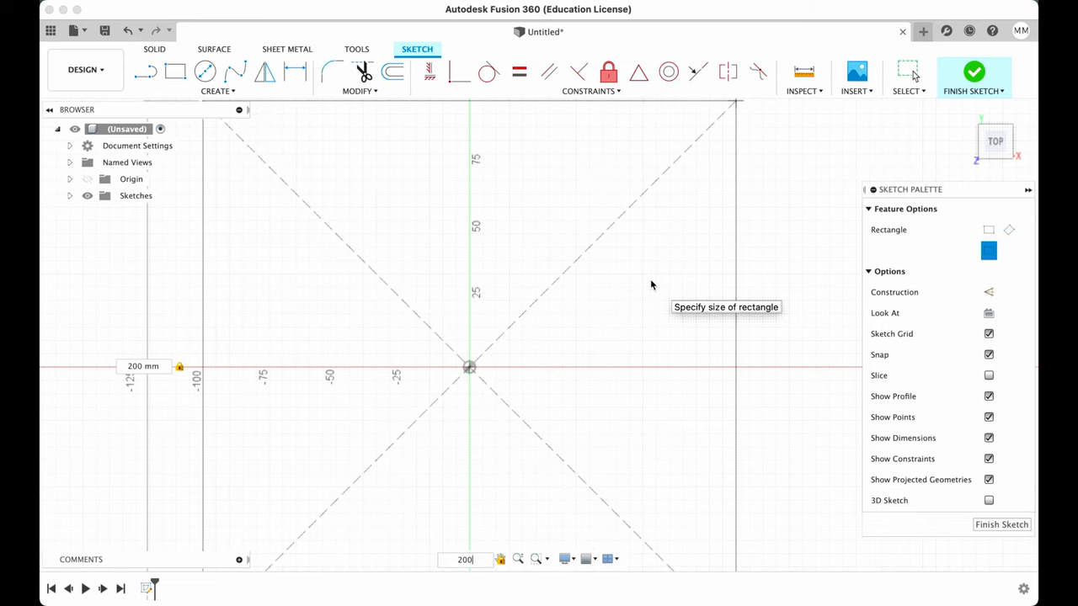
pyautogui.click(855, 77)
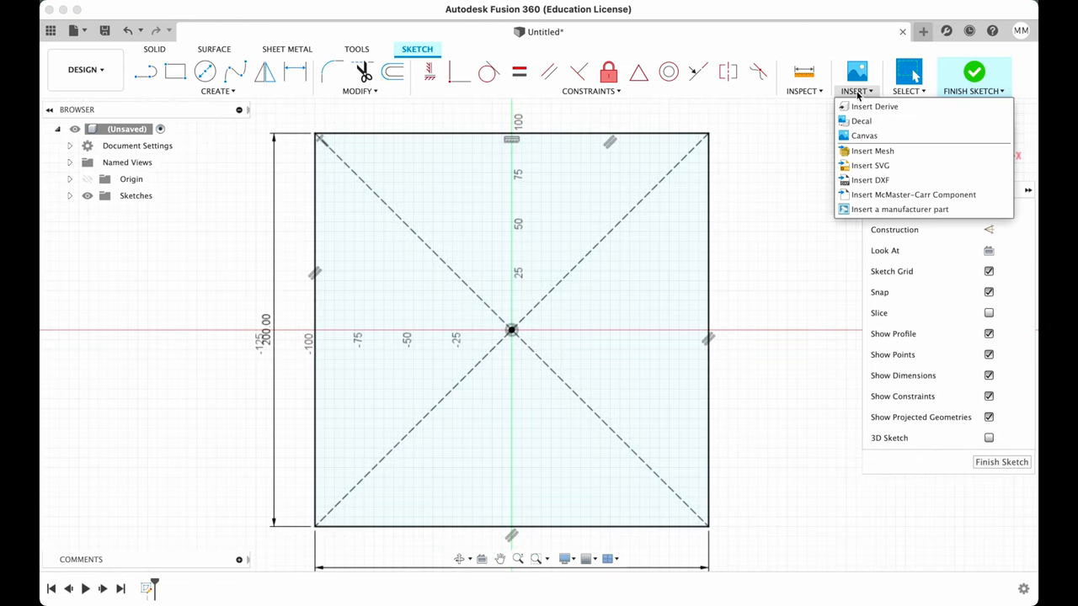
# Step: Insert jigsaw.svg from this computer into the sketch, filling the 200 mm square
pyautogui.click(868, 178)
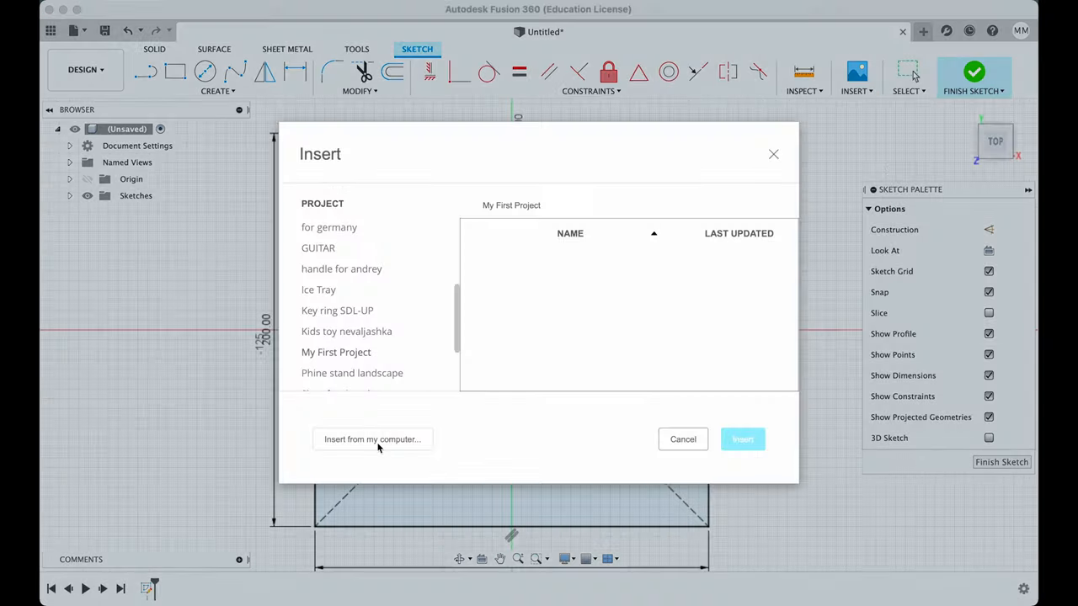
pyautogui.click(372, 438)
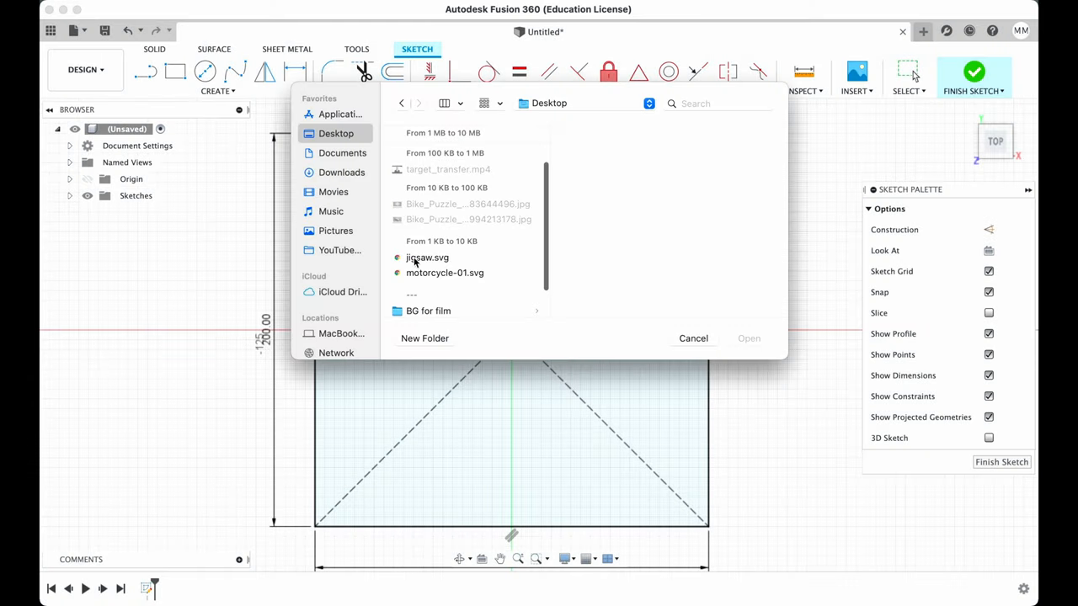
pyautogui.click(427, 257)
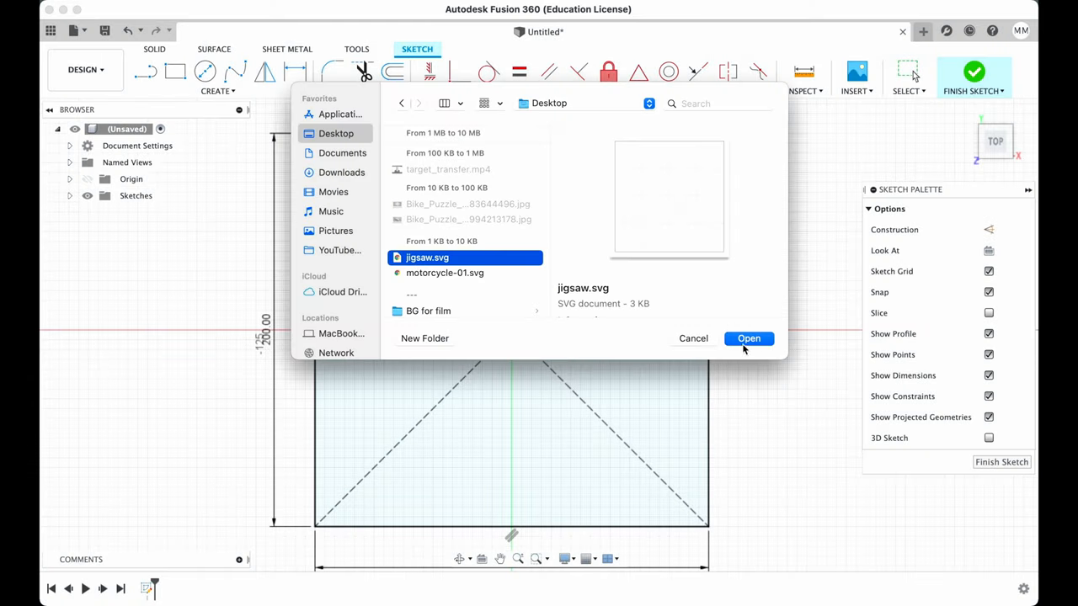
pyautogui.click(748, 337)
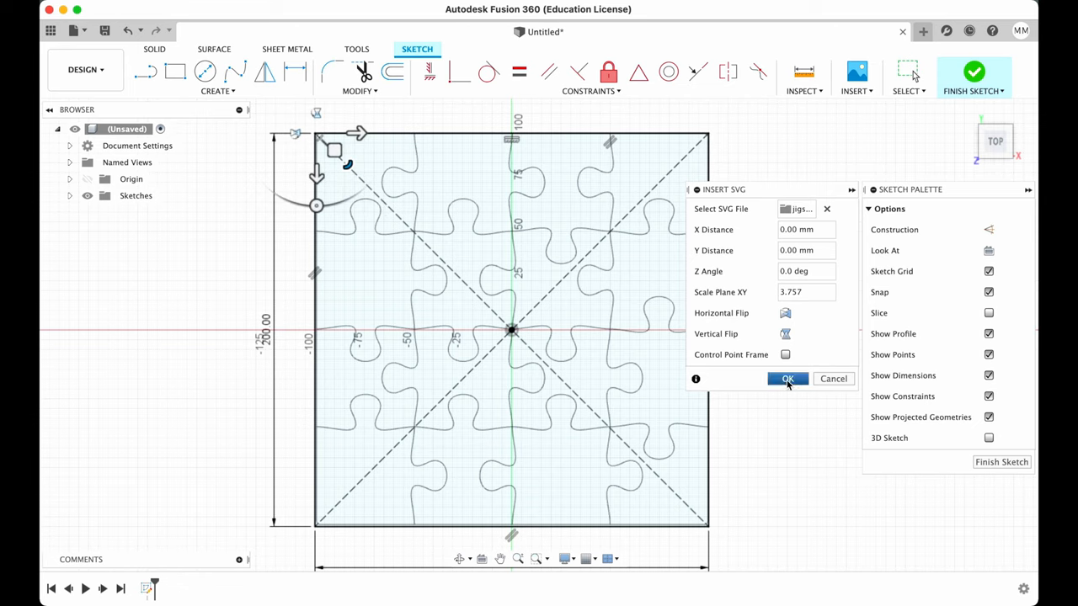
pyautogui.click(788, 377)
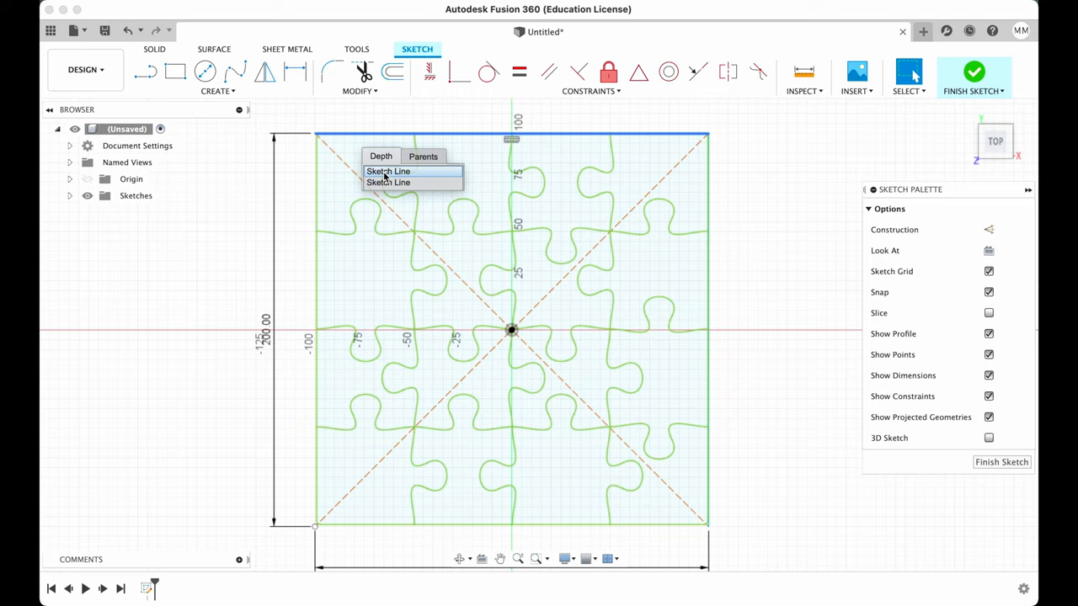
pyautogui.moveTo(384, 177)
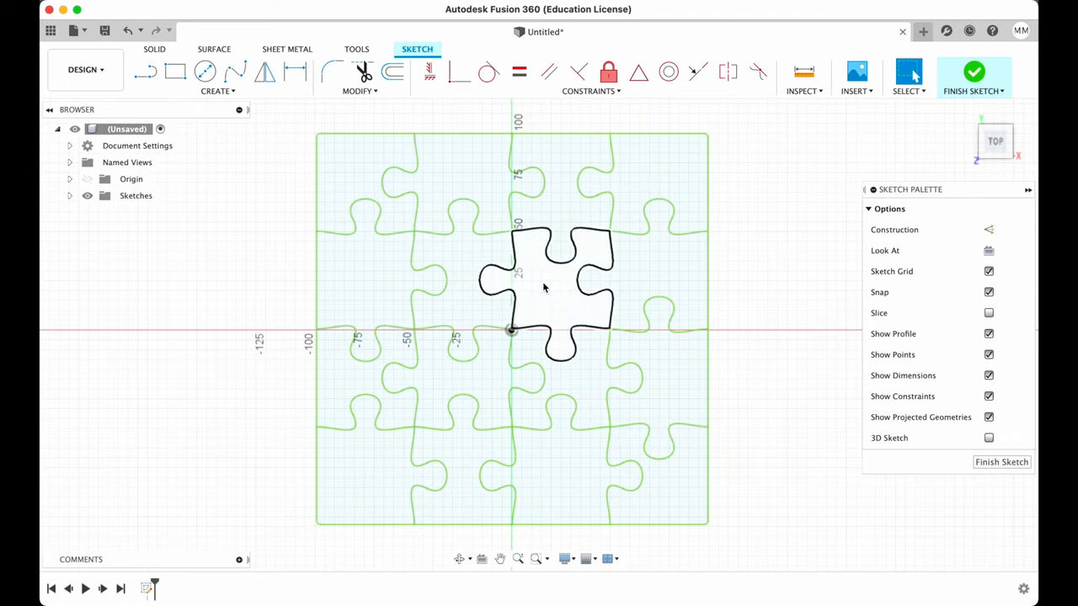
# Step: Offset the internal puzzle cut curves by 1.00 mm to double each cut line
pyautogui.moveTo(542, 286); pyautogui.dragTo(367, 181)
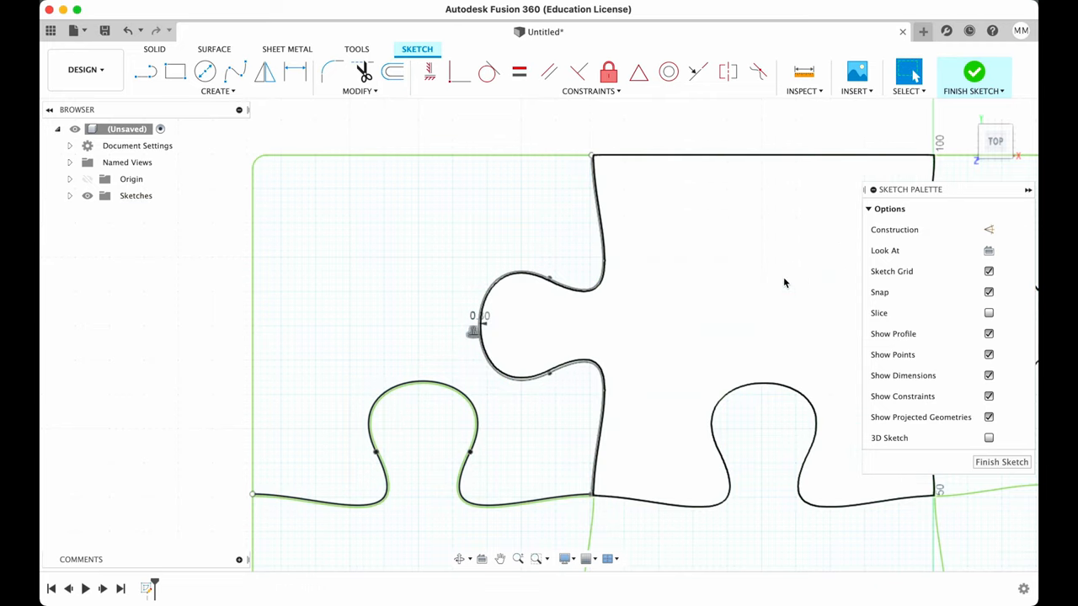
pyautogui.moveTo(648, 236)
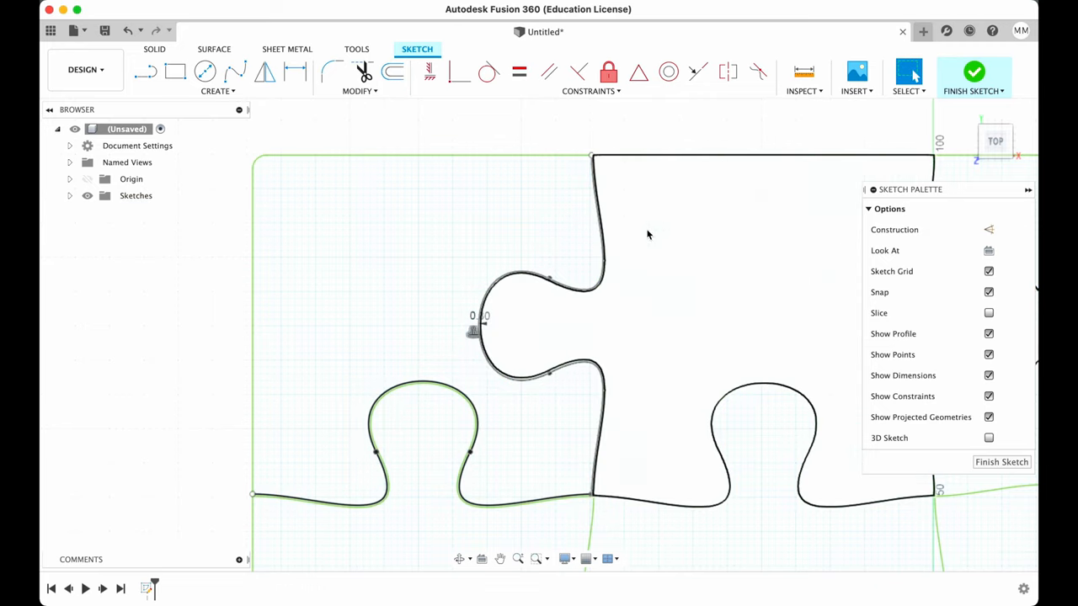
pyautogui.click(392, 71)
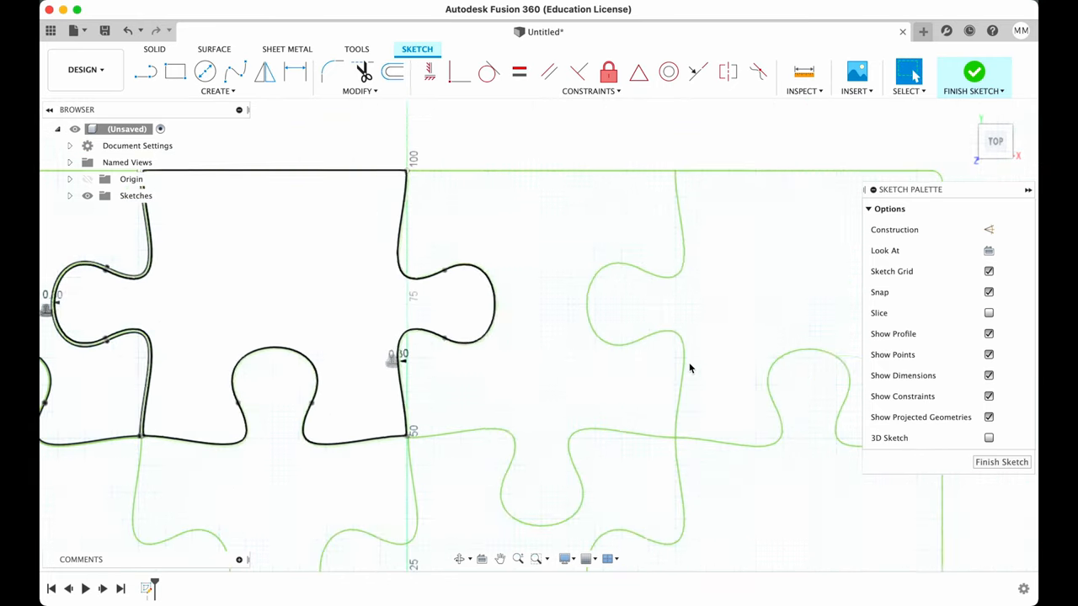
pyautogui.click(390, 71)
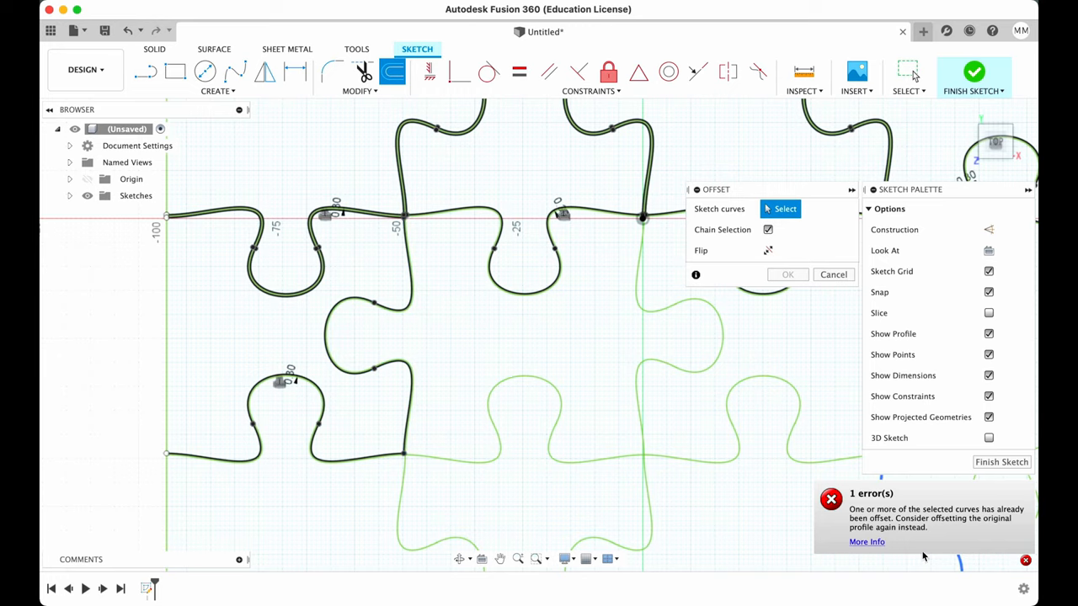
pyautogui.click(480, 216)
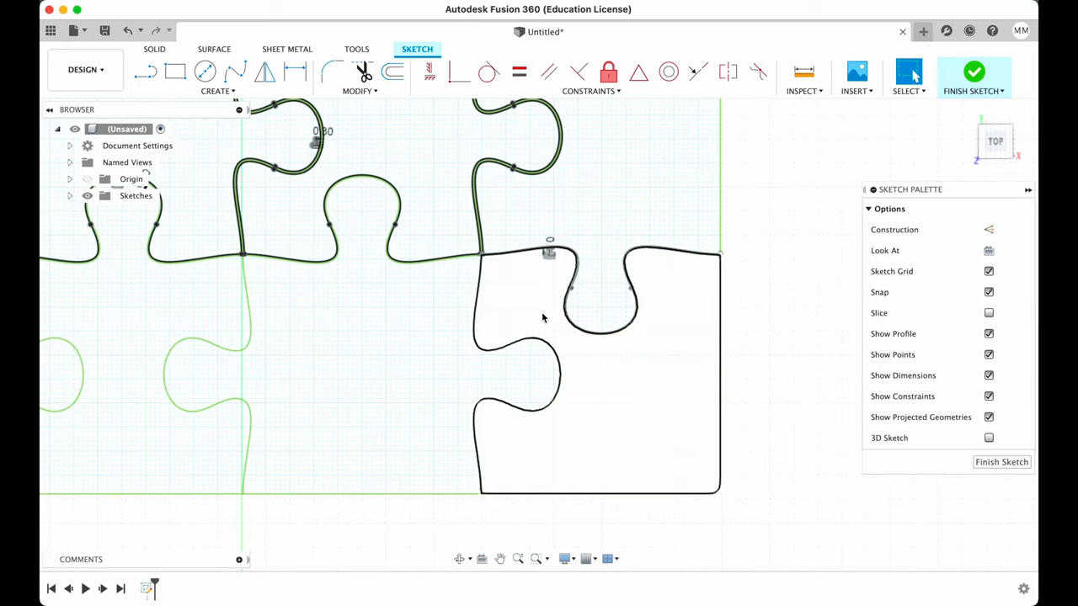
pyautogui.click(391, 71)
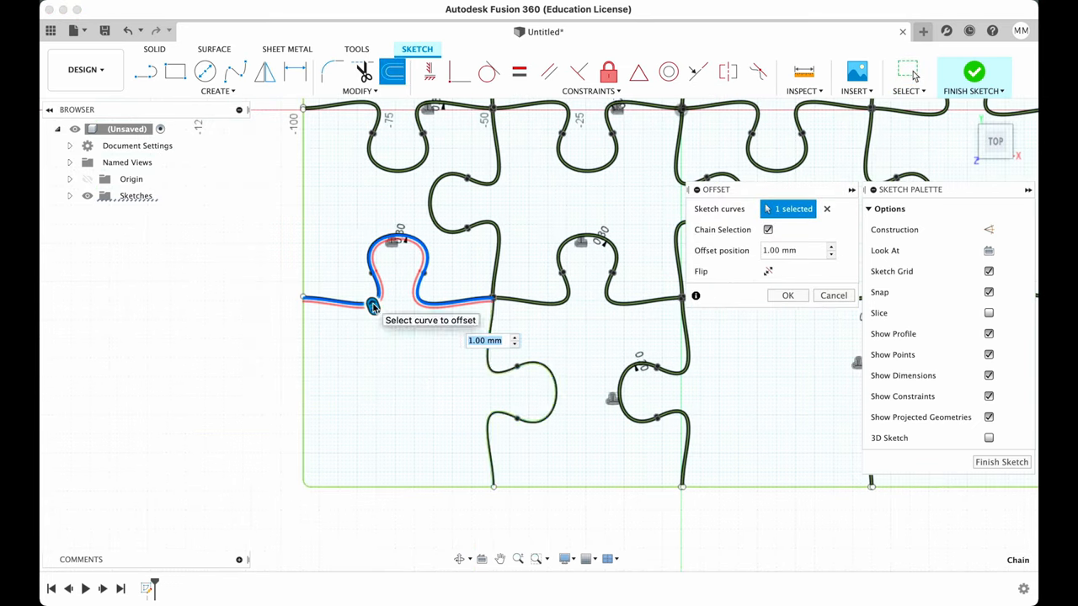
pyautogui.click(832, 296)
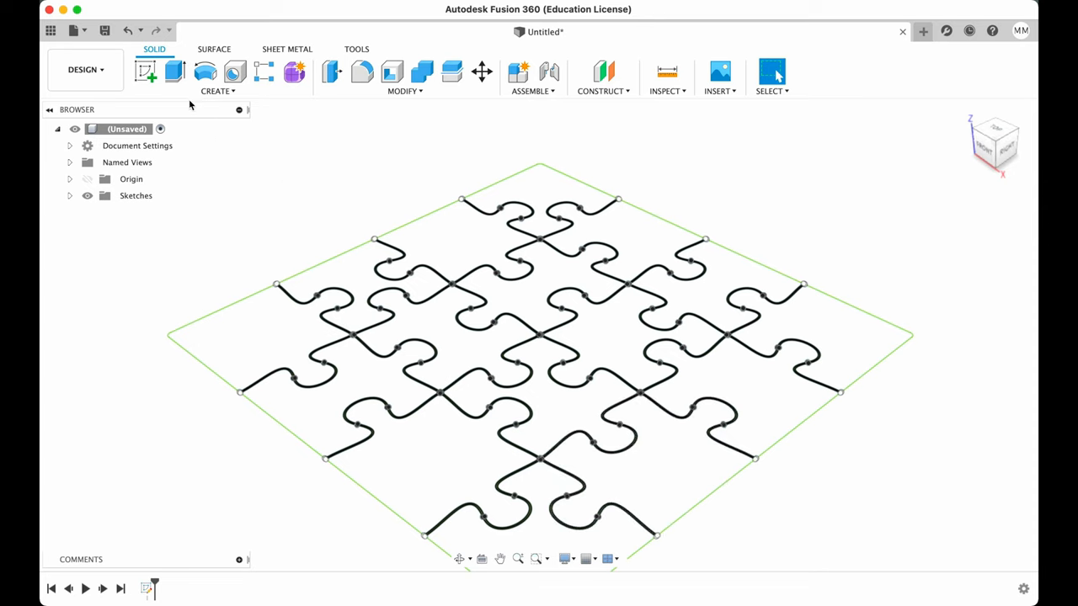
# Step: Extrude all 16 puzzle profiles 4 mm as a new component
pyautogui.click(175, 71)
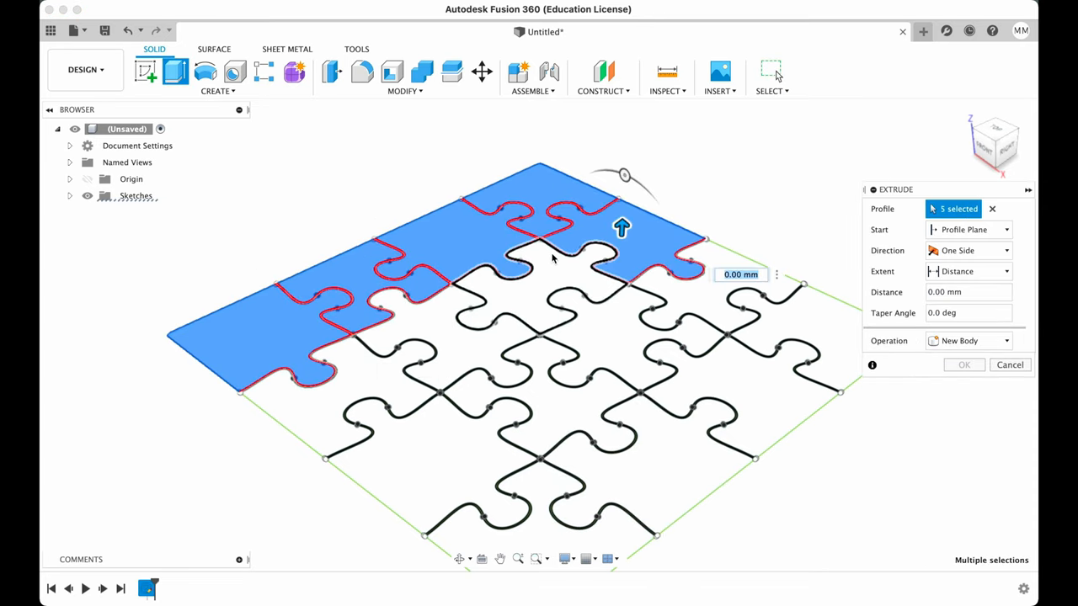
pyautogui.click(447, 391)
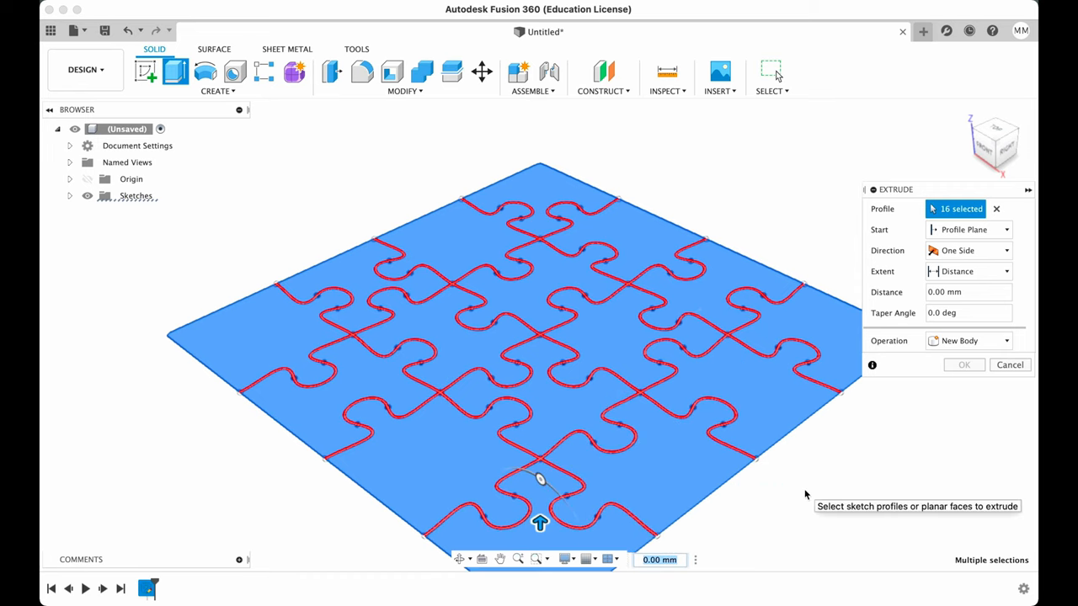
pyautogui.write('4')
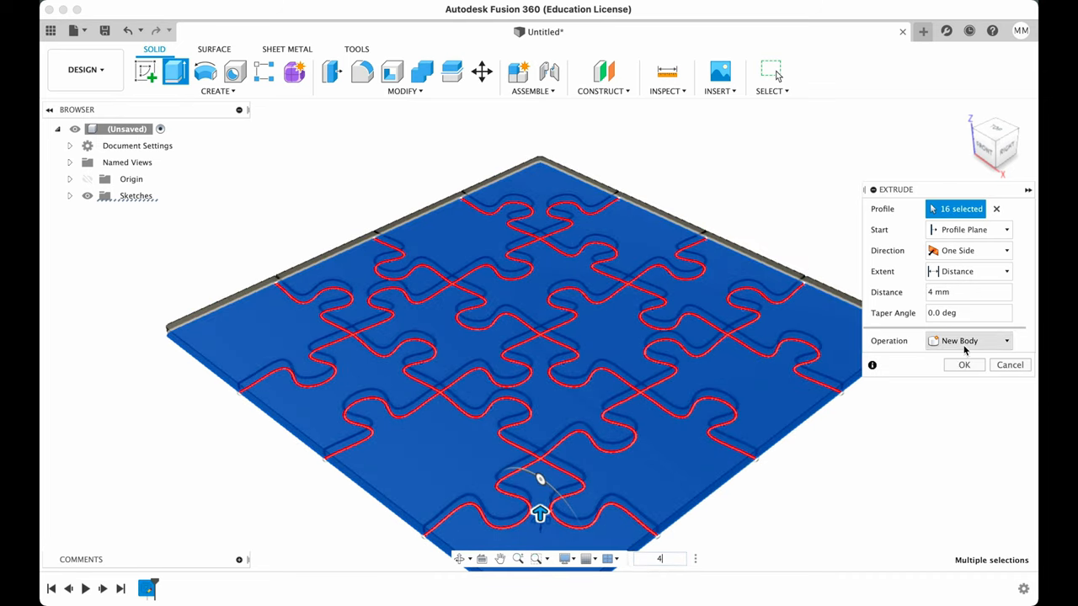
pyautogui.click(969, 340)
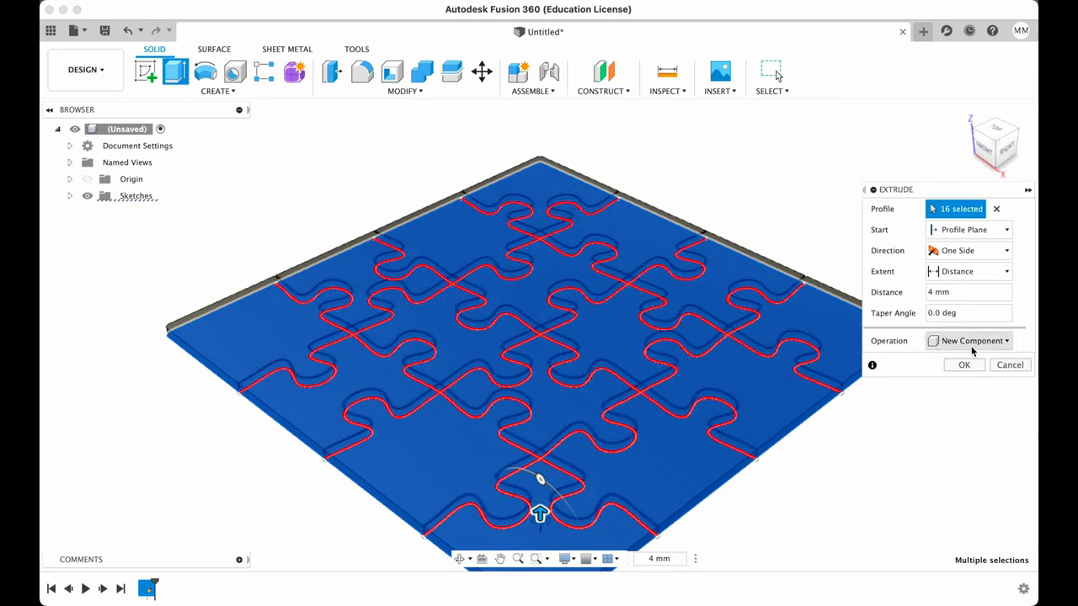
pyautogui.click(963, 364)
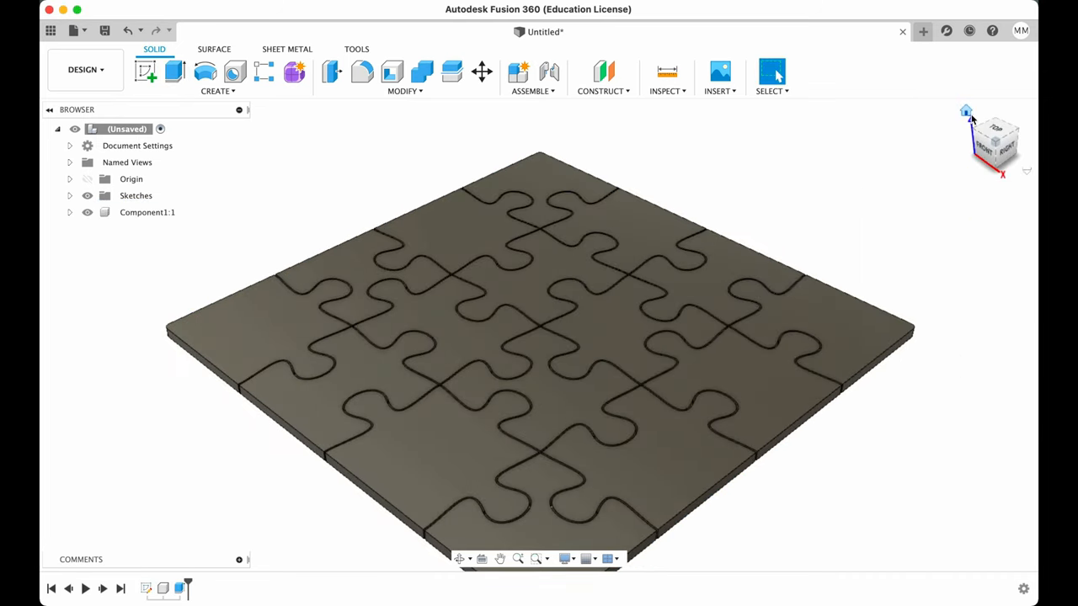
pyautogui.click(995, 142)
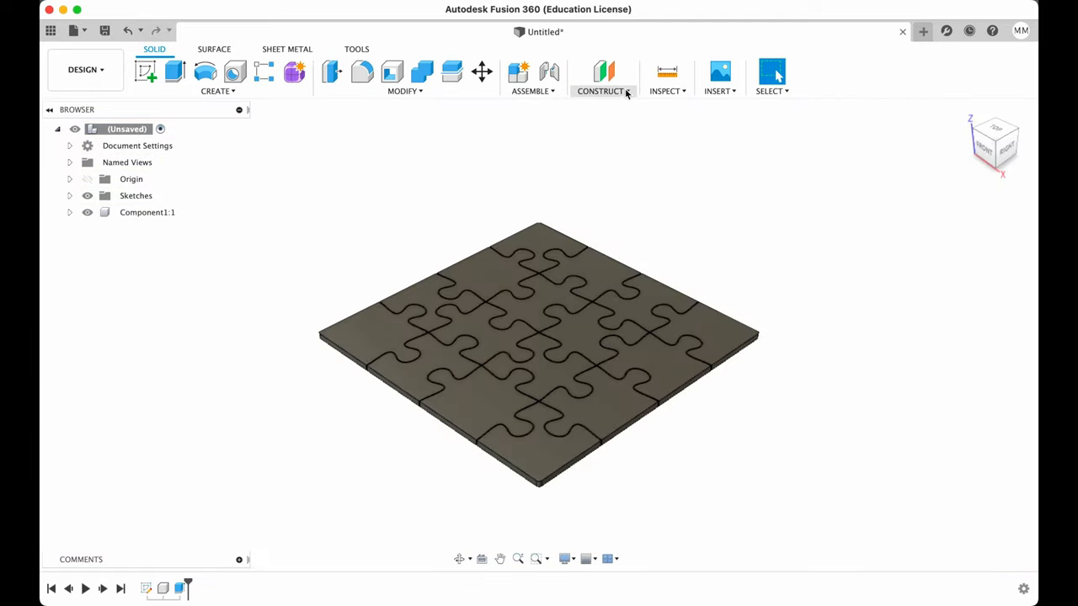
pyautogui.moveTo(603, 70)
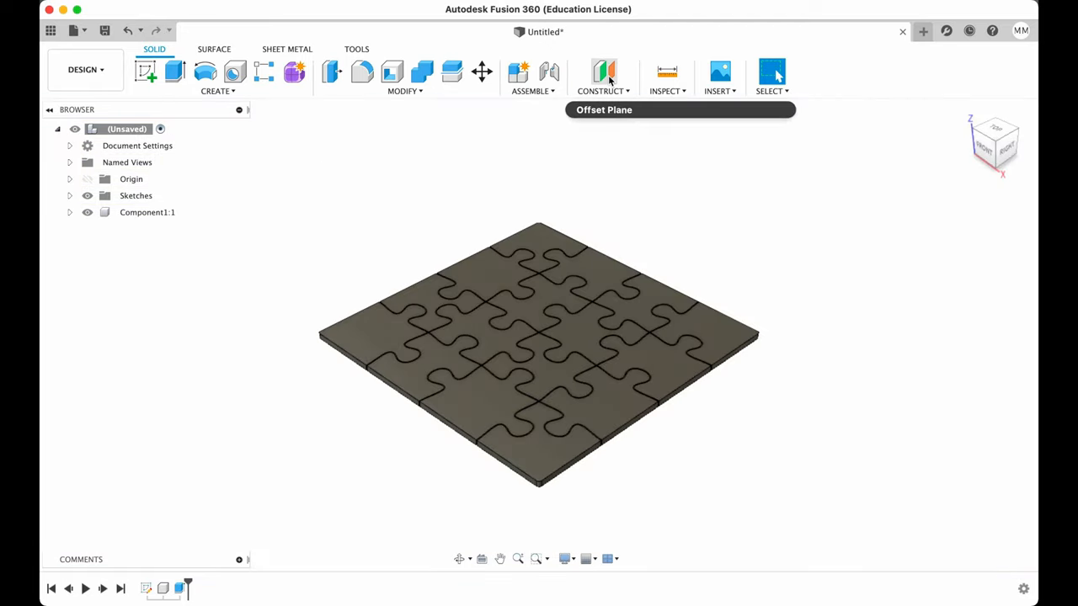
# Step: Create a 0 mm offset construction plane on the centre piece's top face
pyautogui.click(603, 72)
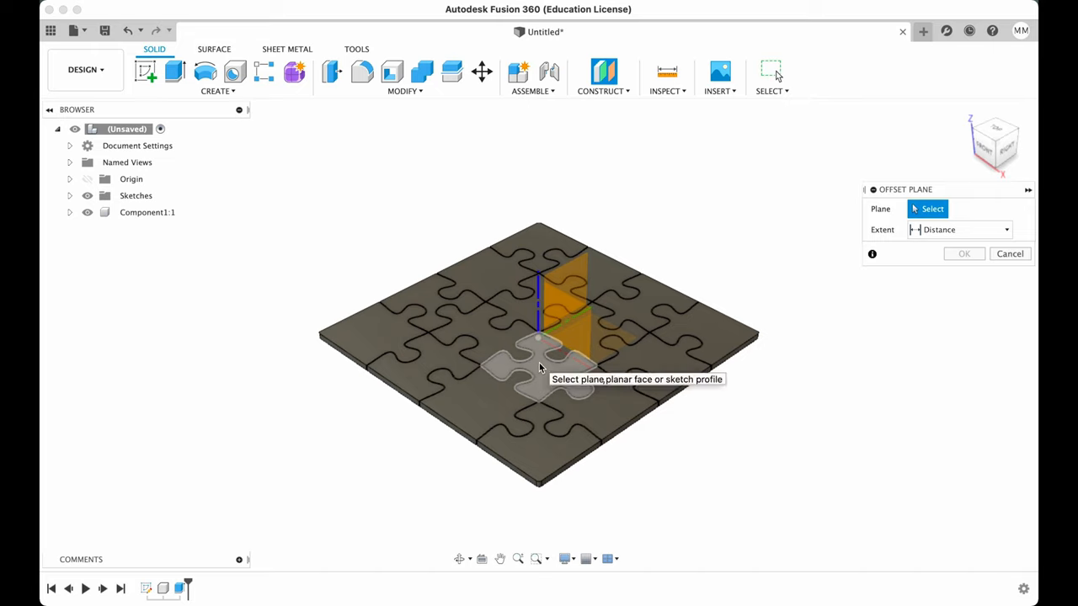
pyautogui.click(539, 362)
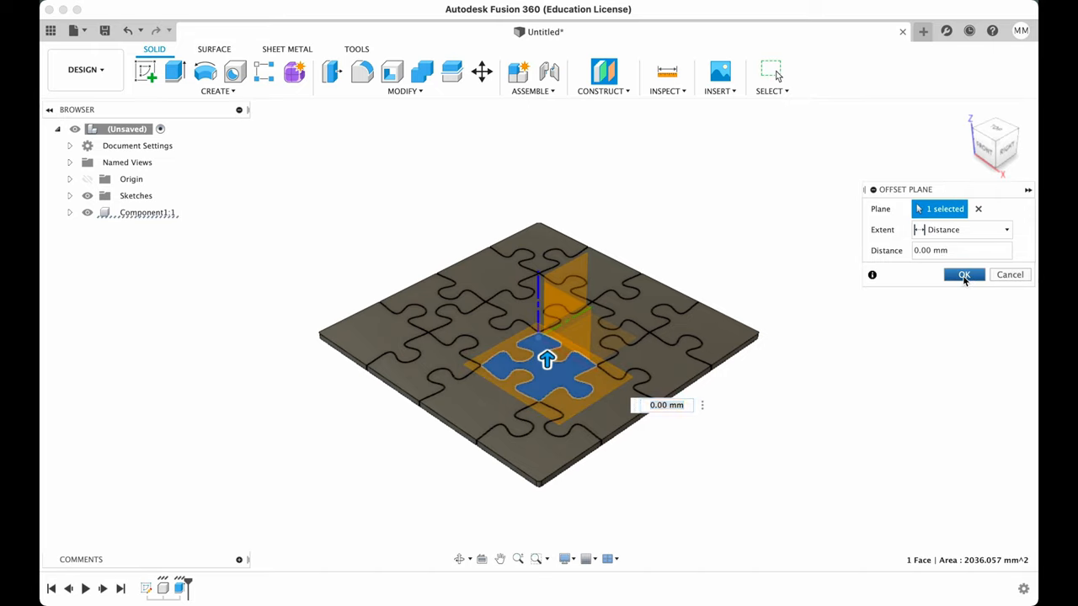
pyautogui.click(963, 274)
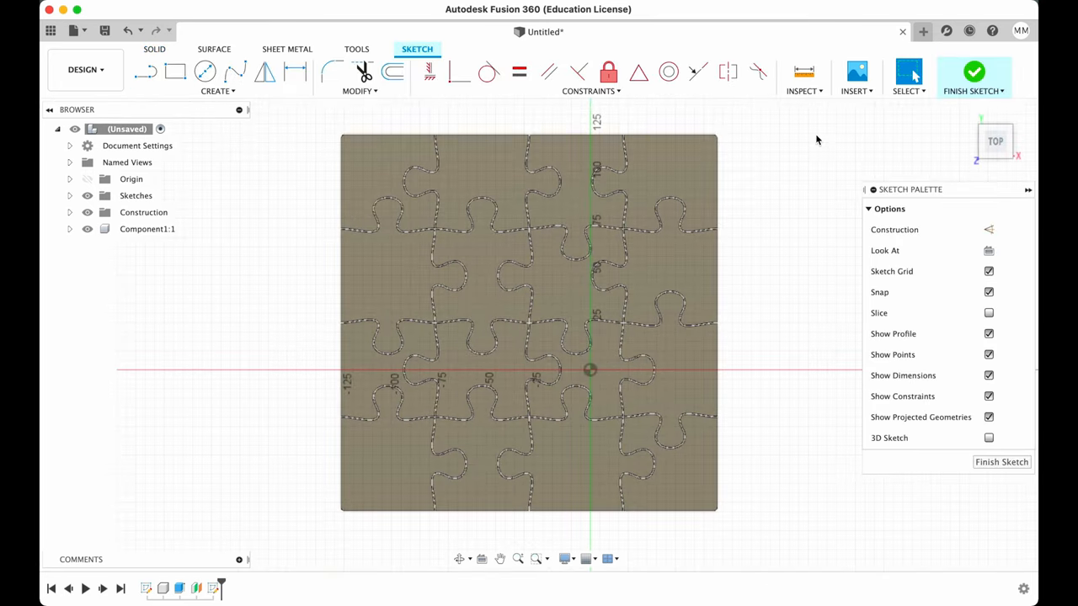
pyautogui.moveTo(855, 71)
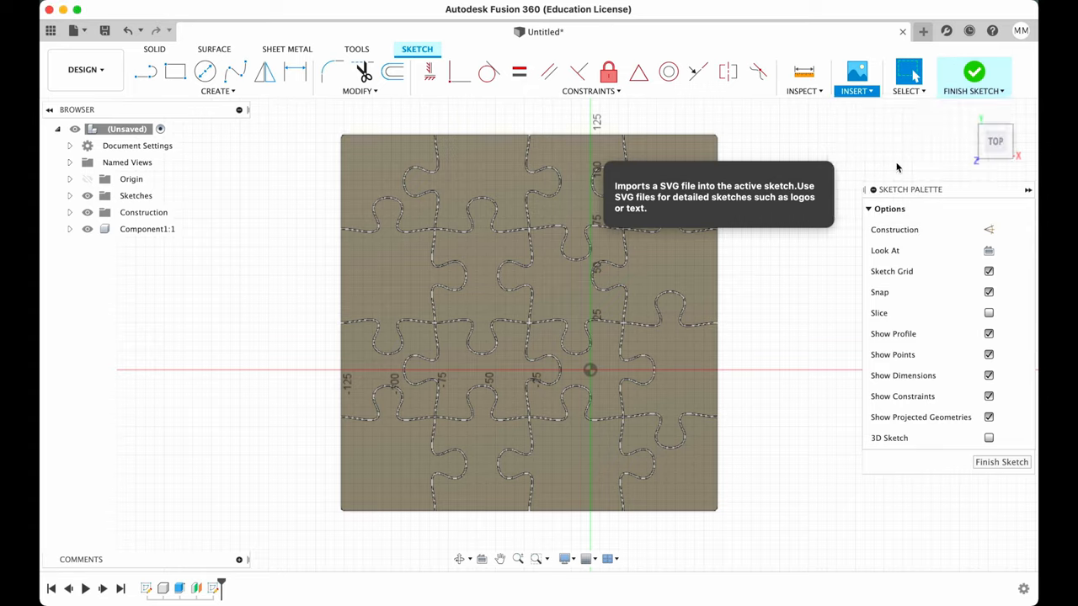
# Step: Insert motorcycle-01.svg into the sketch on the new plane
pyautogui.click(855, 71)
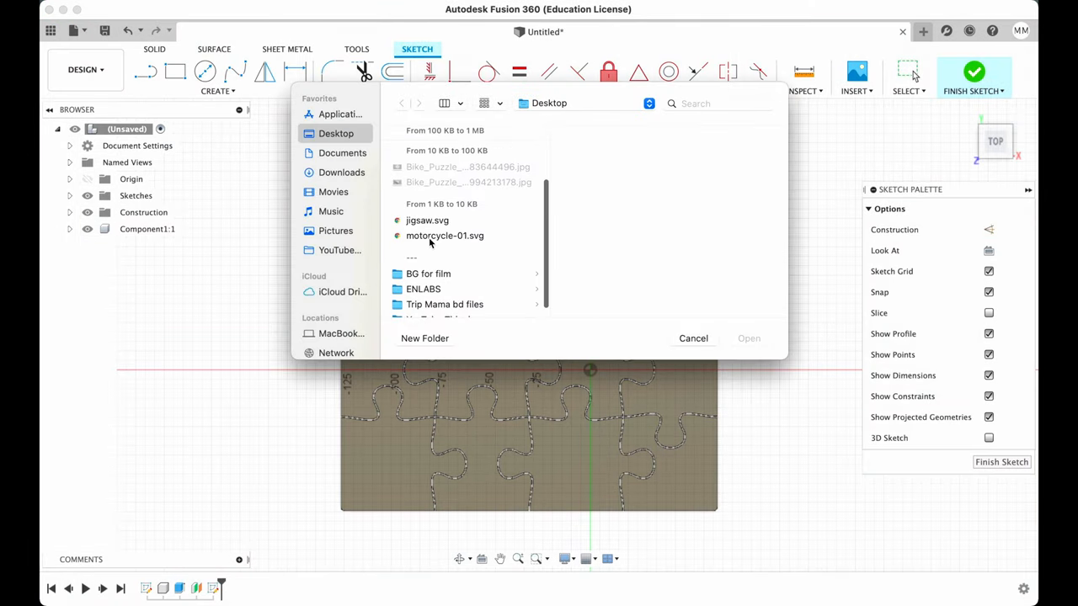
pyautogui.click(445, 236)
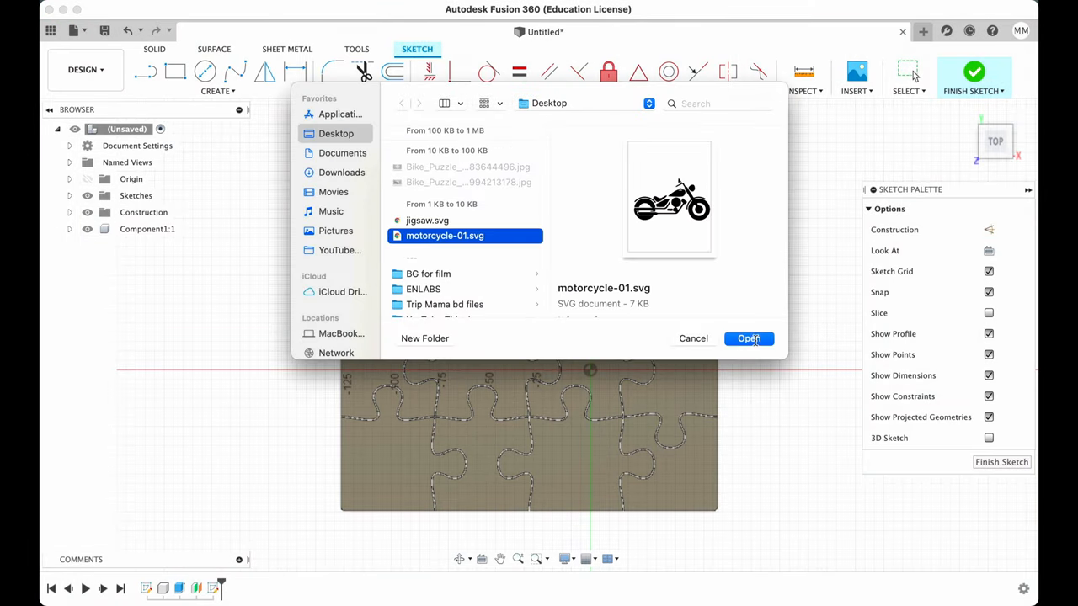
pyautogui.click(748, 336)
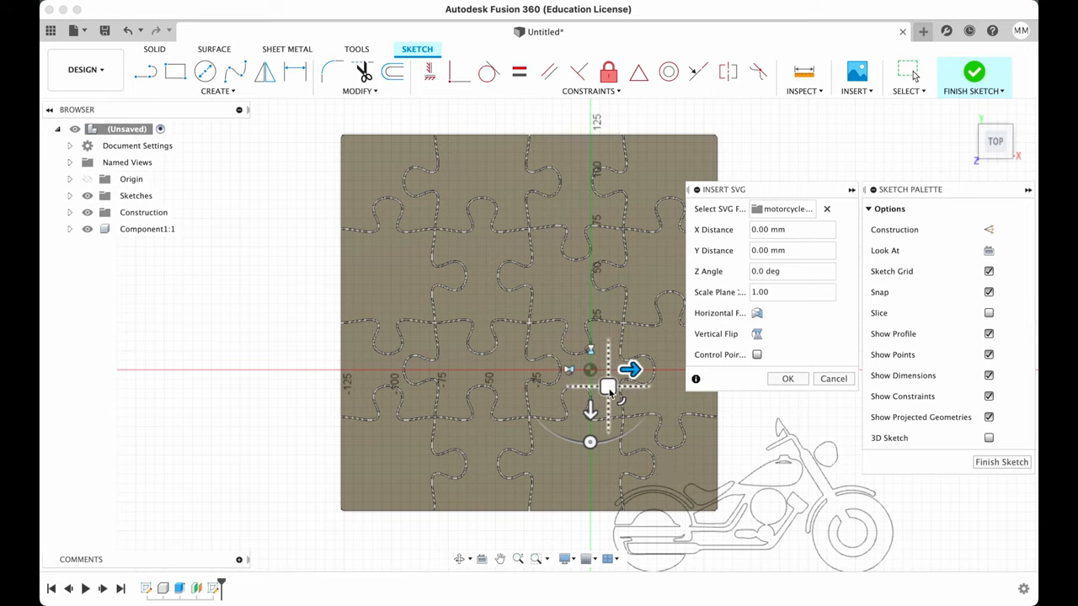
pyautogui.moveTo(606, 387); pyautogui.dragTo(576, 354)
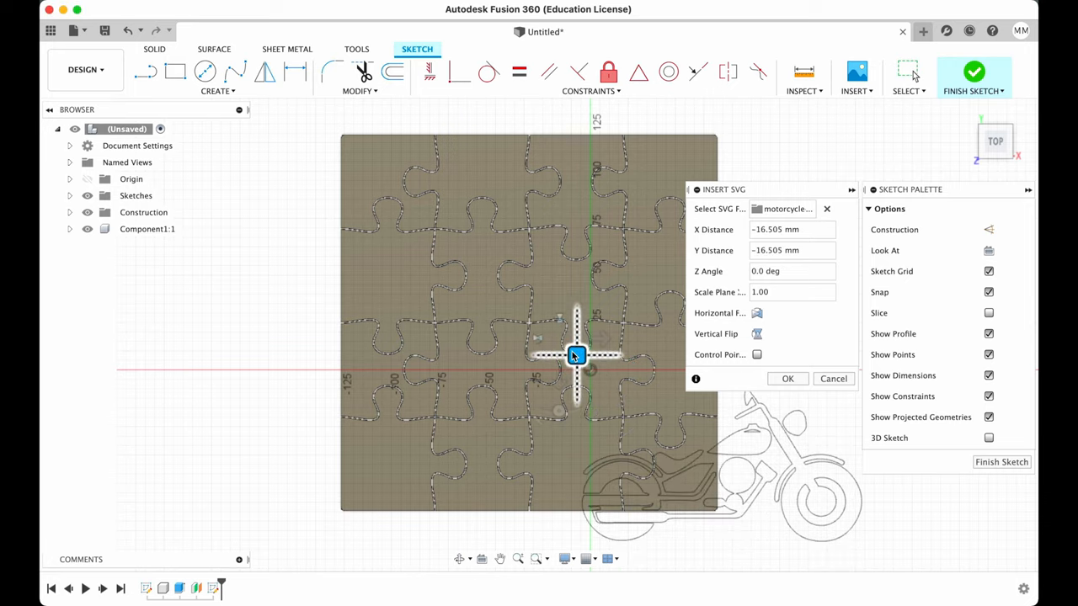
# Step: Drag the motorcycle outline to the centre of the puzzle board at scale 1.00 and confirm
pyautogui.moveTo(576, 354); pyautogui.dragTo(384, 178)
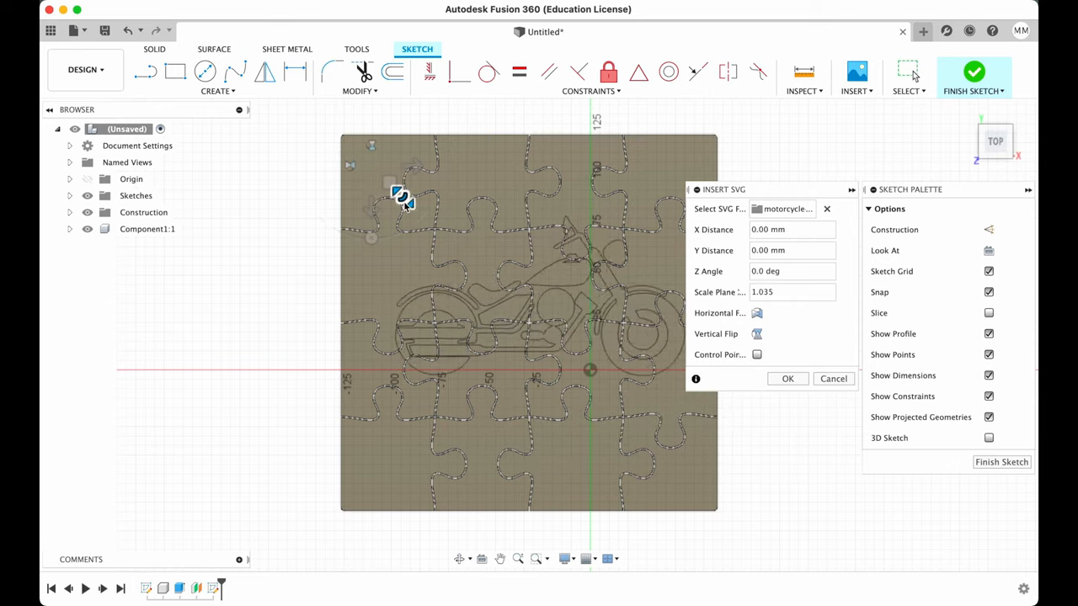
pyautogui.moveTo(404, 198); pyautogui.dragTo(378, 173)
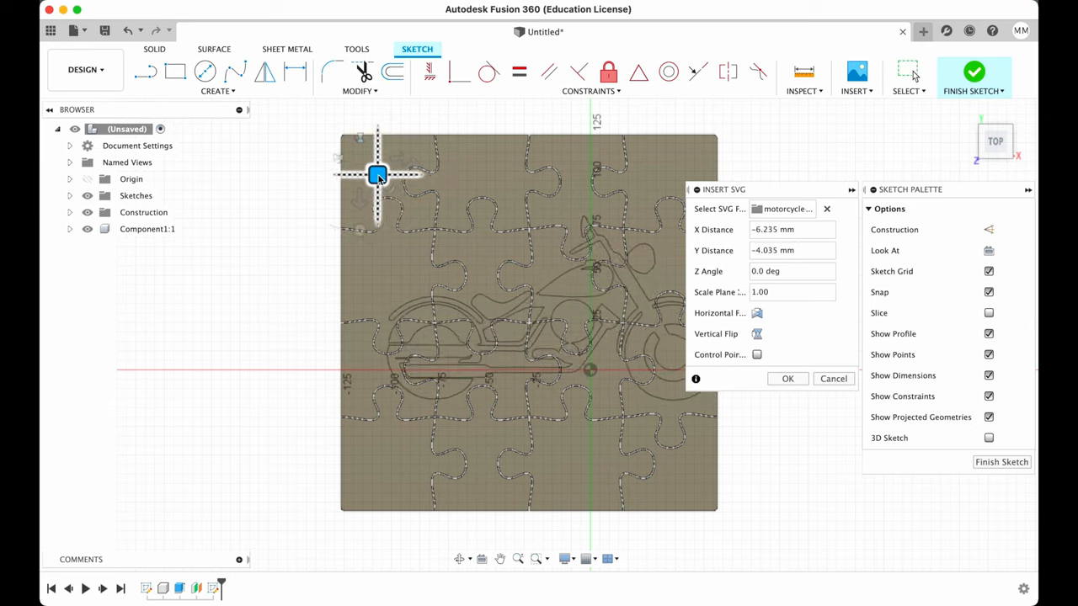
pyautogui.moveTo(377, 173); pyautogui.dragTo(255, 177)
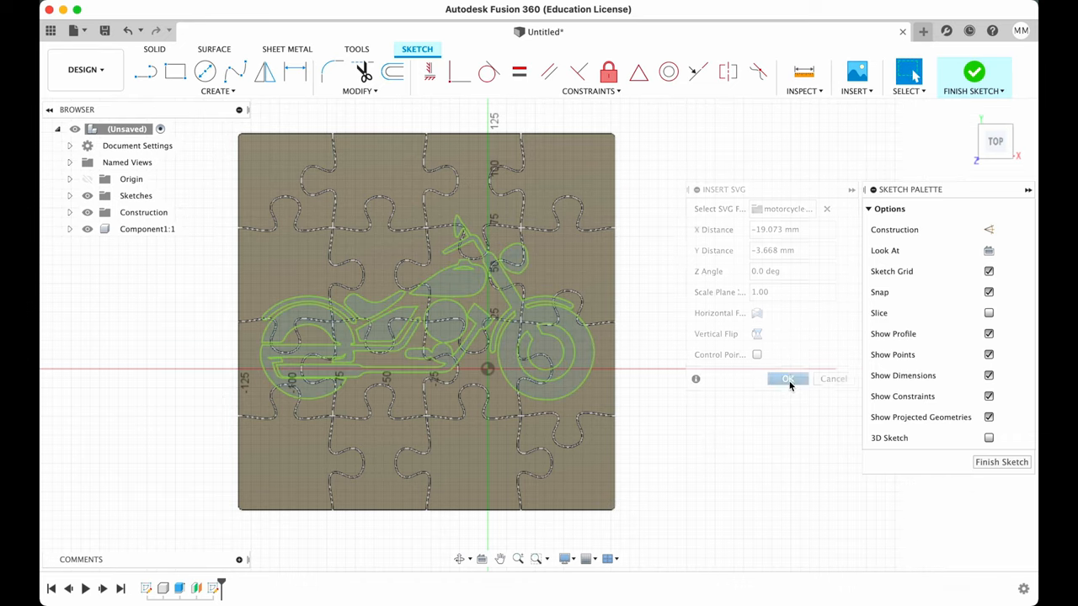
pyautogui.click(786, 378)
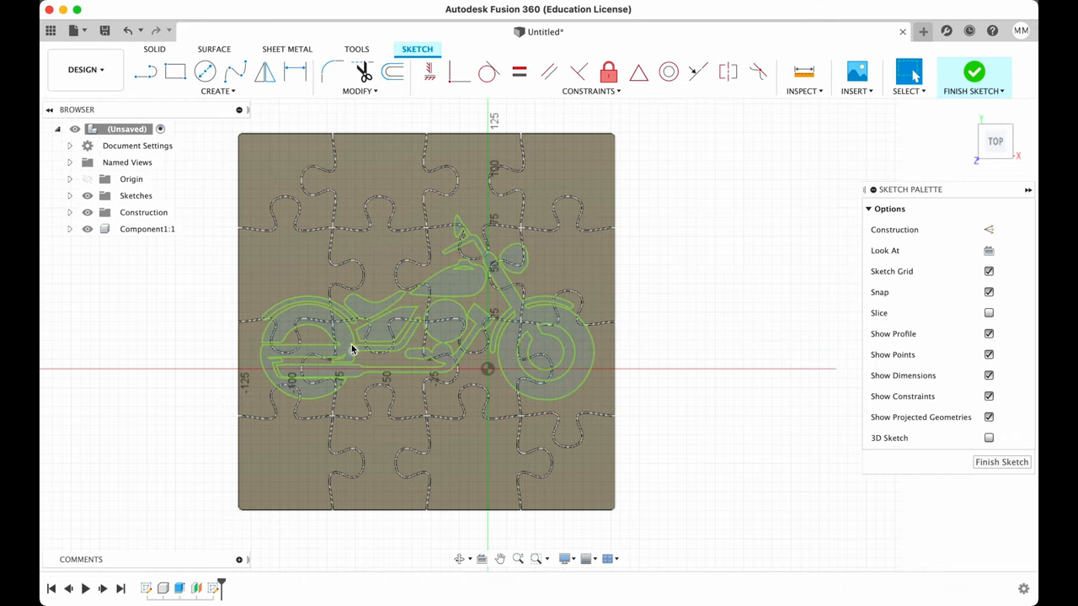
pyautogui.moveTo(973, 76)
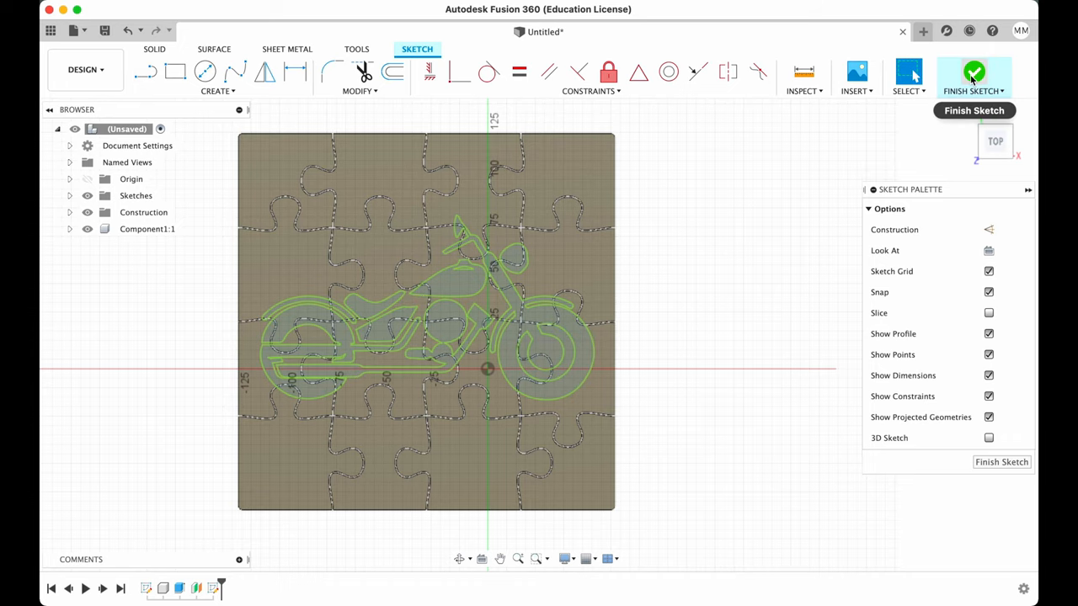
# Step: Finish the motorcycle sketch, cancel a trial Extrude, and reopen Sketch2 for editing
pyautogui.click(973, 74)
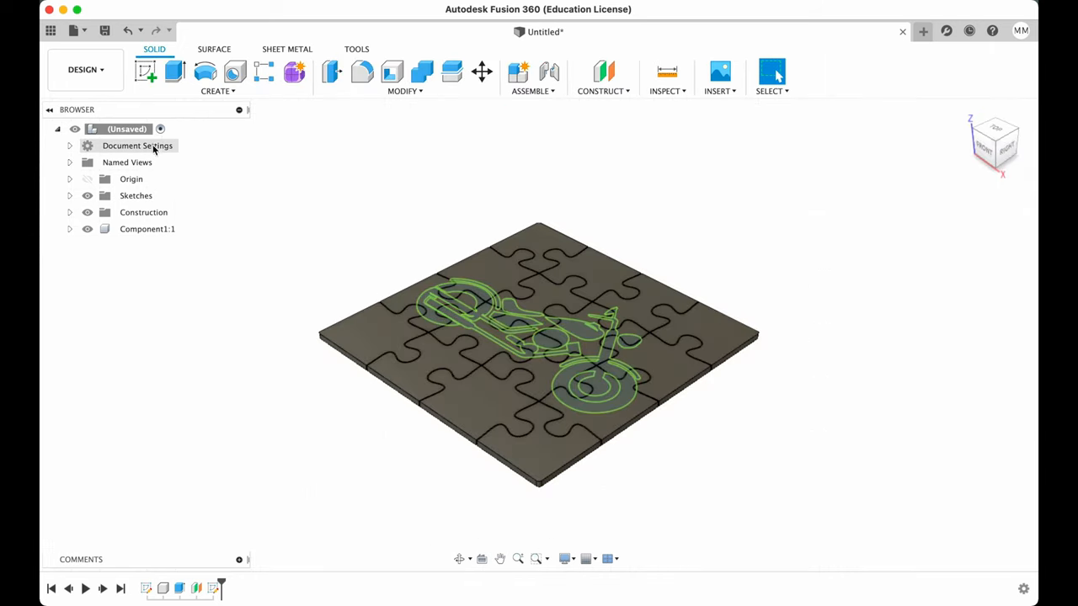
pyautogui.click(175, 71)
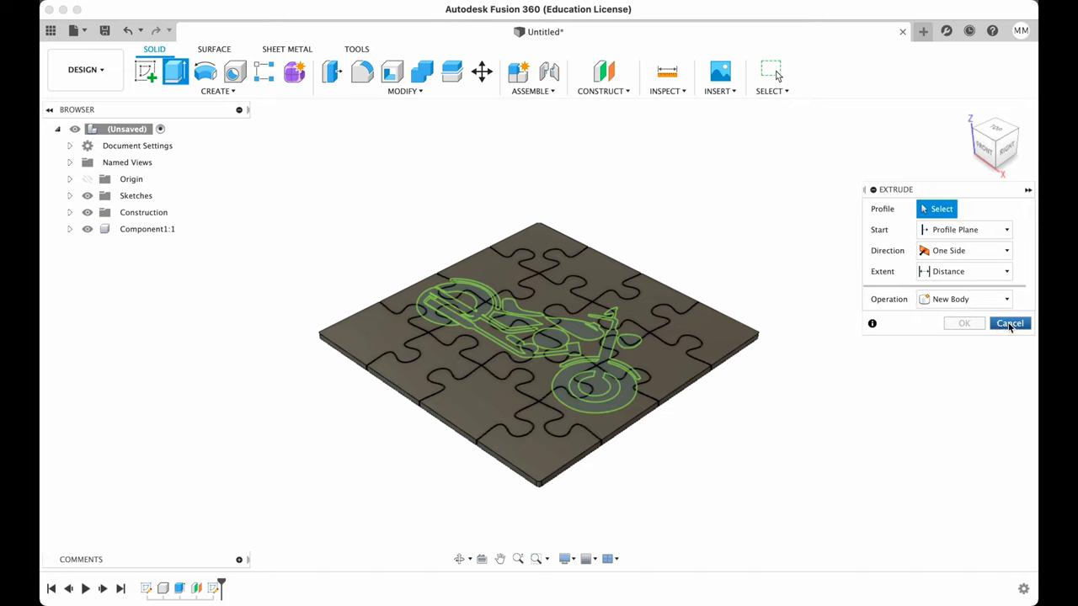
pyautogui.click(1011, 324)
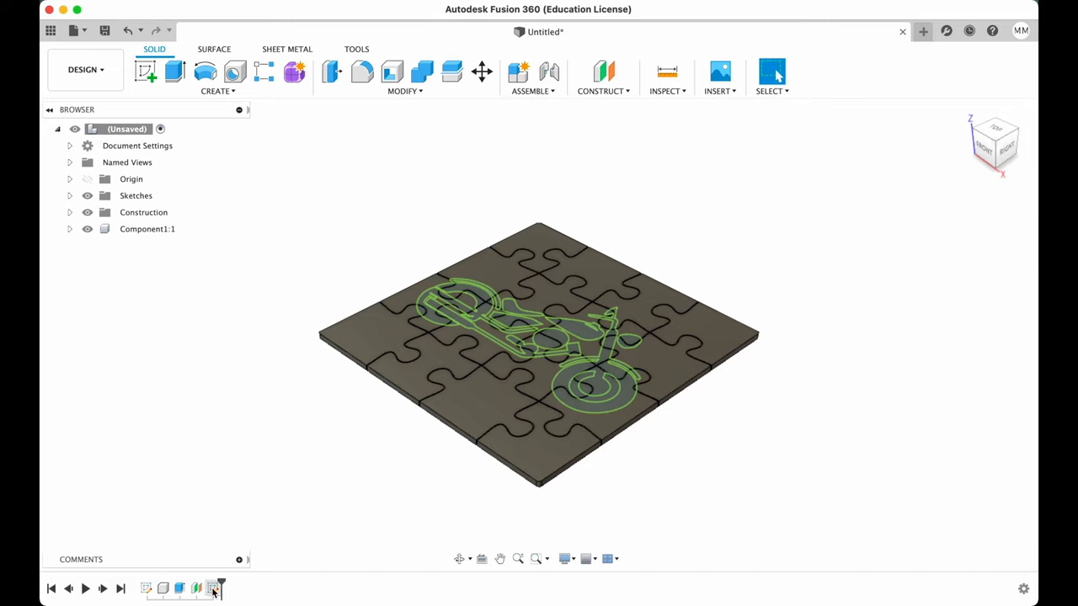
pyautogui.rightClick(215, 590)
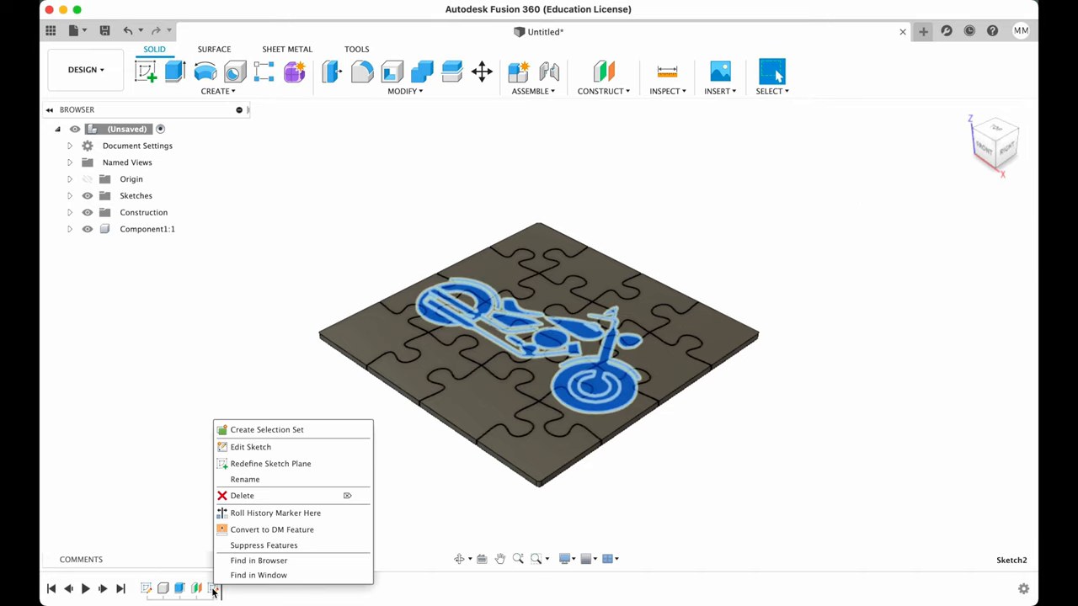
pyautogui.click(249, 452)
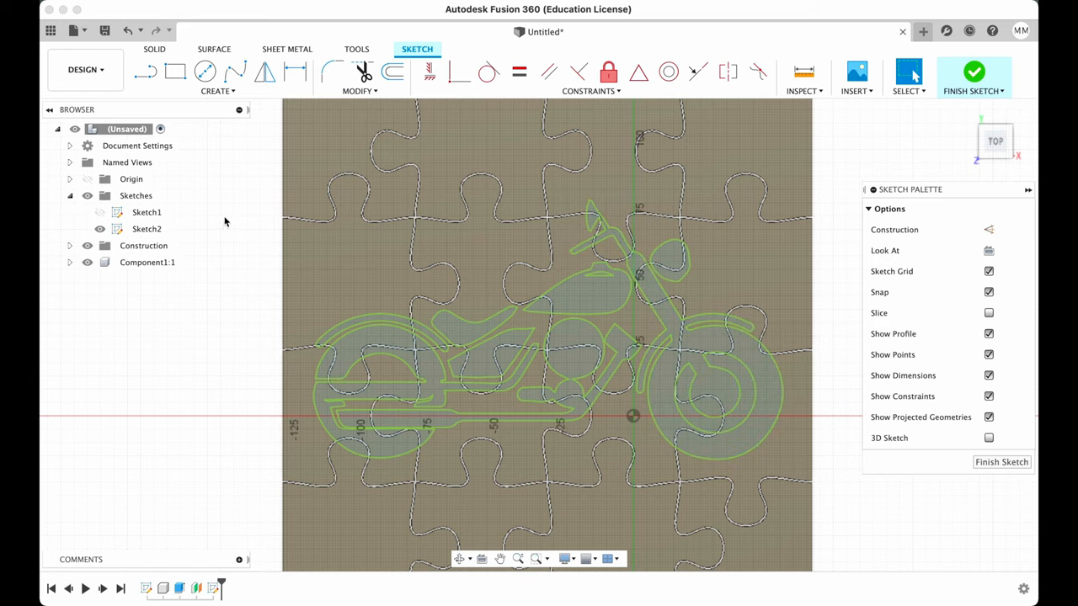
# Step: Project the puzzle piece edges into the motorcycle sketch
pyautogui.click(362, 273)
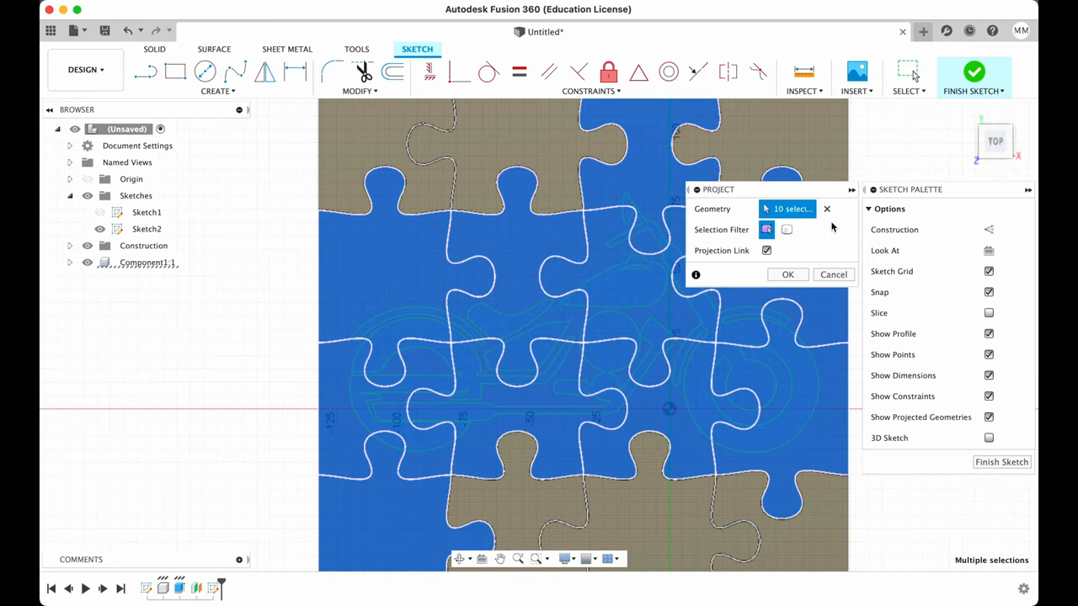
pyautogui.click(788, 274)
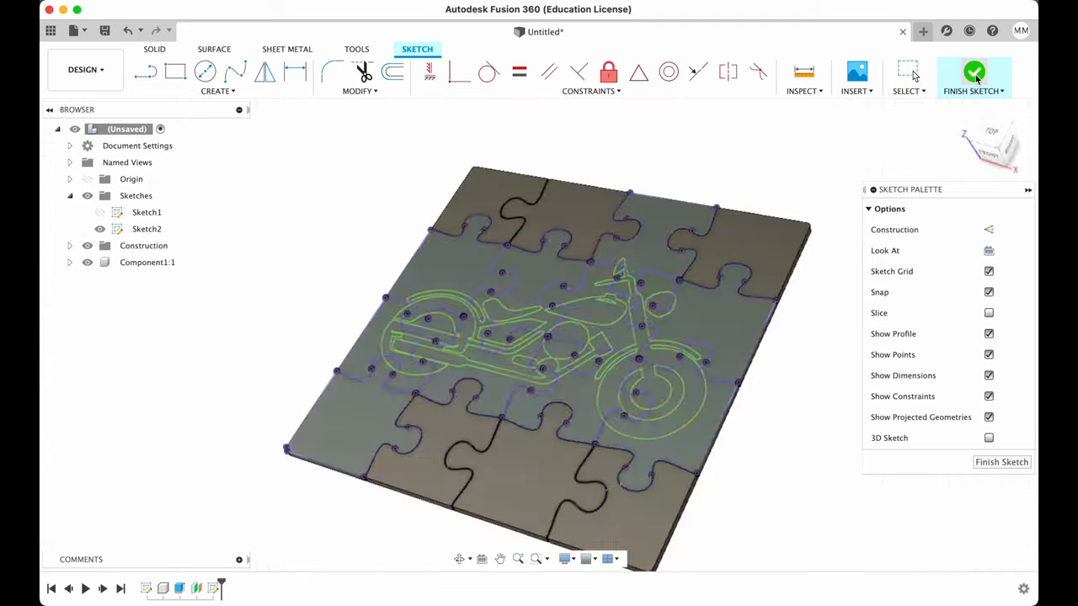
# Step: Finish the motorcycle sketch and select its regions, including the exhaust pipe, as Extrude profiles
pyautogui.click(973, 76)
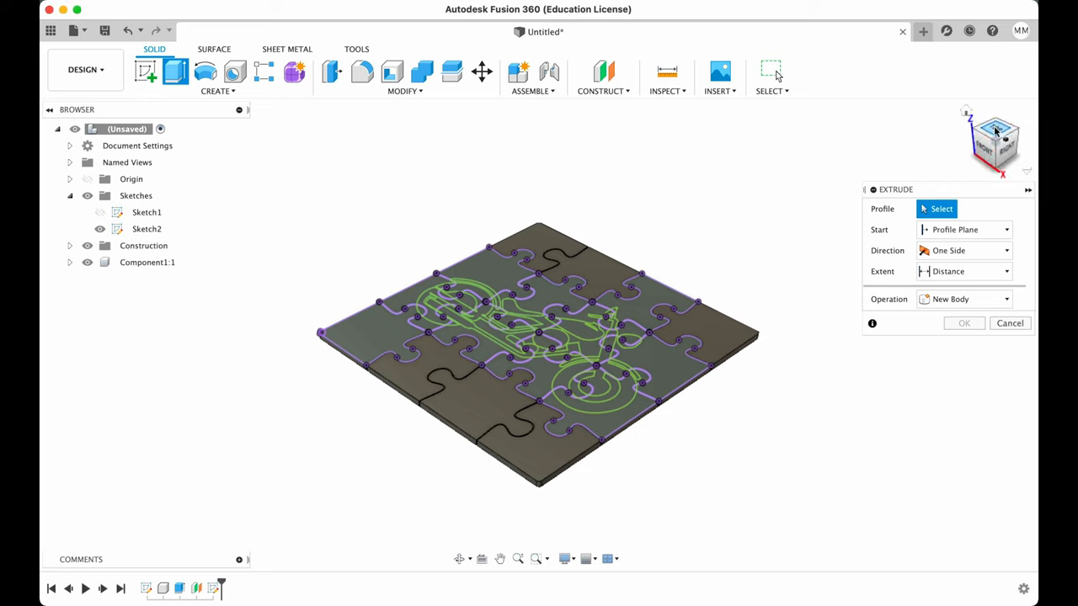
pyautogui.click(995, 138)
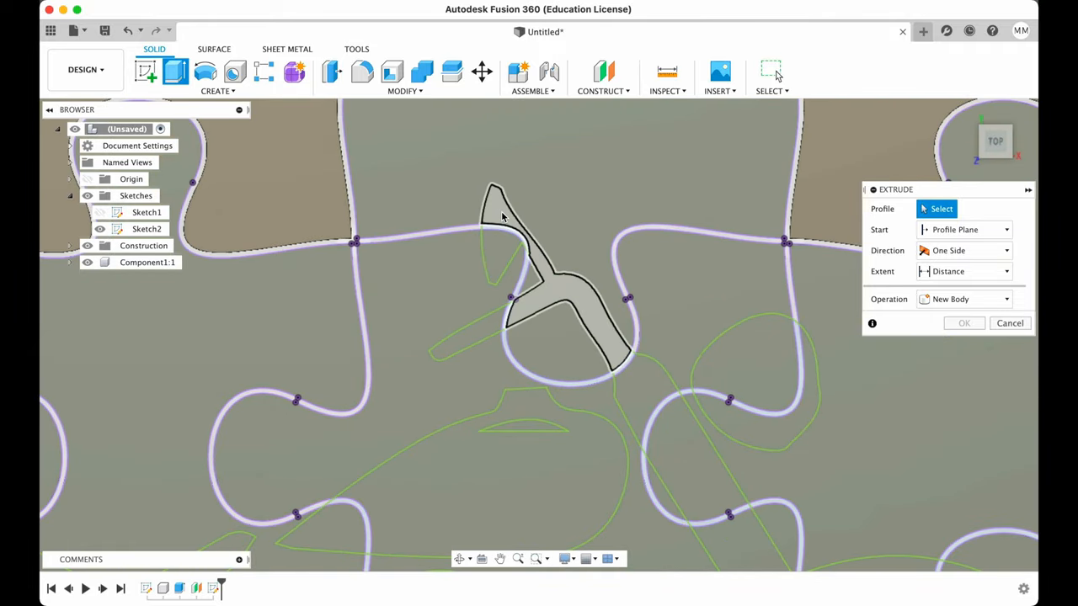
pyautogui.moveTo(497, 215)
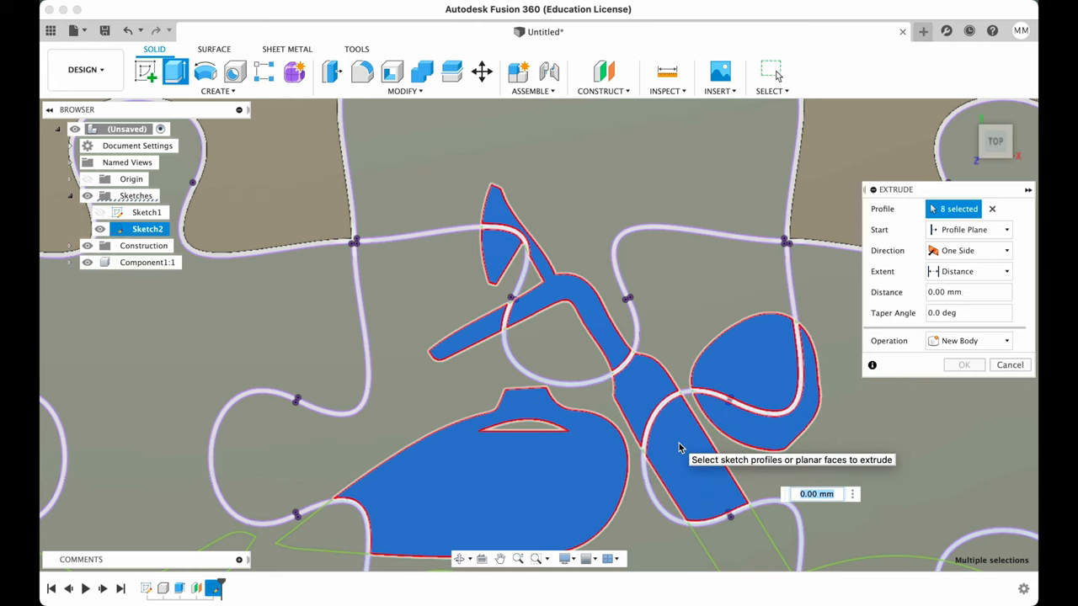
pyautogui.click(677, 451)
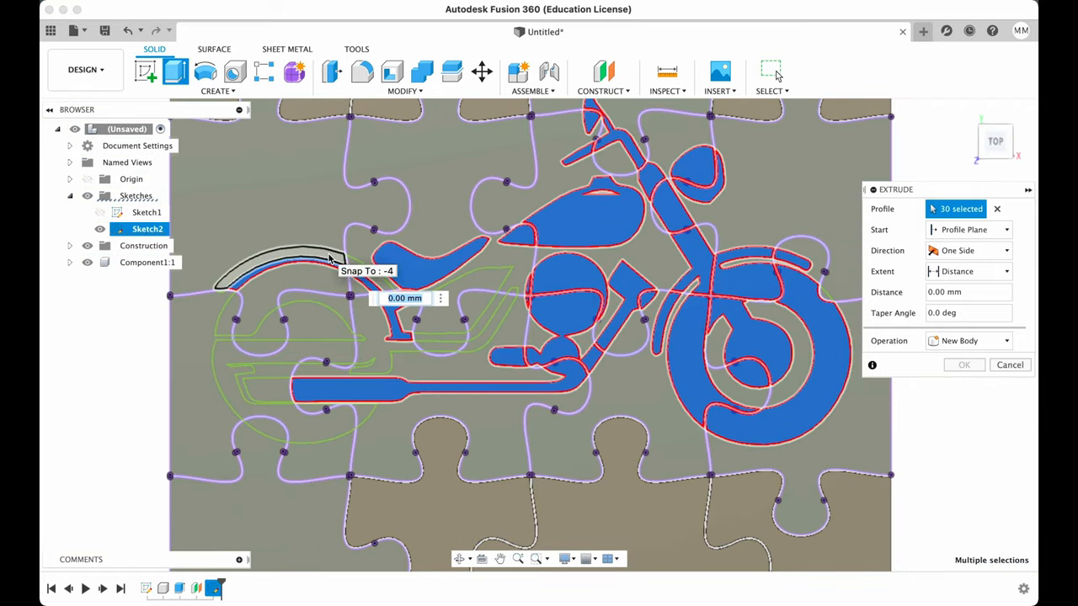
pyautogui.click(472, 306)
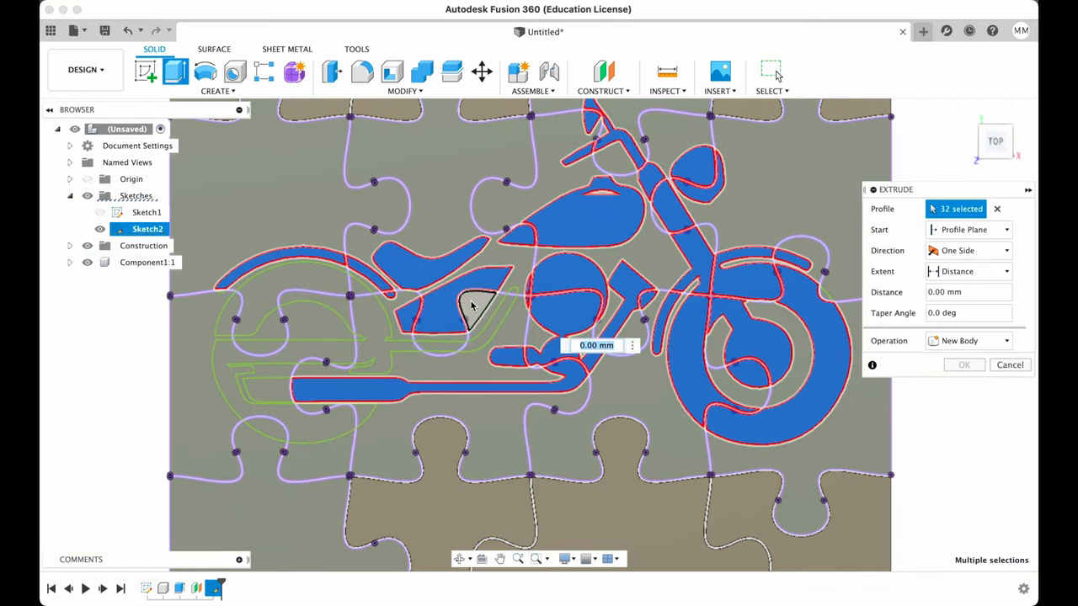
pyautogui.click(272, 431)
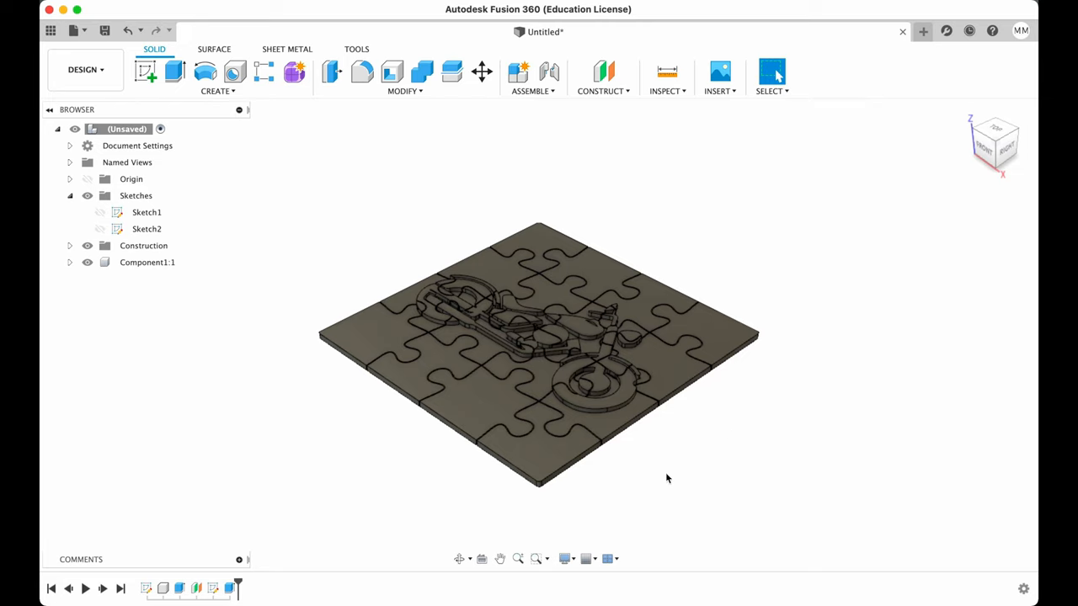
pyautogui.moveTo(545, 396)
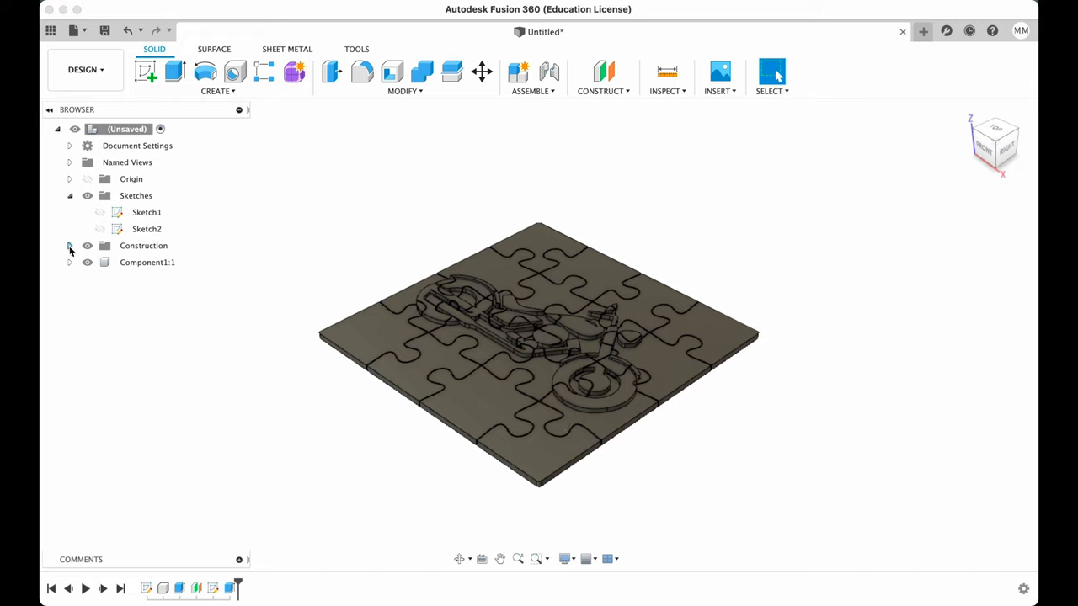
# Step: Start a new sketch and add a Text element reading 'Max 3D Design'
pyautogui.click(71, 246)
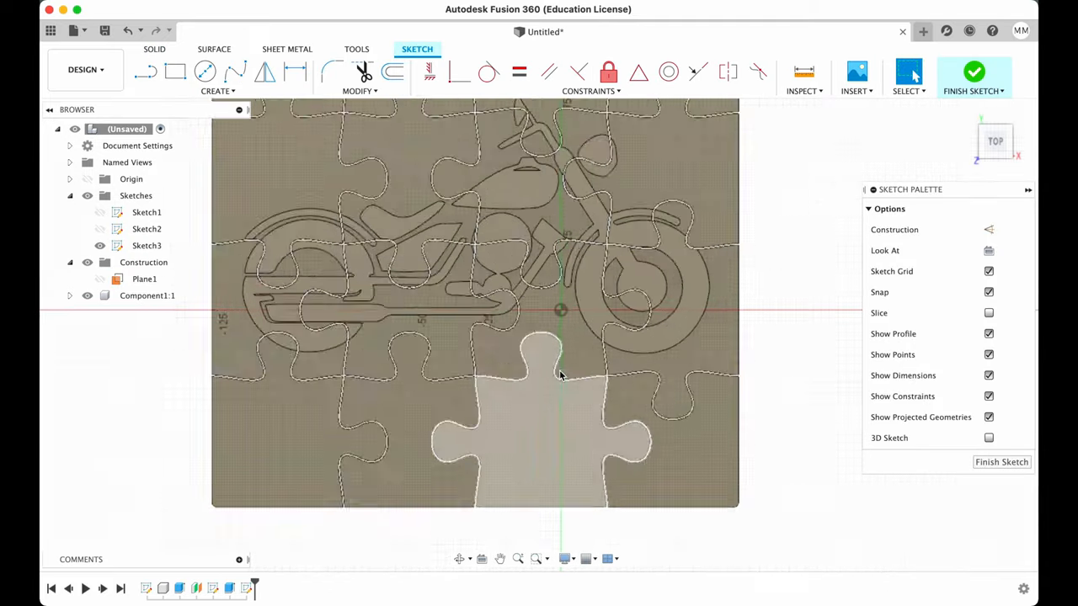
pyautogui.click(217, 91)
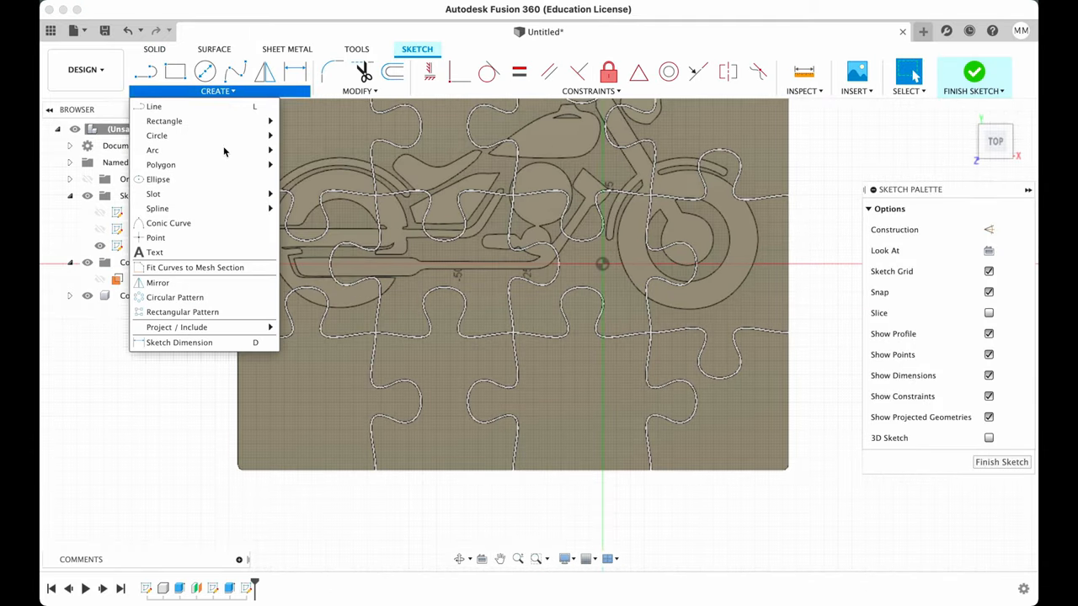
pyautogui.click(155, 252)
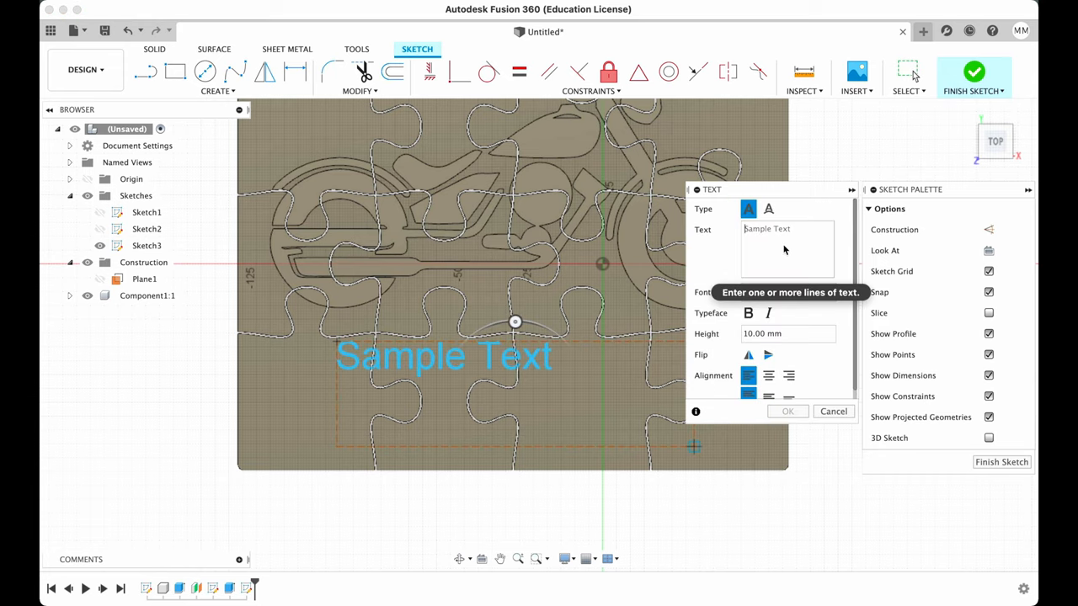
pyautogui.write('Max 3D Design')
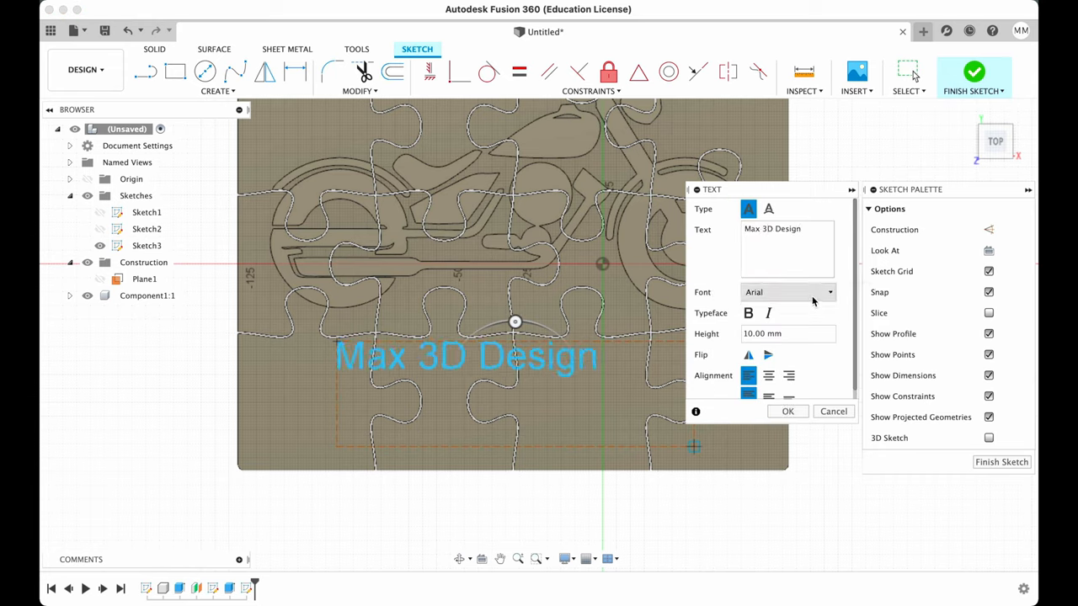
# Step: Set the text to bold Rockwell with a 16.00 mm height
pyautogui.click(788, 292)
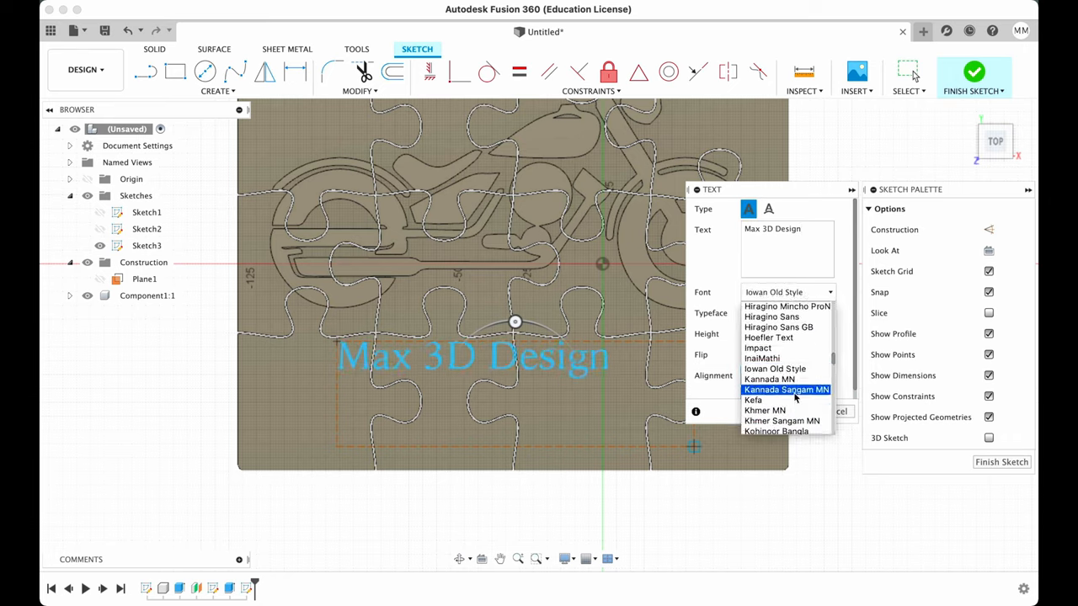
pyautogui.click(778, 293)
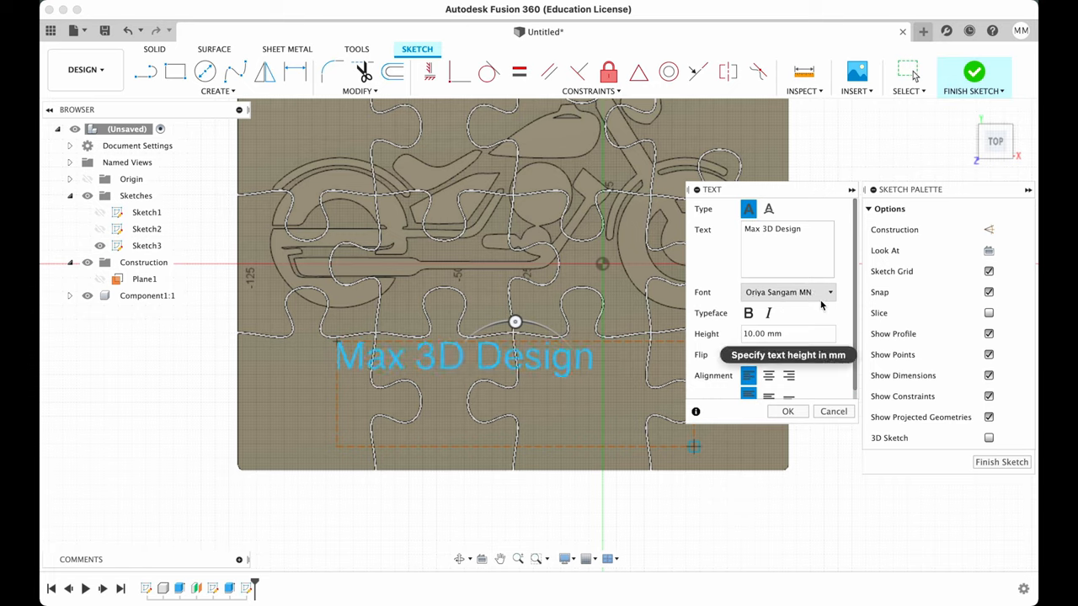
pyautogui.click(788, 293)
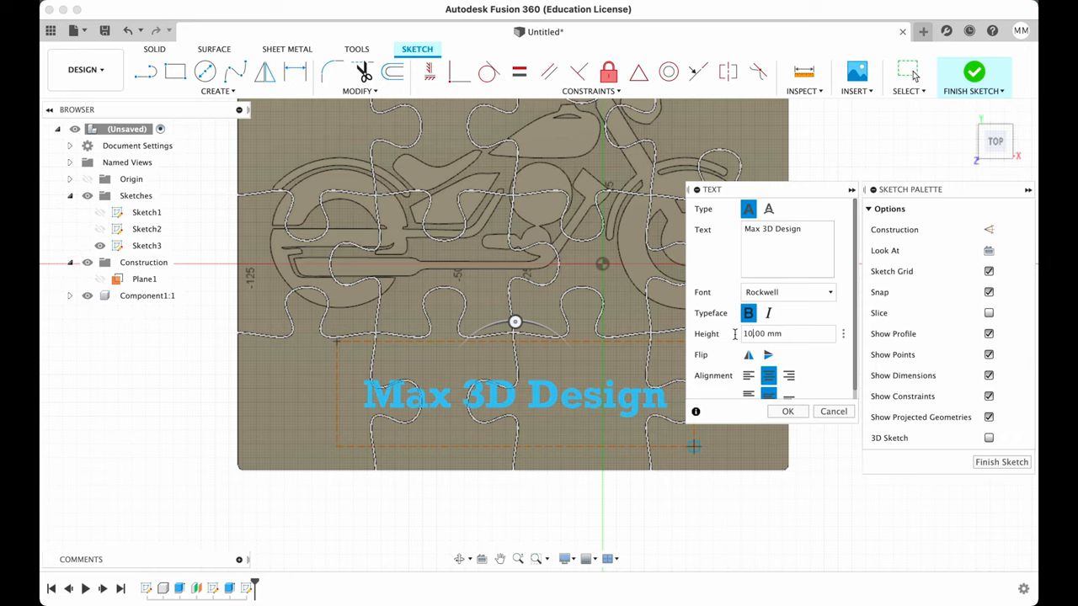
pyautogui.write('16.00 mm')
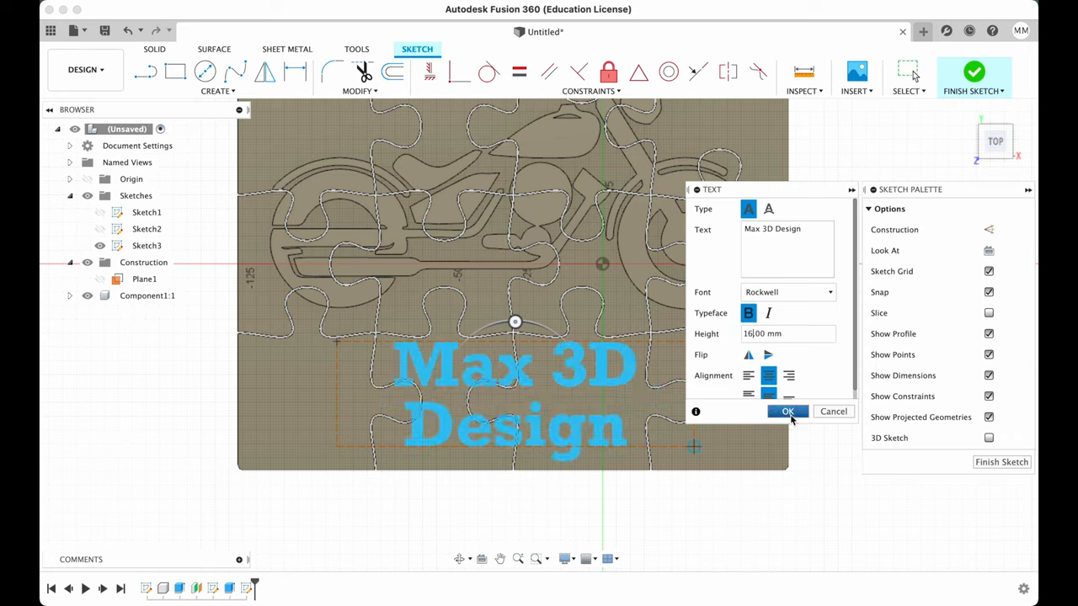
# Step: Confirm the text and cut 'Max 3D Design' into the puzzle body
pyautogui.click(786, 411)
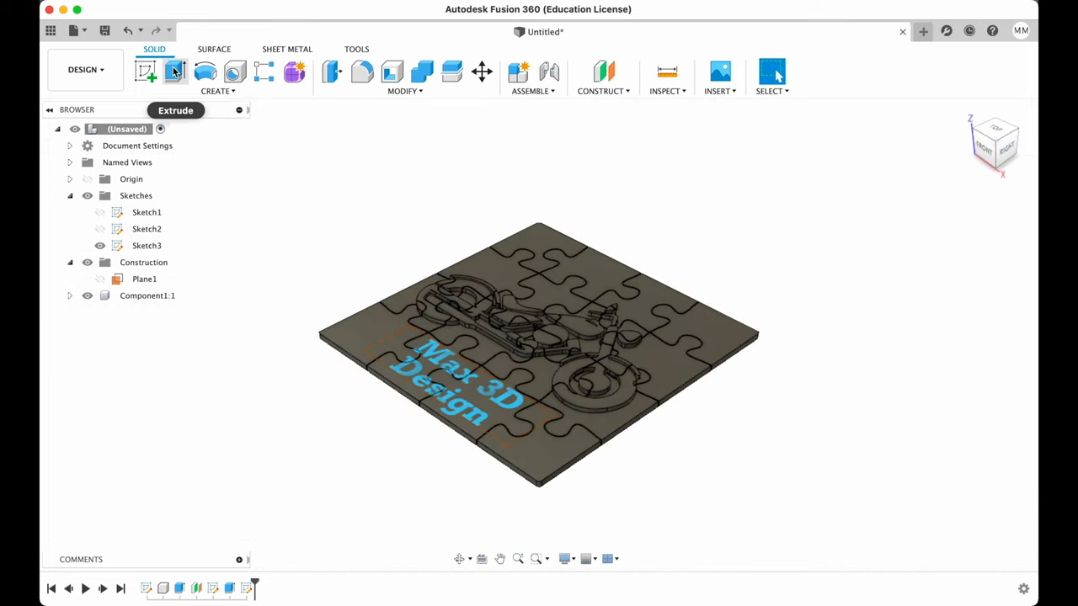
pyautogui.click(175, 71)
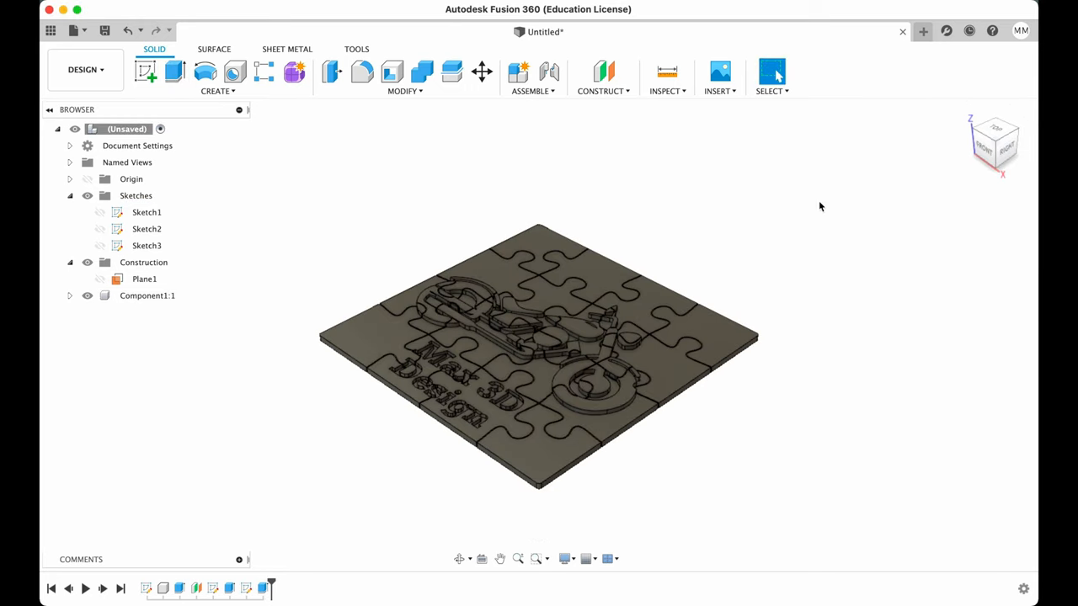
pyautogui.moveTo(232, 141)
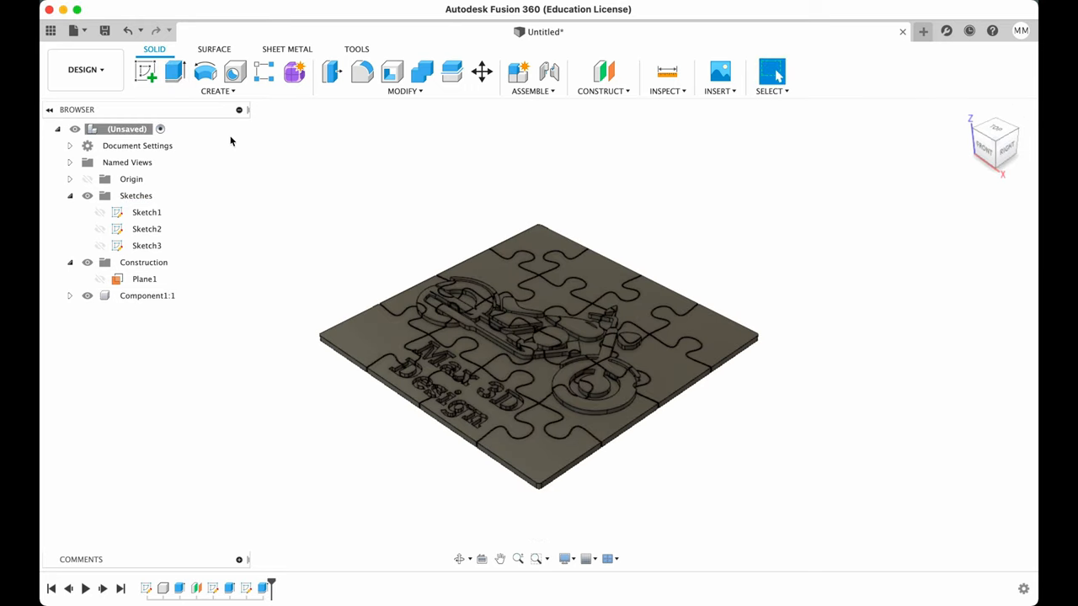
pyautogui.moveTo(84, 69)
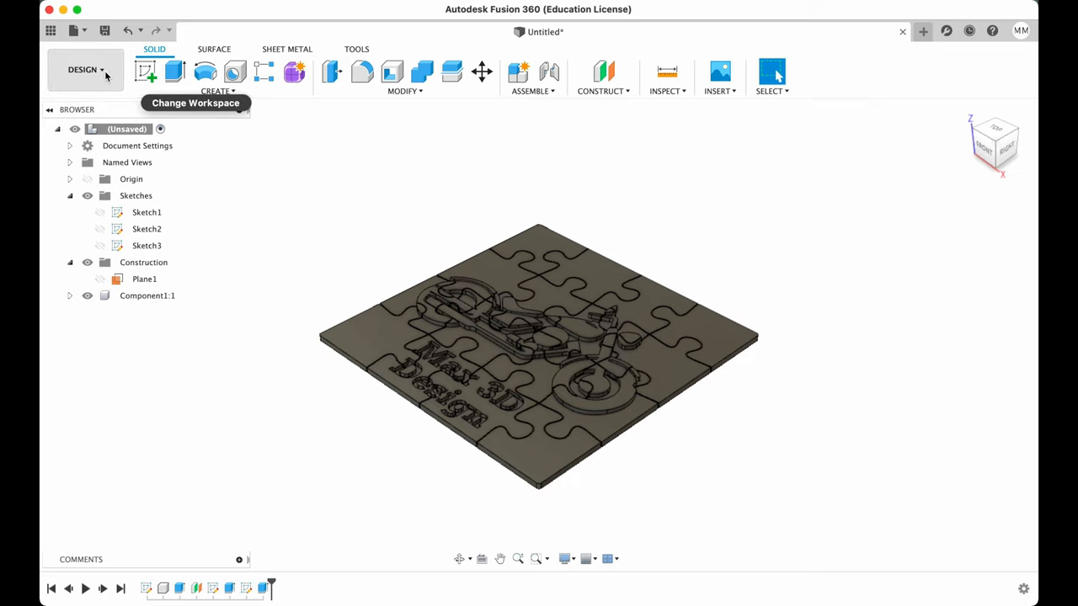
# Step: Switch to the Render workspace and apply Paint - Enamel Glossy (Black) to the puzzle body
pyautogui.click(85, 71)
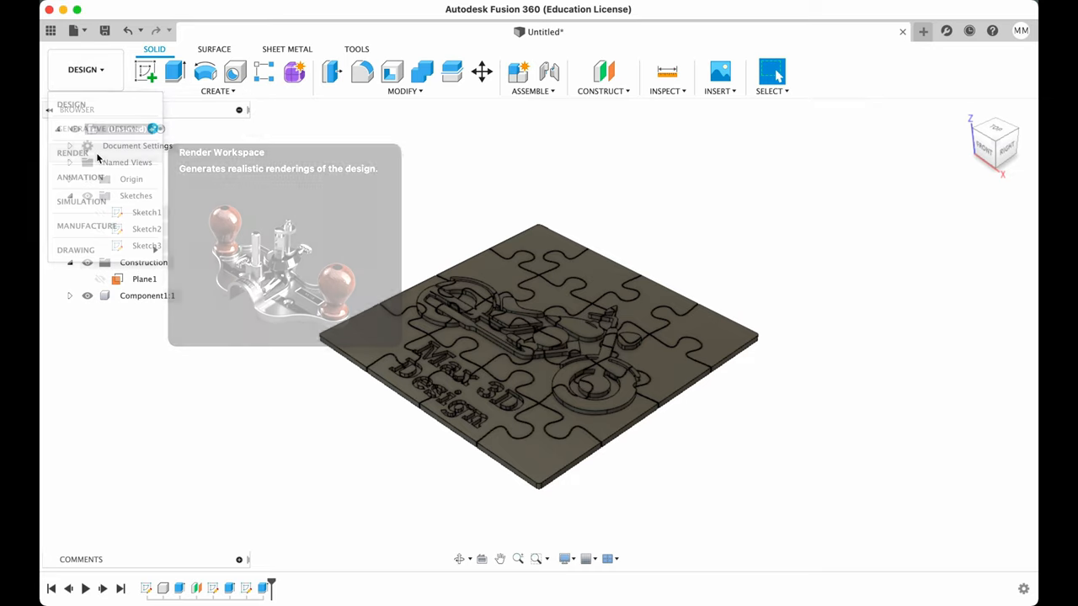
pyautogui.click(118, 128)
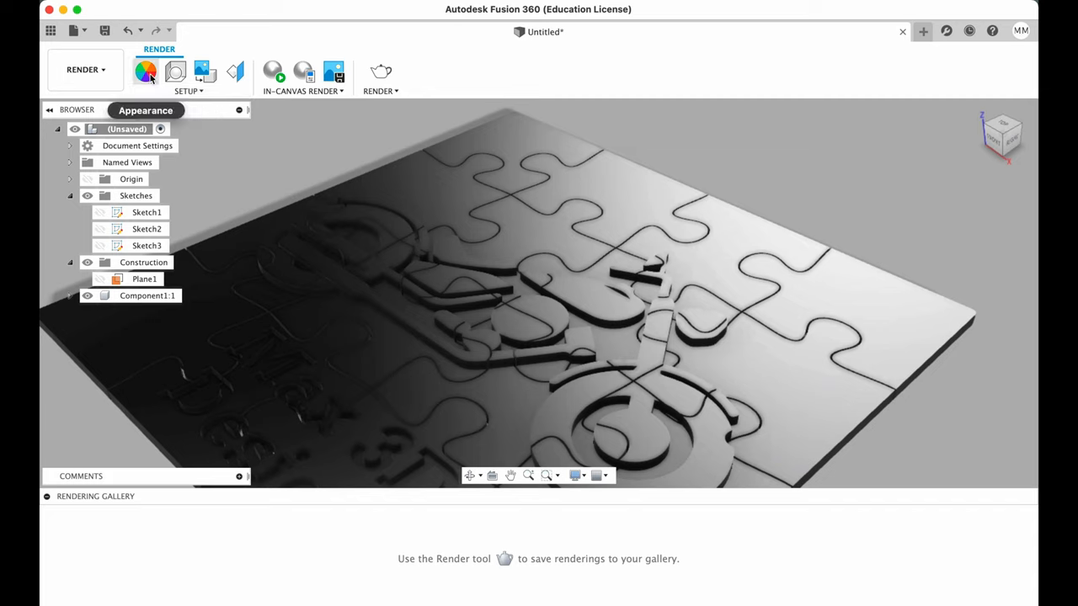
pyautogui.click(144, 71)
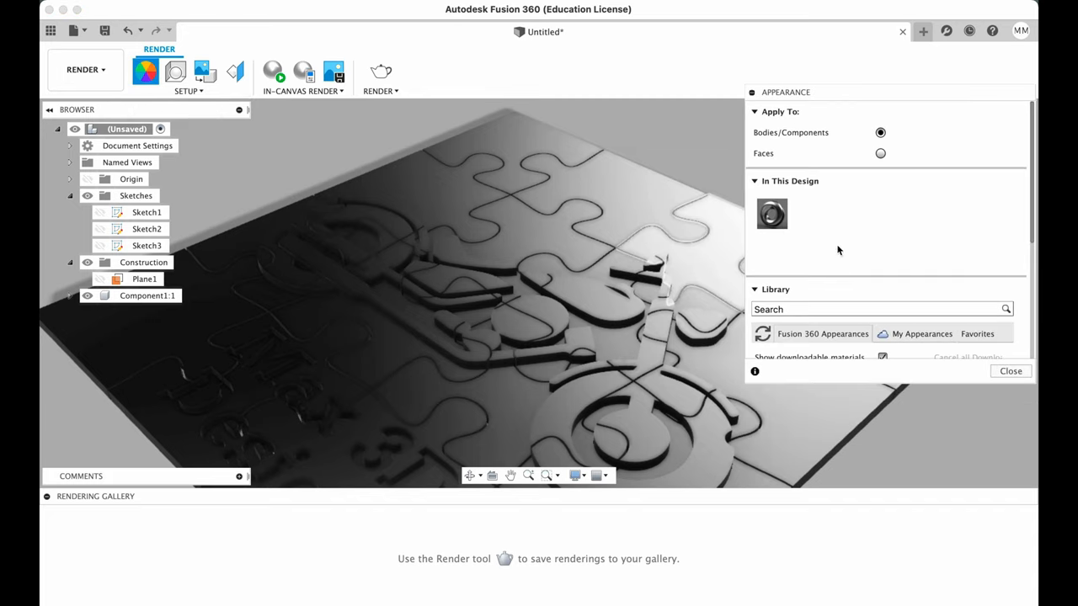
pyautogui.scroll(-3)
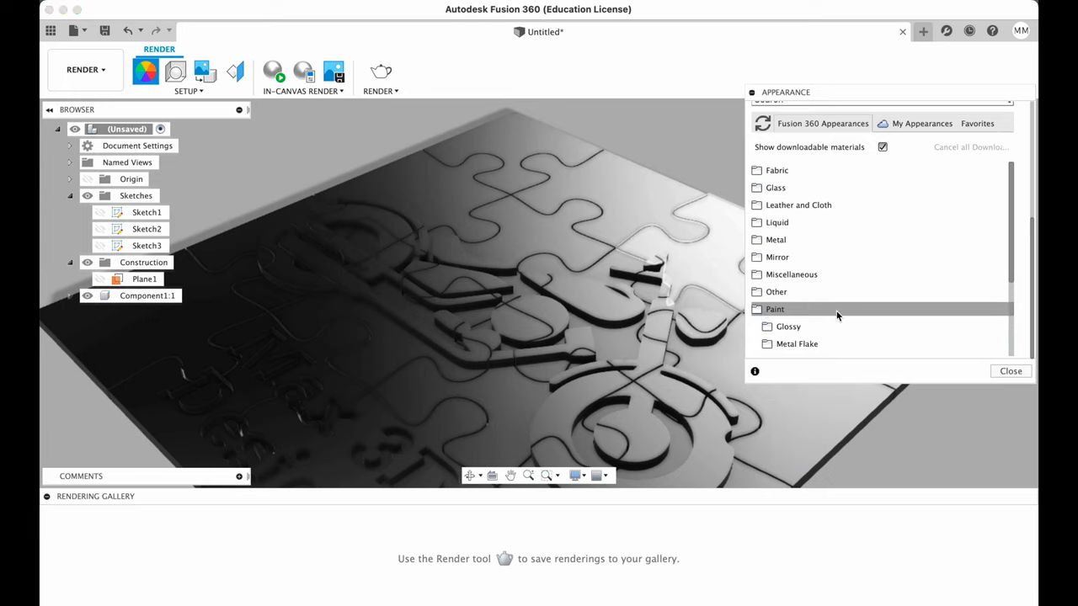
pyautogui.click(788, 326)
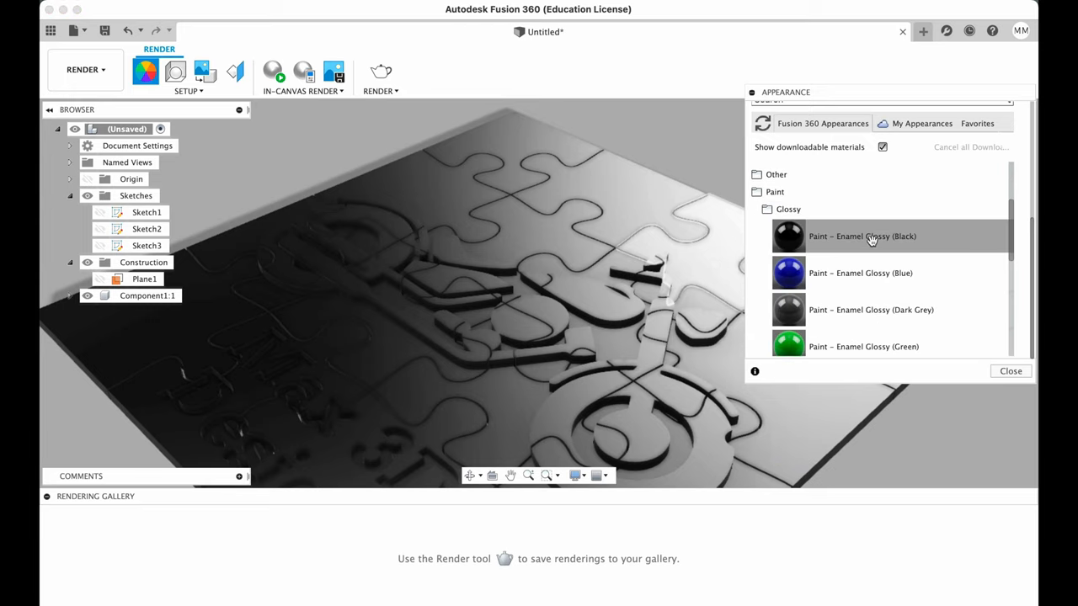
pyautogui.click(146, 297)
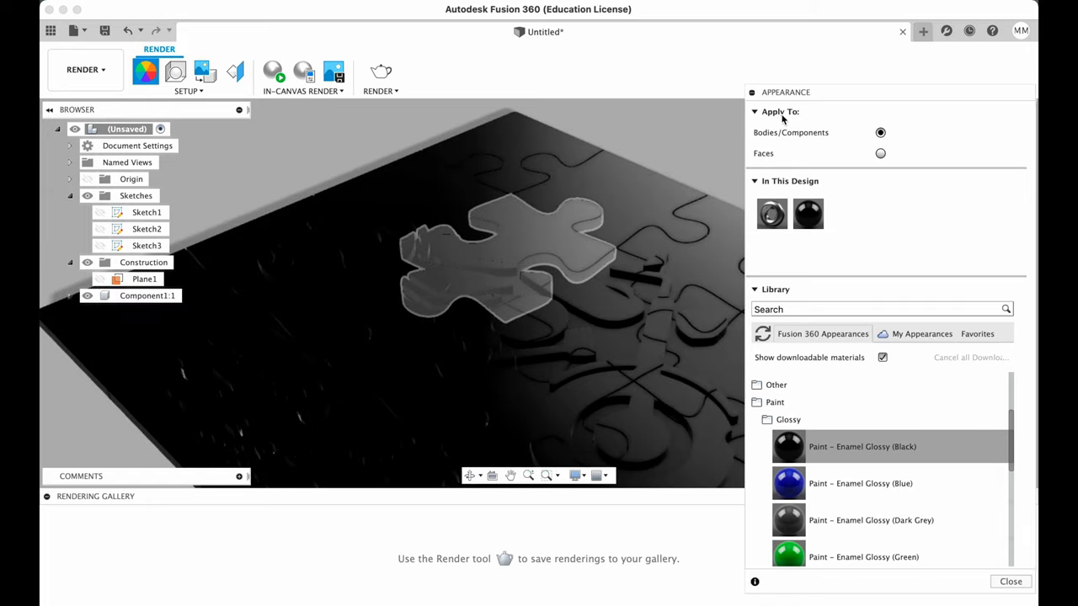
# Step: Set Apply To to Faces and bring up the Gold metal appearances for the motorcycle faces
pyautogui.click(879, 153)
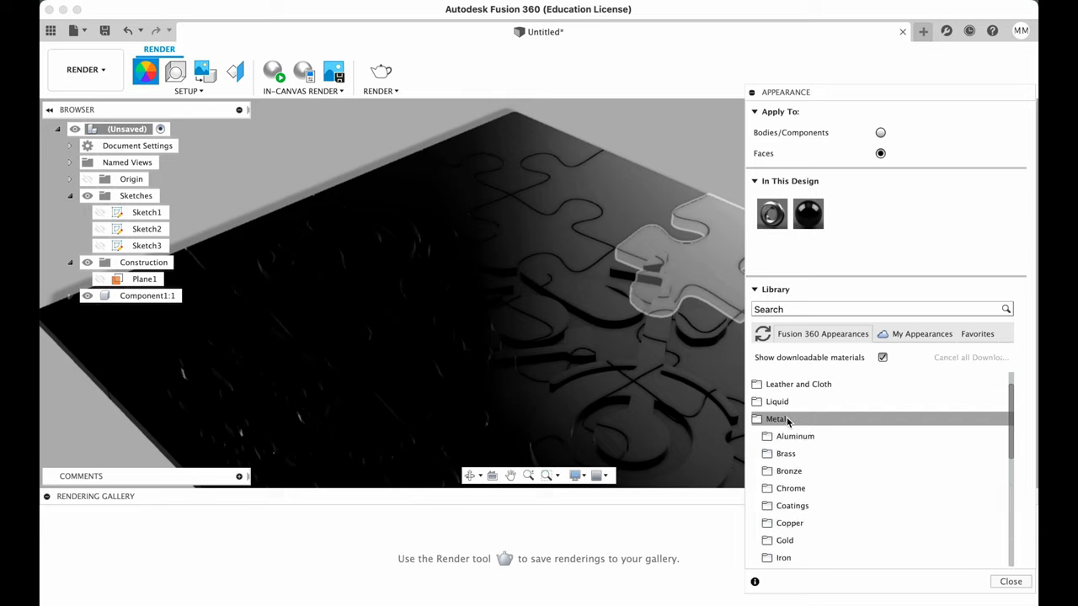
pyautogui.scroll(-3)
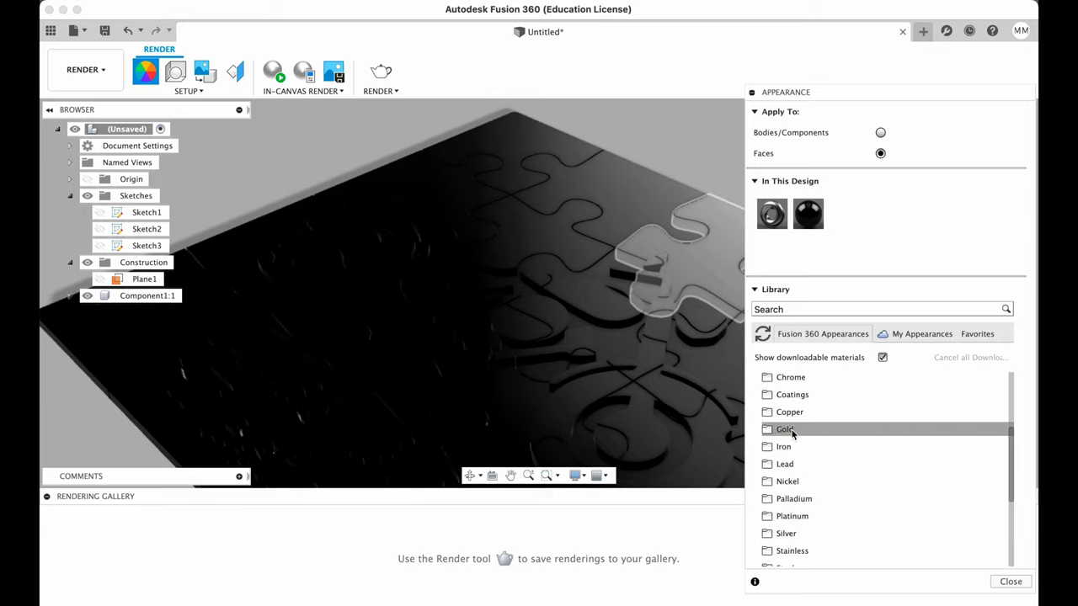
pyautogui.click(785, 429)
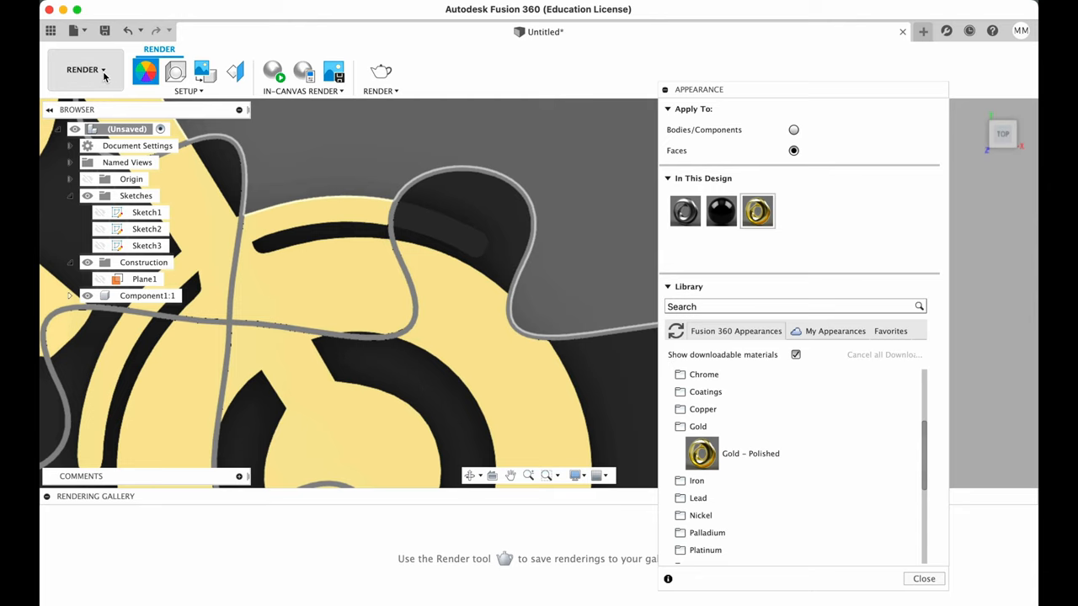
# Step: Return to the Design workspace and reopen the motorcycle Extrude feature for editing at 3.00 mm
pyautogui.click(84, 69)
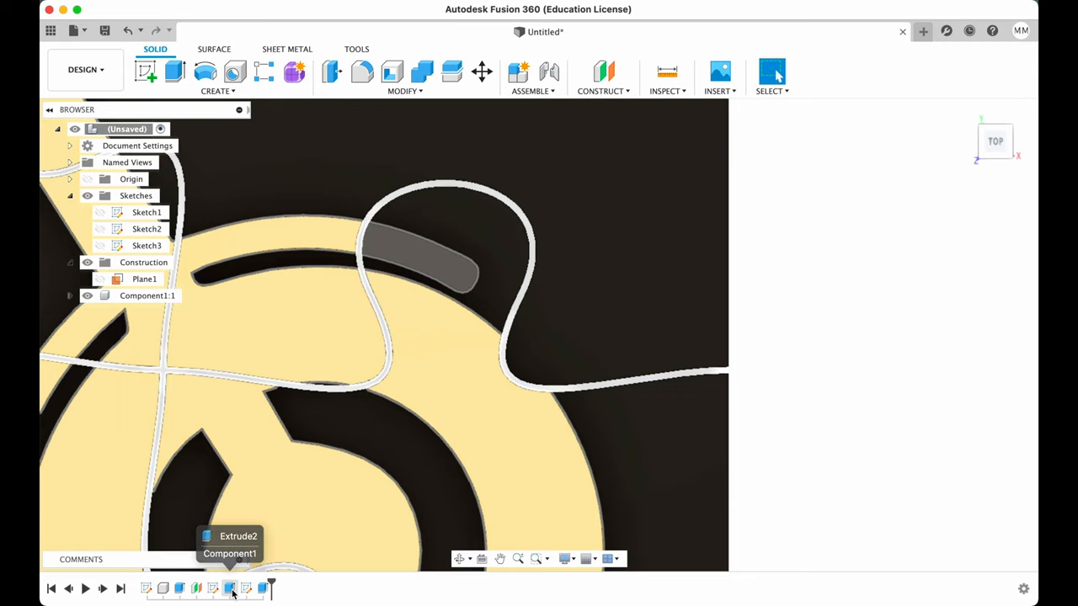
pyautogui.click(179, 589)
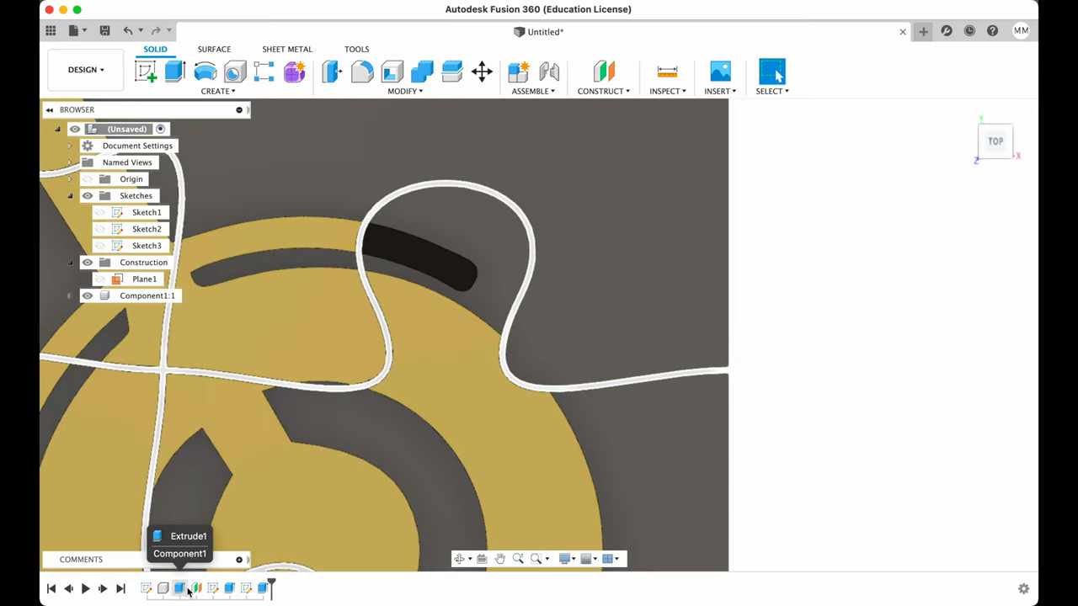
pyautogui.rightClick(178, 588)
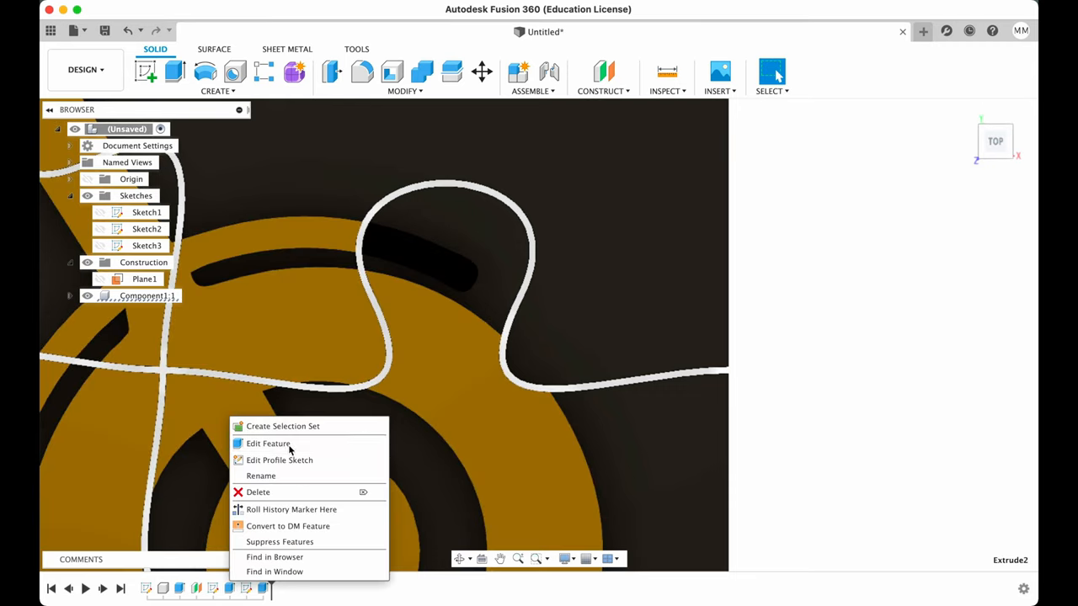
pyautogui.click(267, 445)
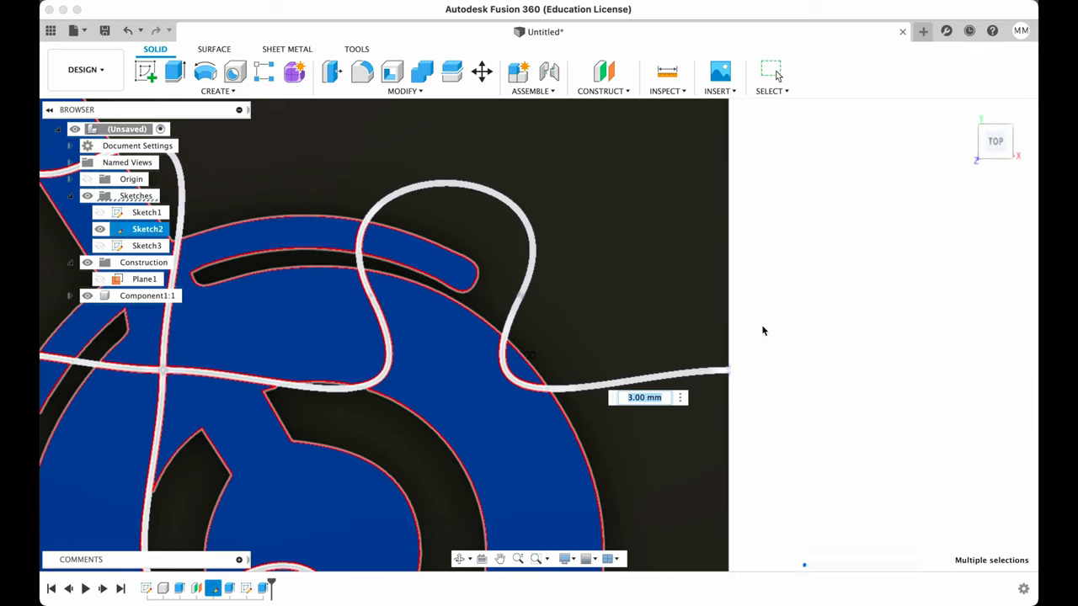
# Step: Confirm the extrusion edit, return to Render and apply Gold - Polished to the motorcycle faces
pyautogui.click(85, 69)
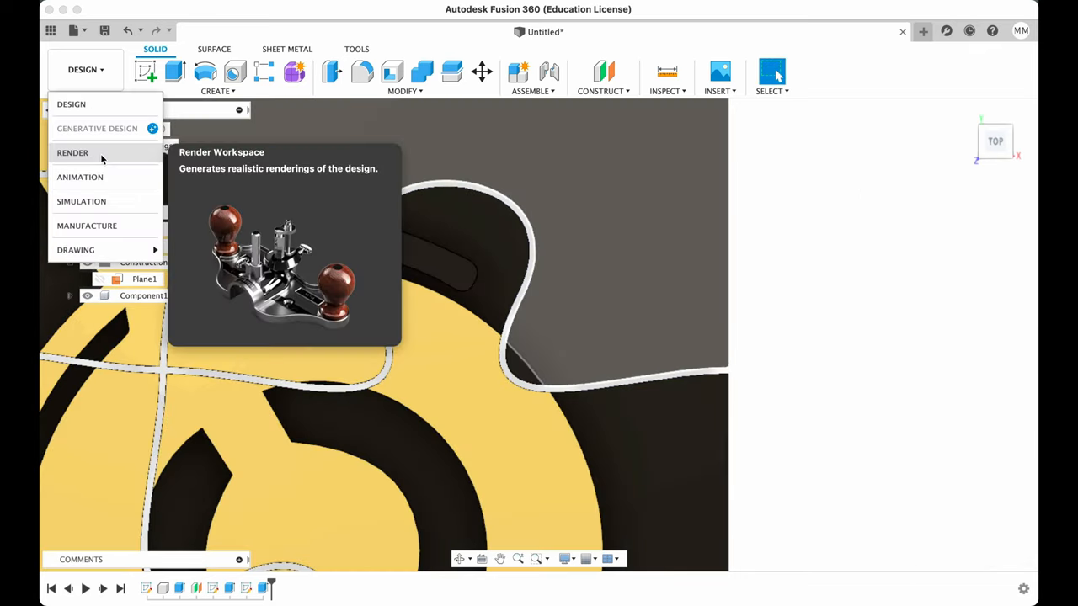
pyautogui.click(72, 152)
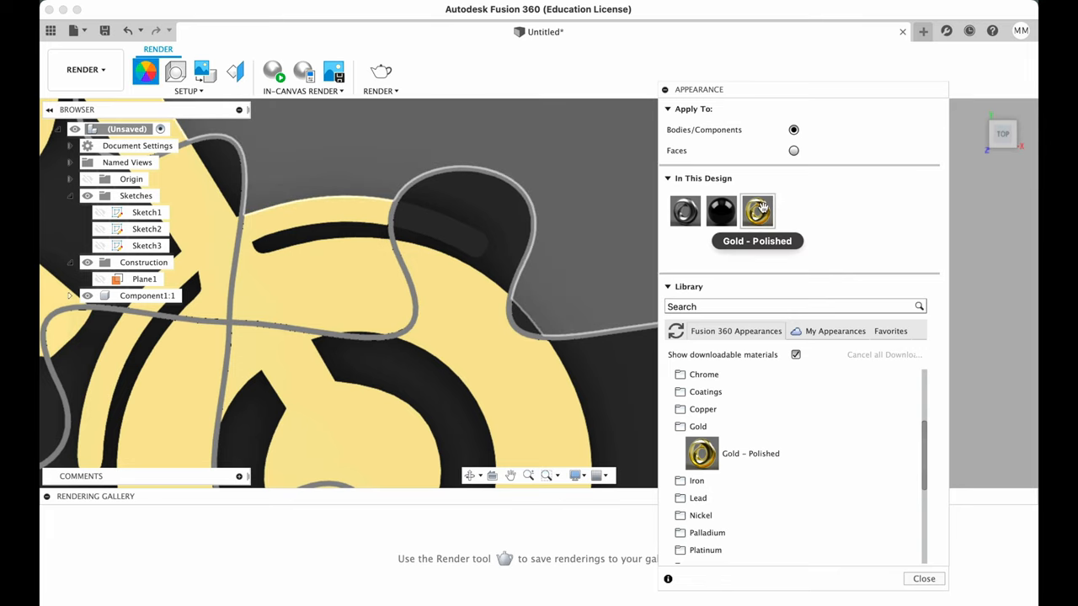
pyautogui.click(793, 150)
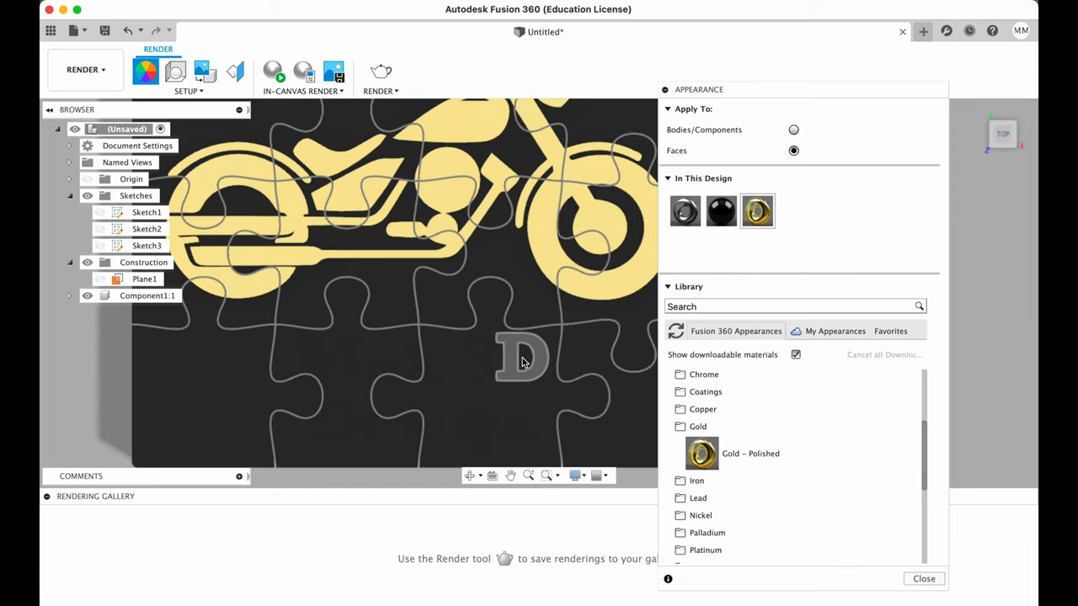
pyautogui.scroll(-3)
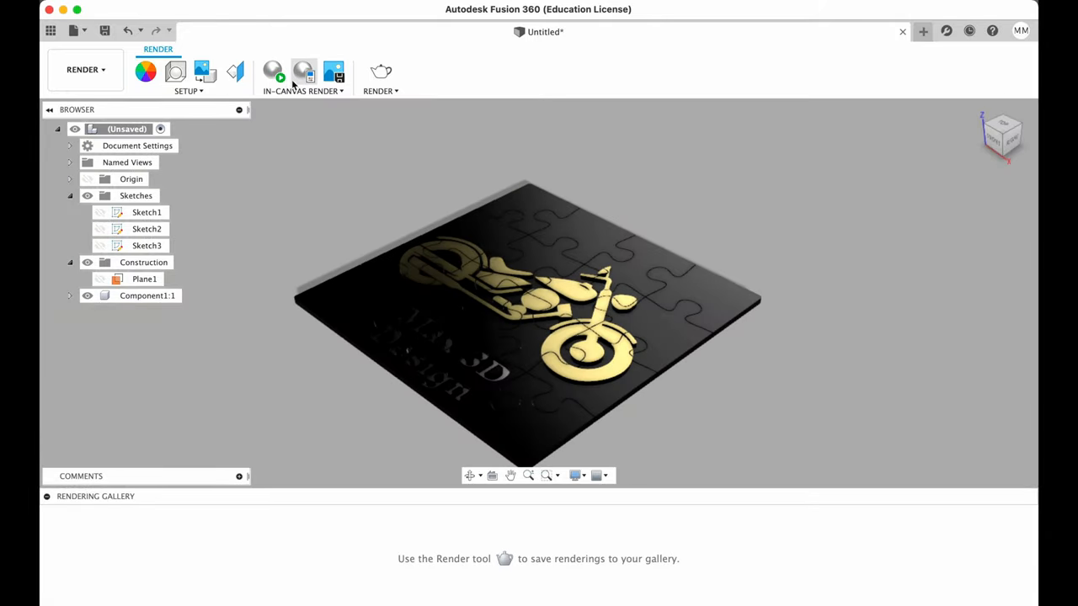
# Step: Run an in-canvas render, review environment and camera scene settings, then pause the render
pyautogui.click(273, 70)
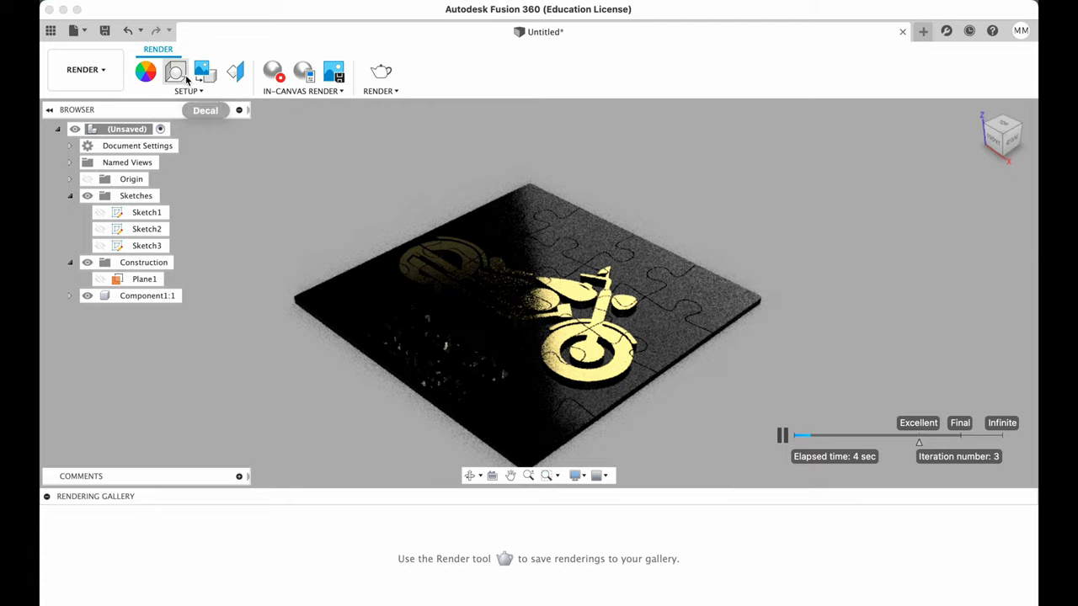
pyautogui.click(145, 70)
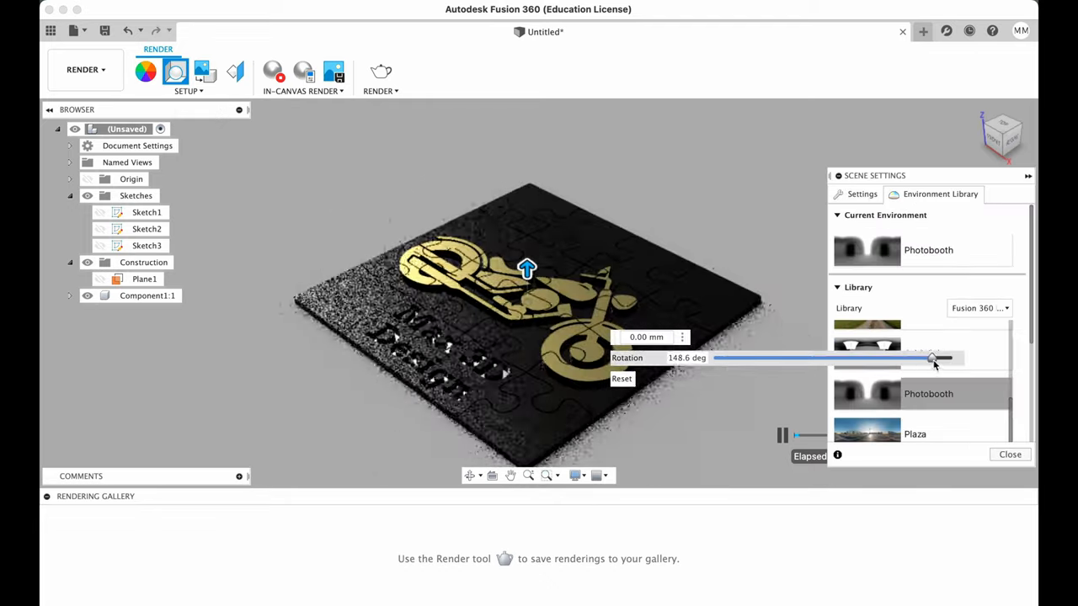
pyautogui.click(862, 194)
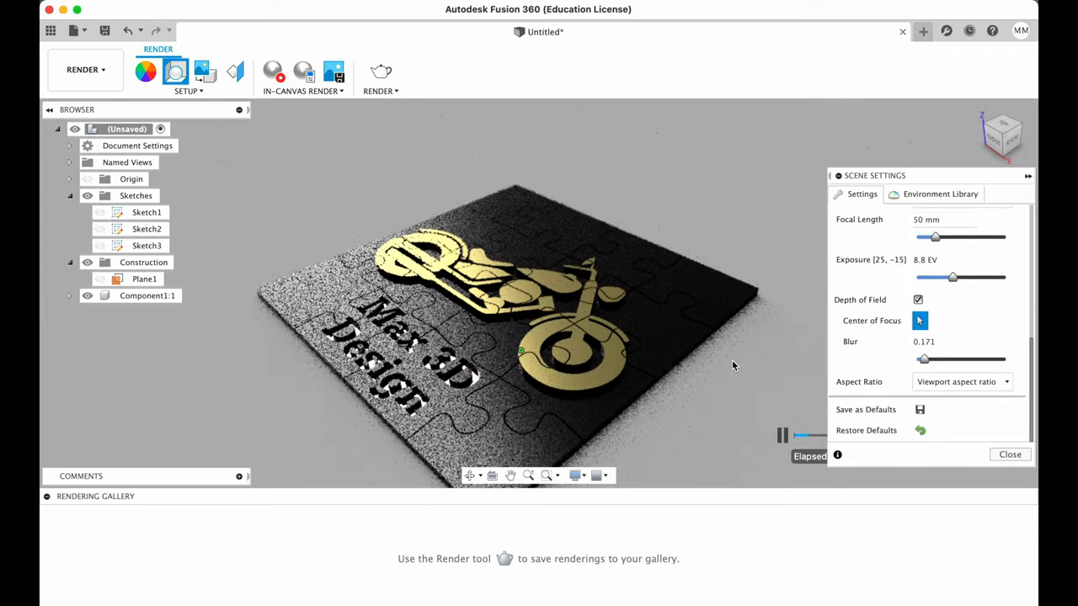
pyautogui.click(1010, 455)
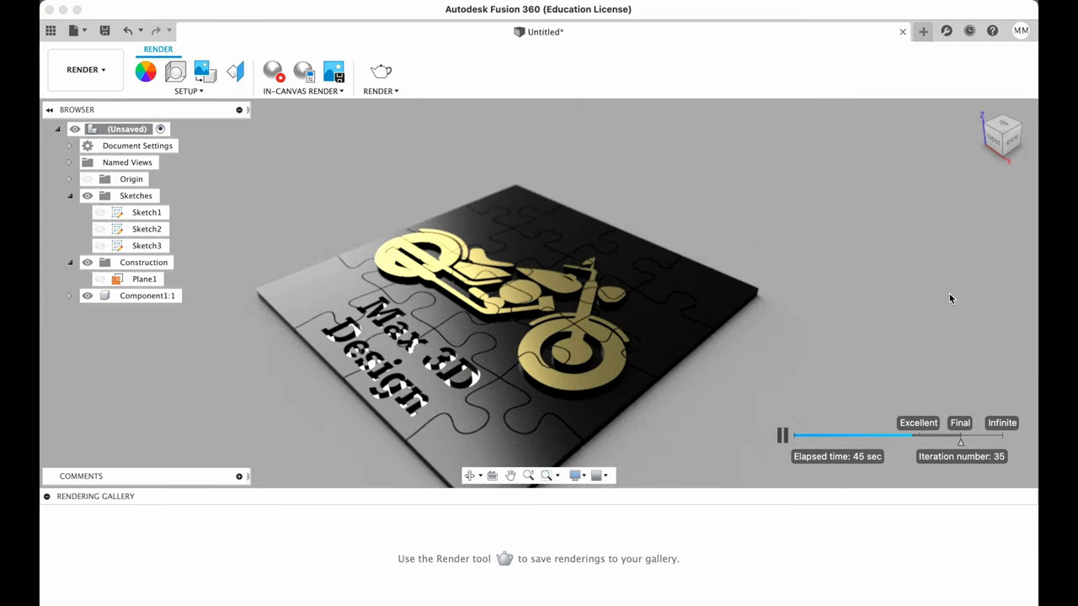
pyautogui.click(781, 434)
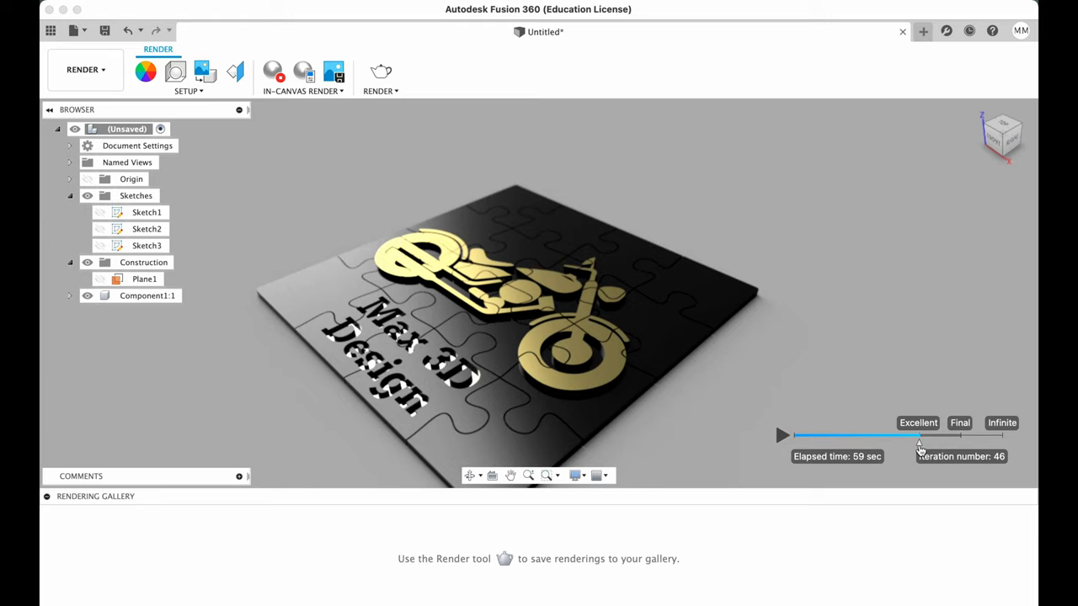